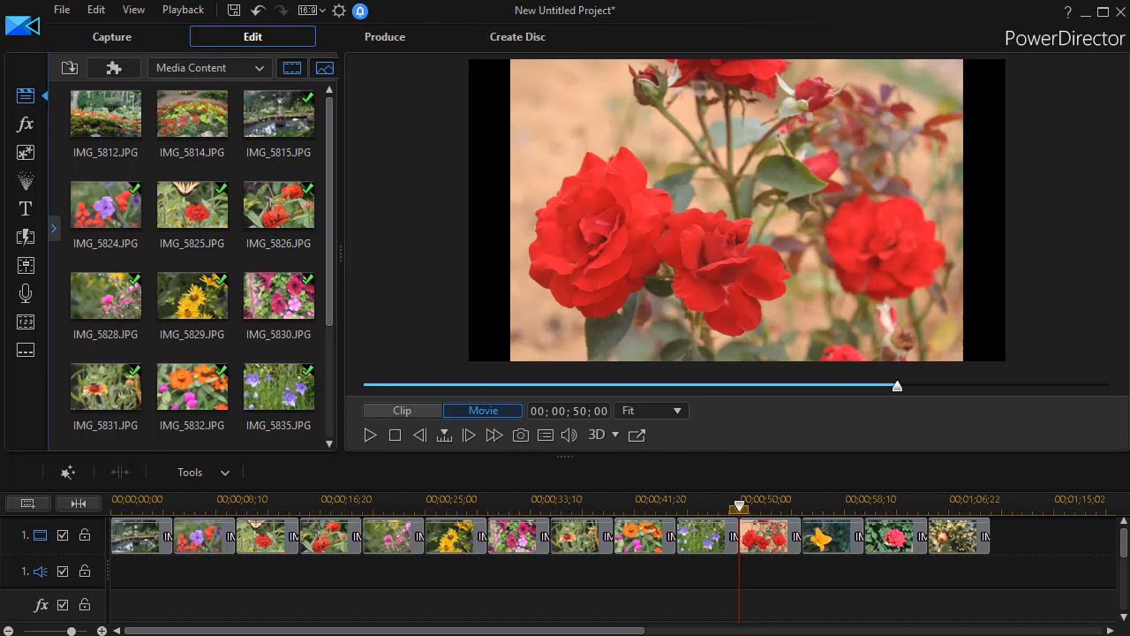
mouse_move(1038, 572)
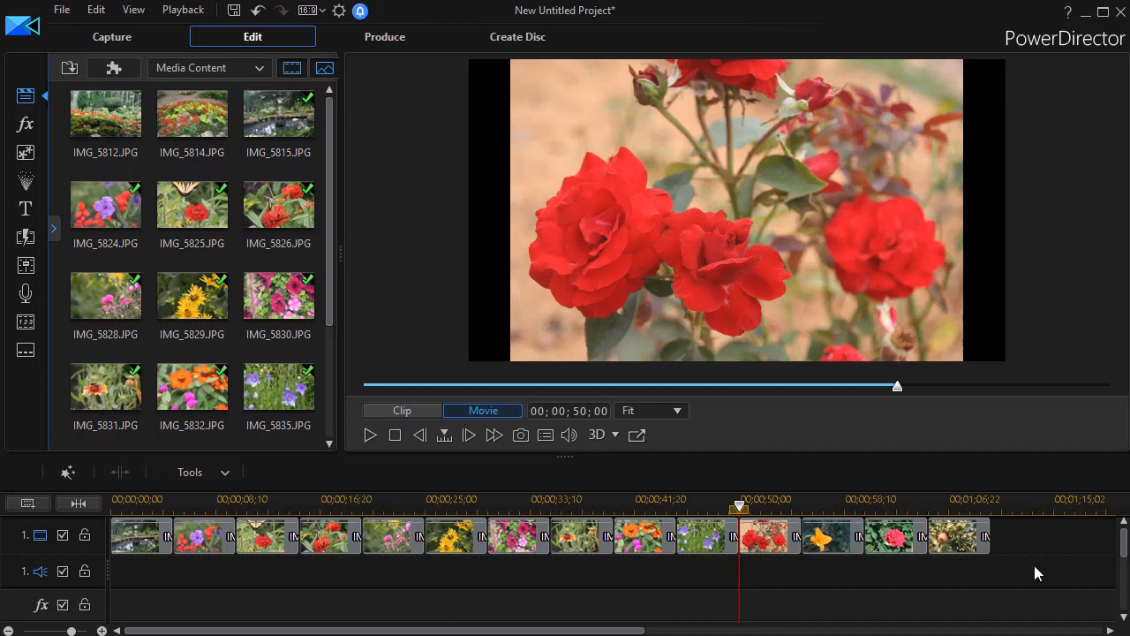
mouse_move(1027, 597)
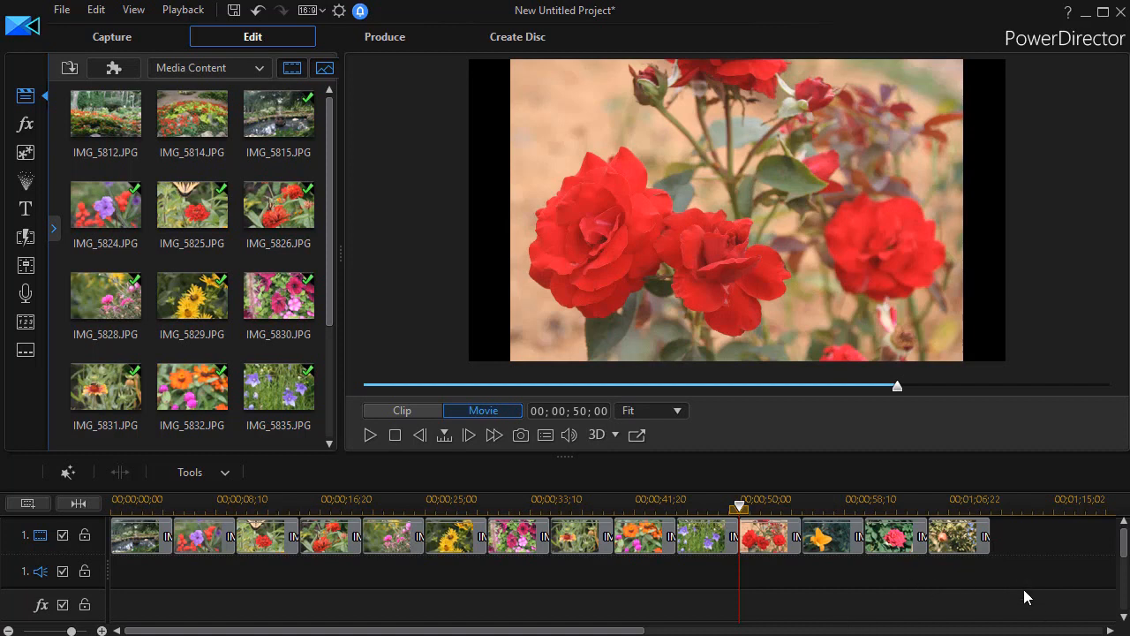
- Select all the flower photo clips on the timeline's video track
click(137, 537)
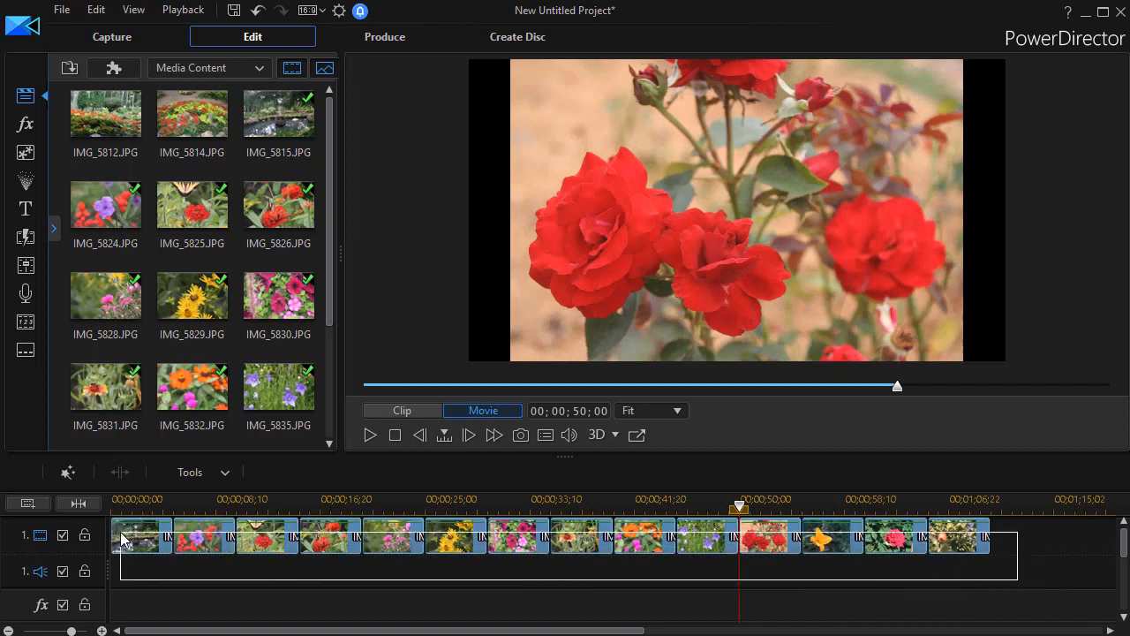
click(565, 537)
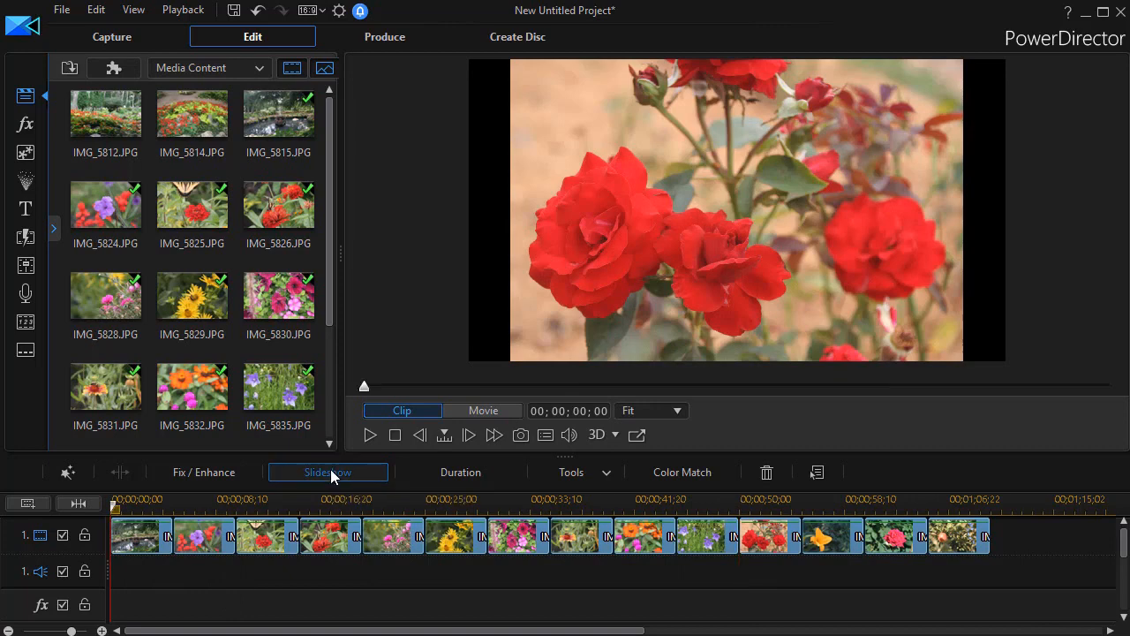
- Start Slideshow Creator from the clips and load the Elementals track as background music
click(328, 471)
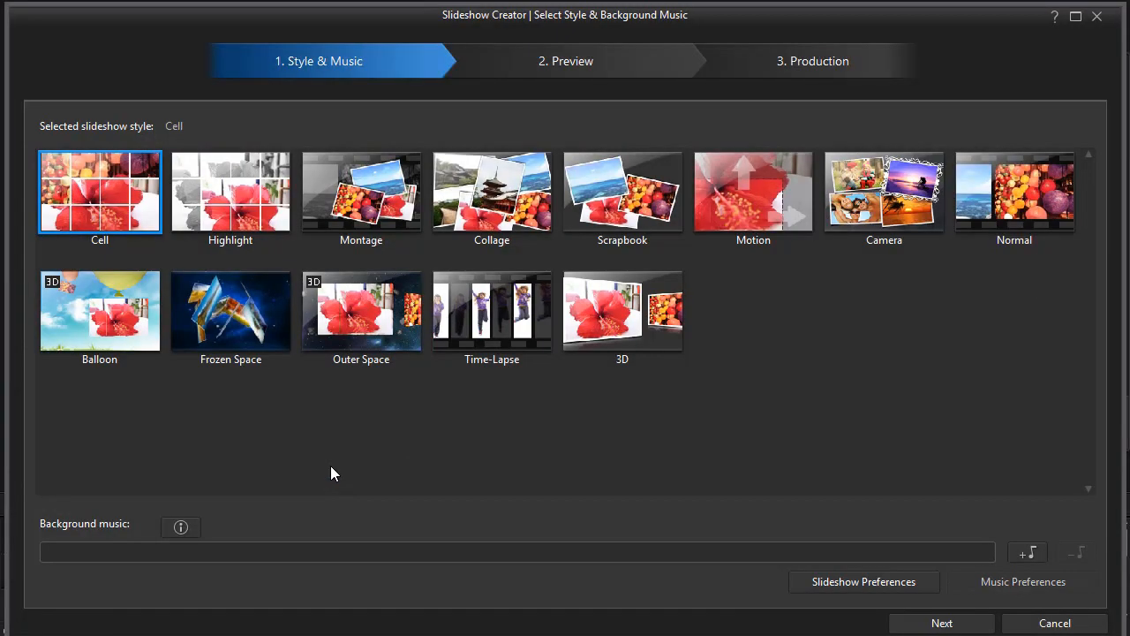
mouse_move(703, 438)
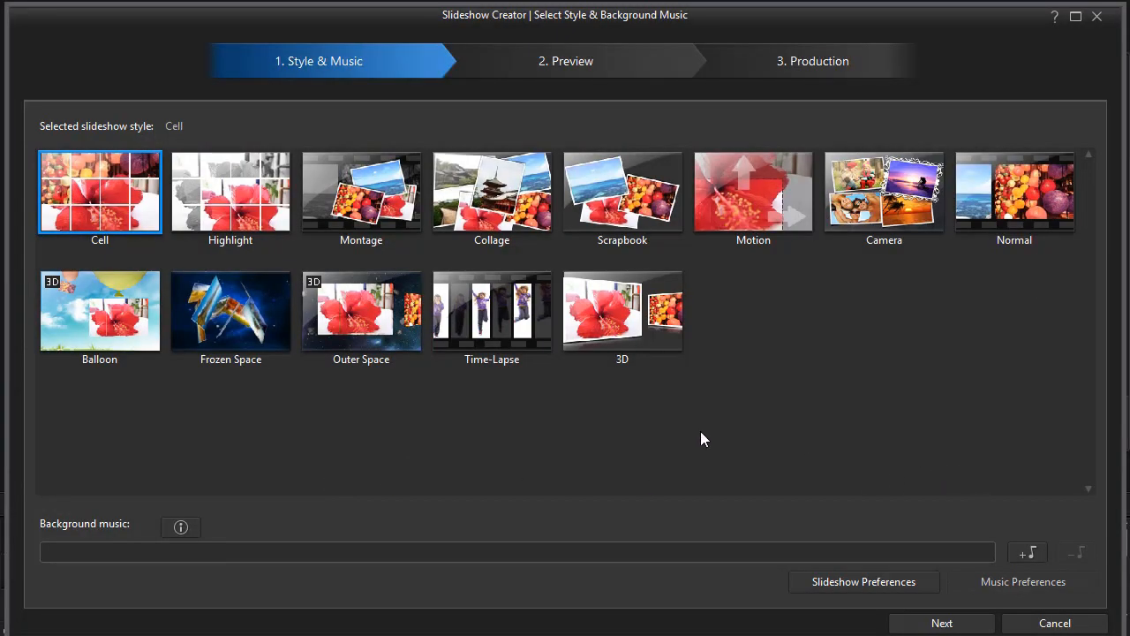
mouse_move(1028, 551)
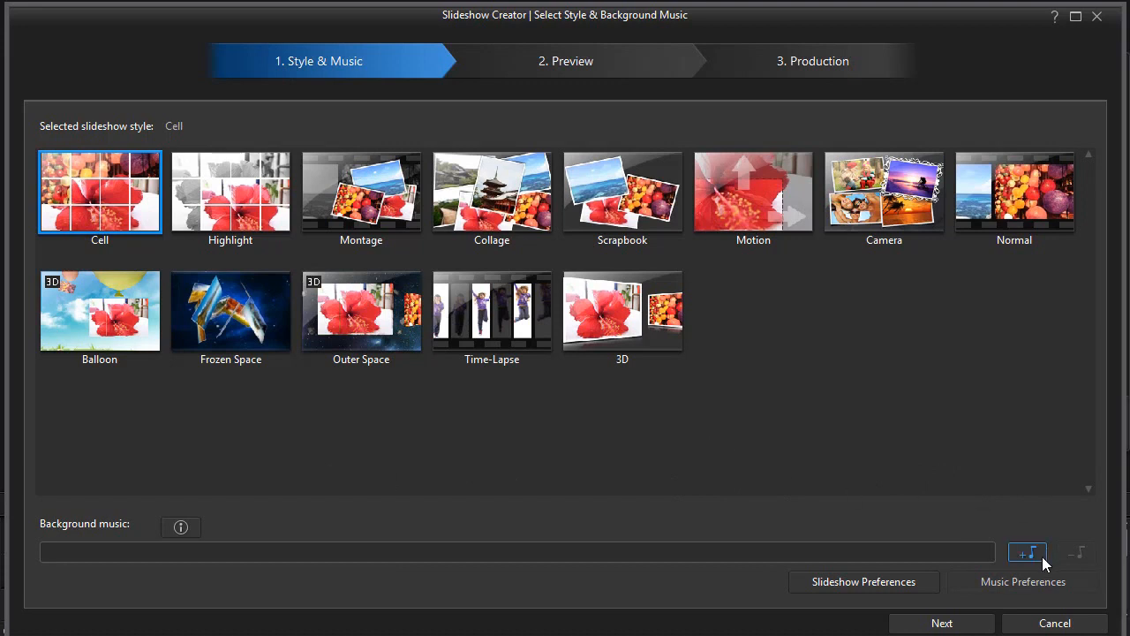
mouse_move(1028, 552)
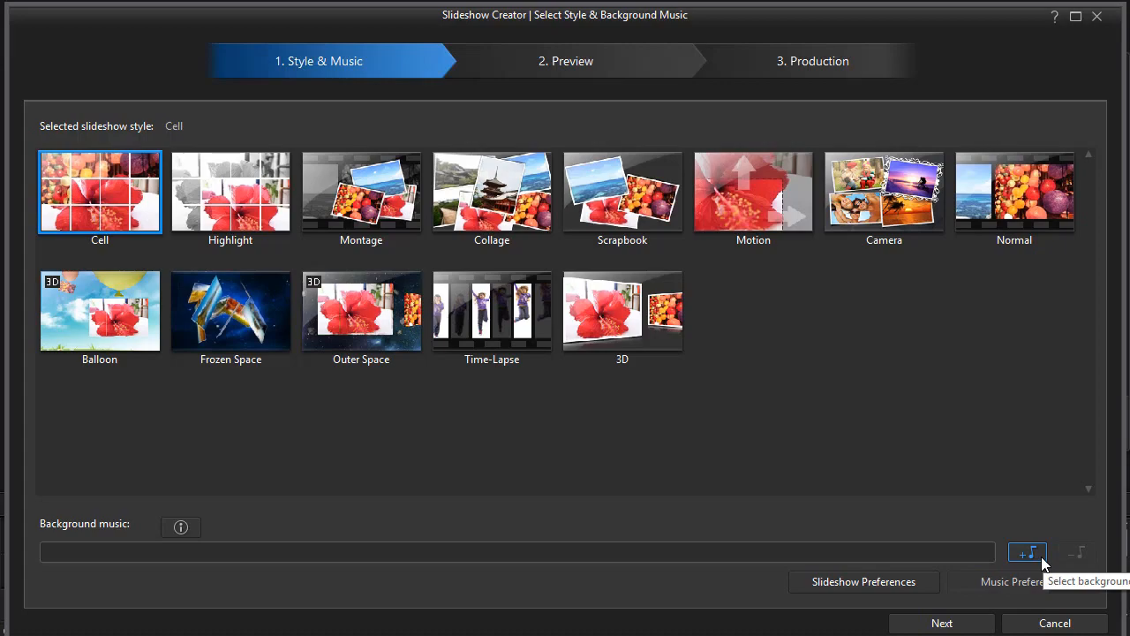
click(1028, 550)
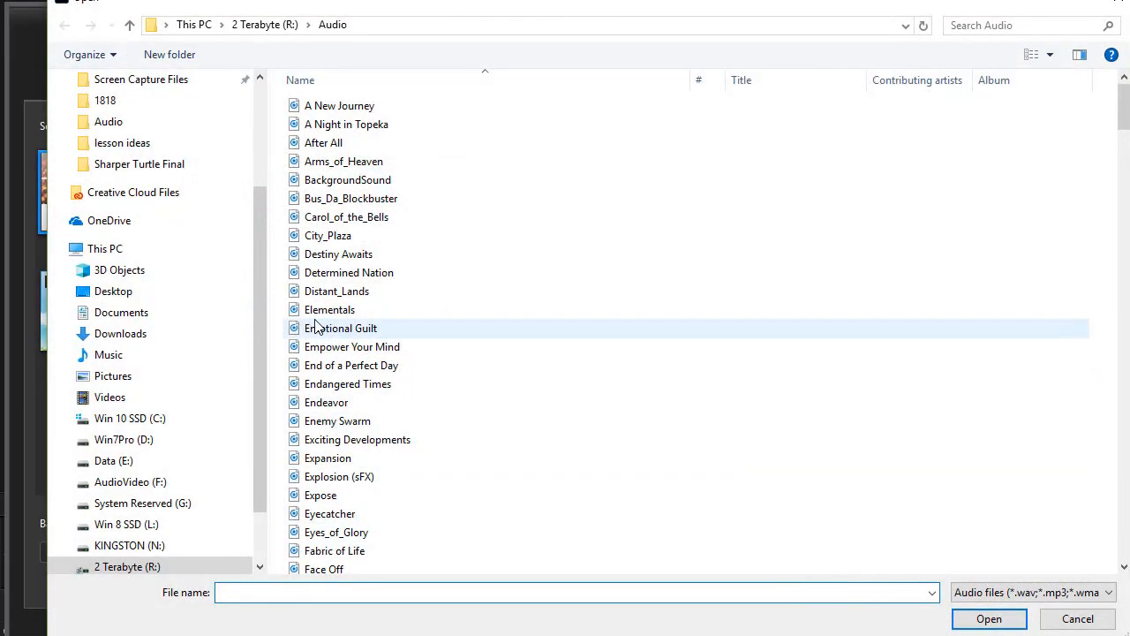
click(328, 308)
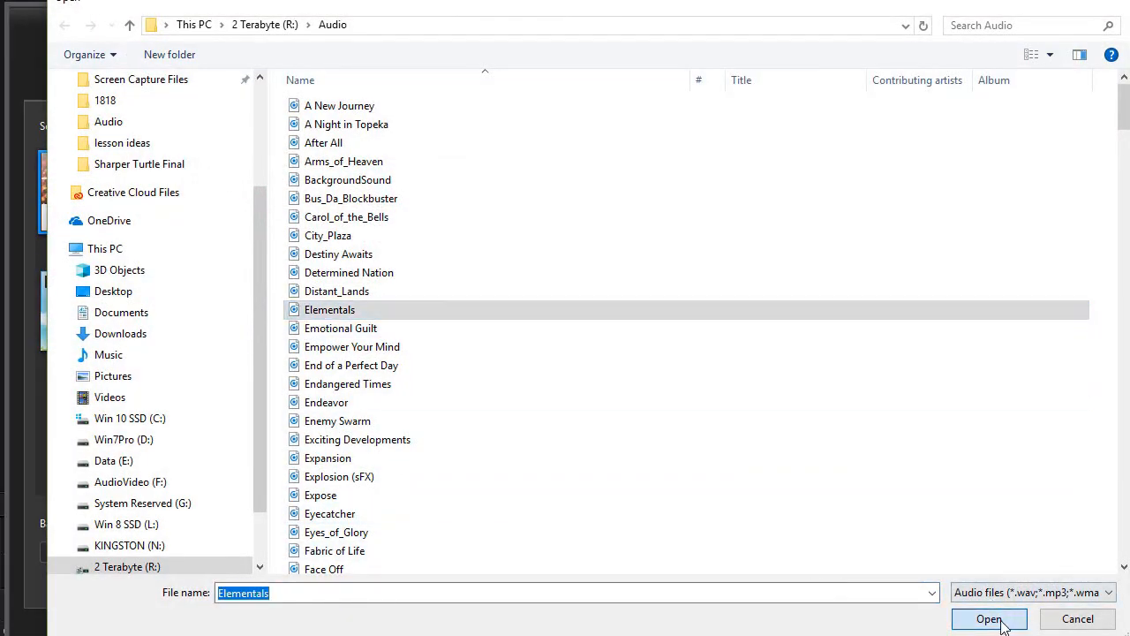
click(989, 618)
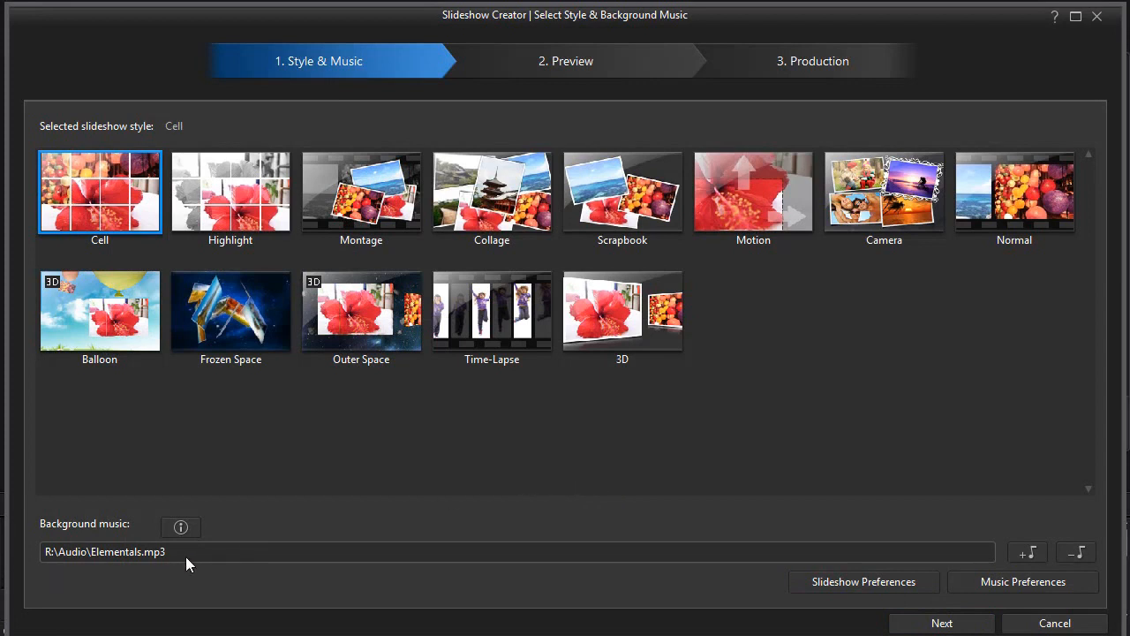
mouse_move(830, 544)
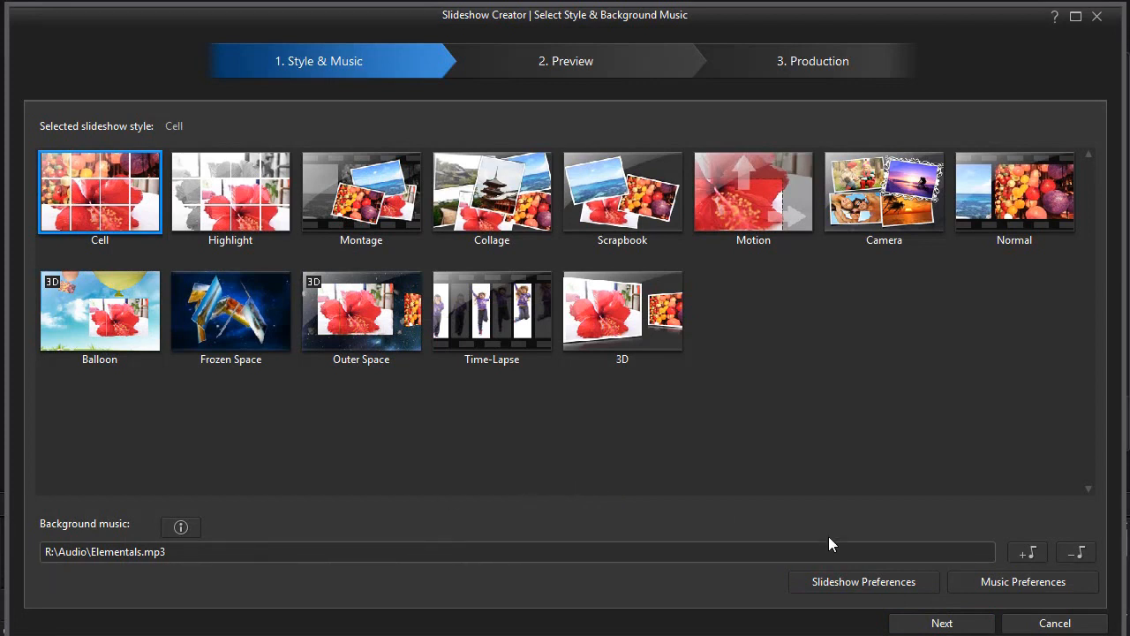
mouse_move(864, 581)
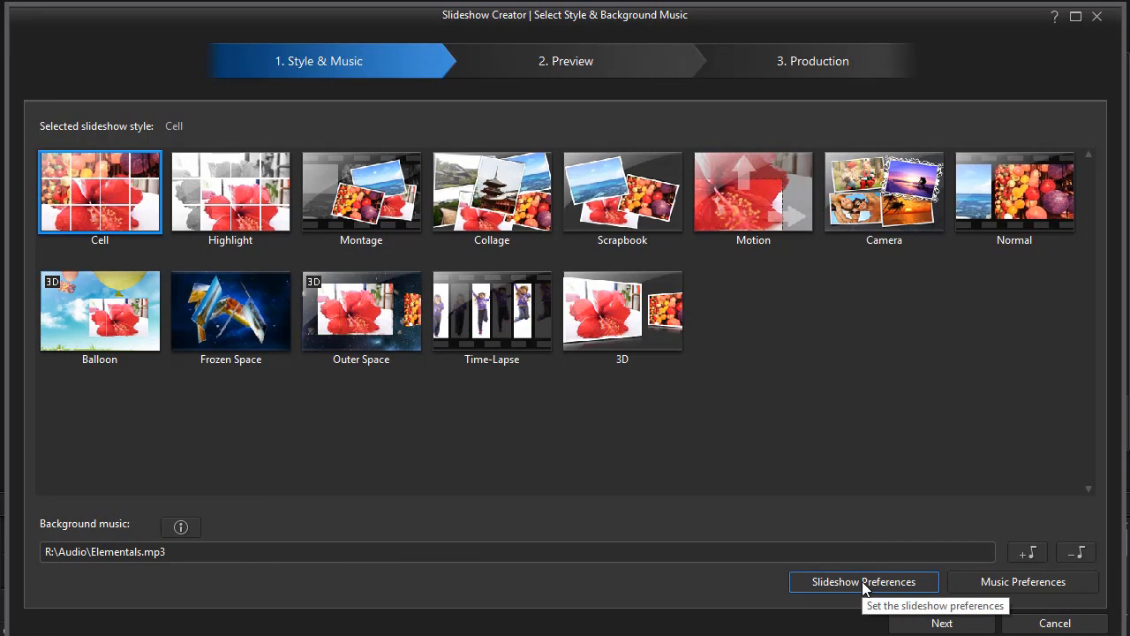
- Bring up the slideshow preferences showing music fit, timeline order and face detection
click(862, 580)
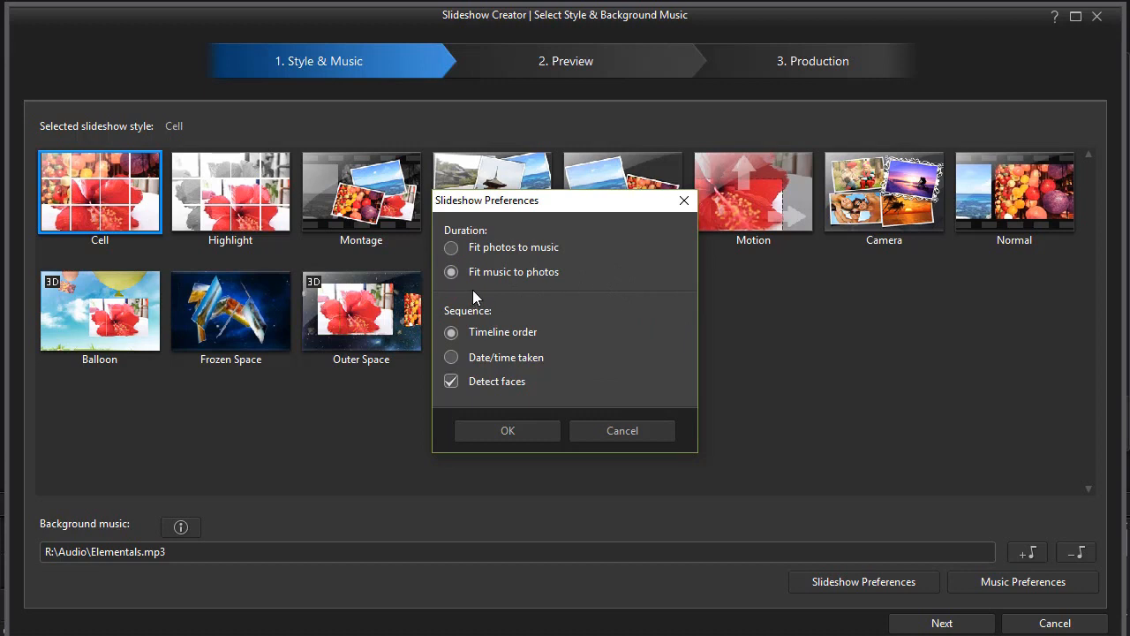
mouse_move(556, 284)
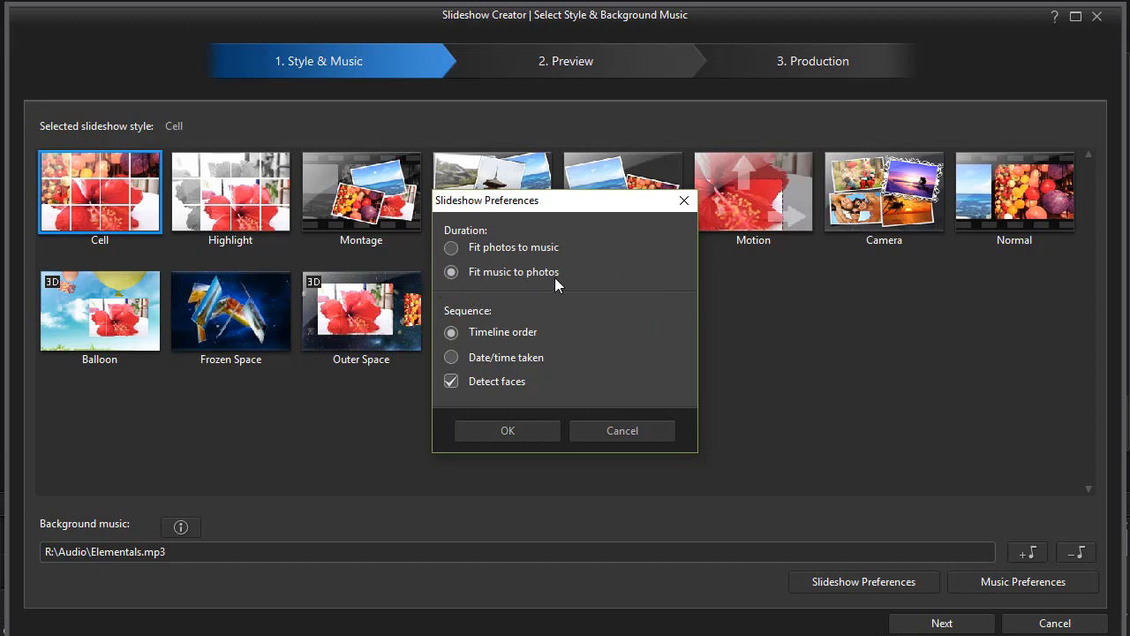
mouse_move(569, 280)
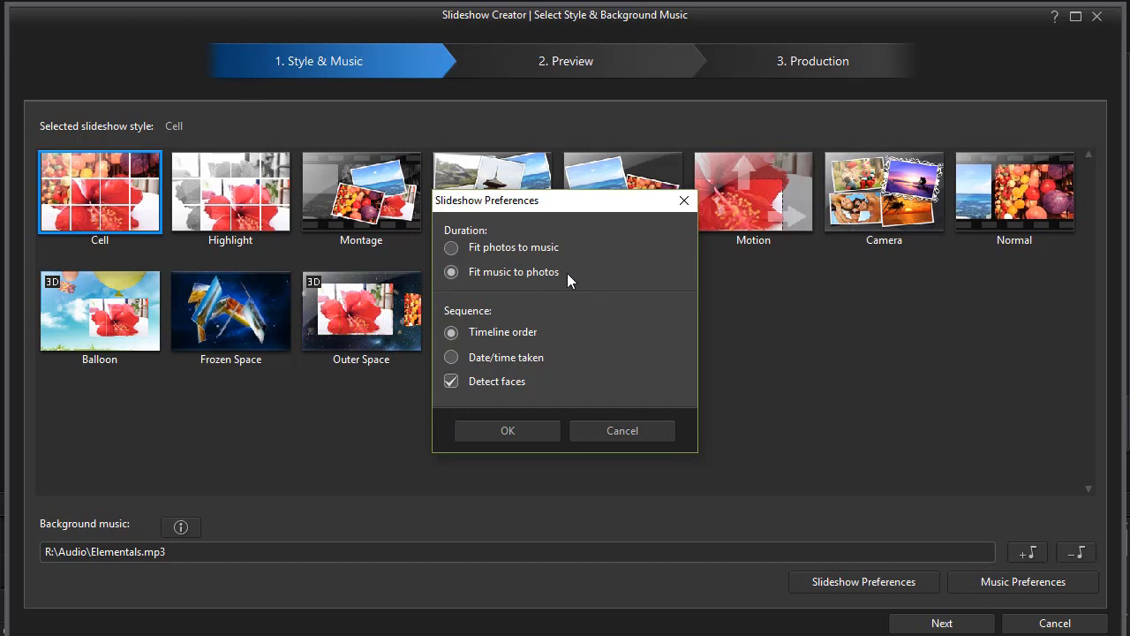
mouse_move(534, 402)
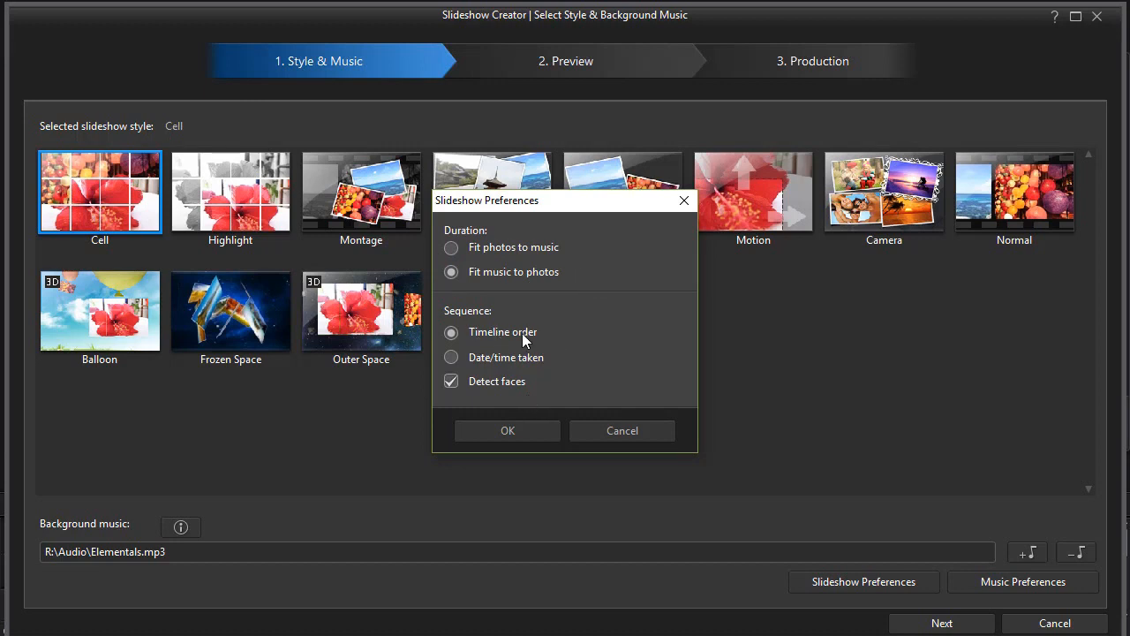
mouse_move(546, 344)
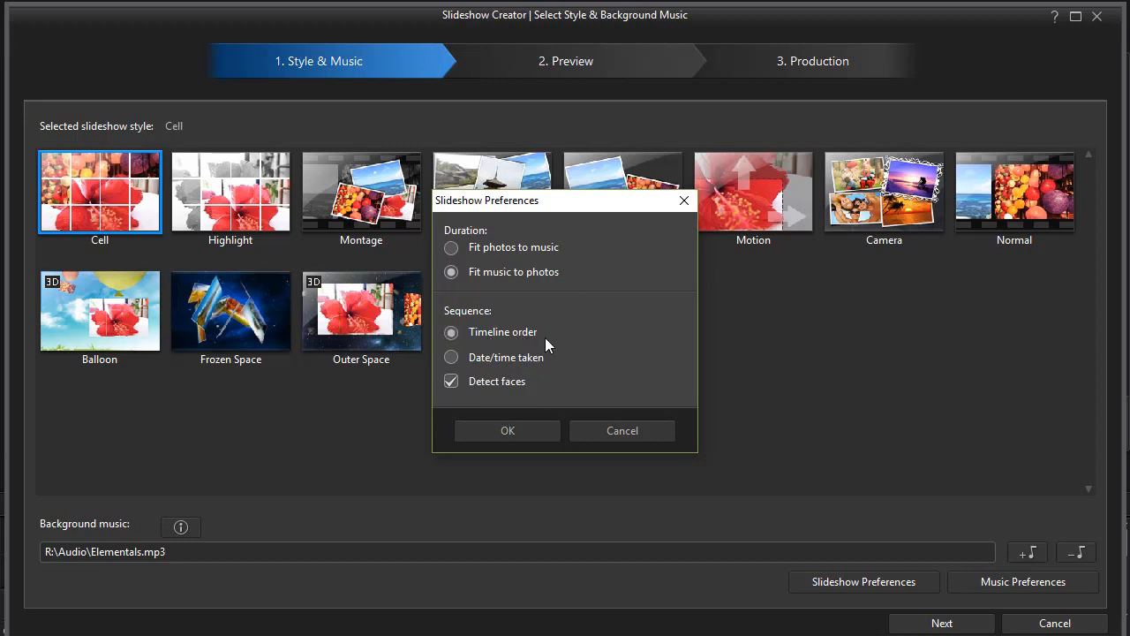
mouse_move(568, 344)
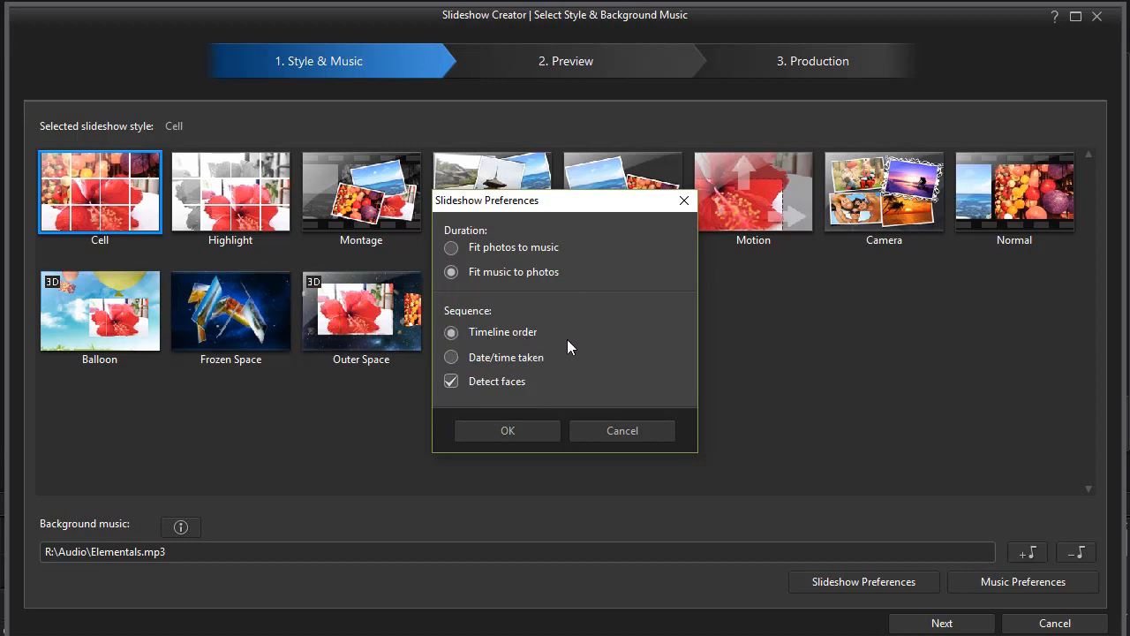
mouse_move(498, 369)
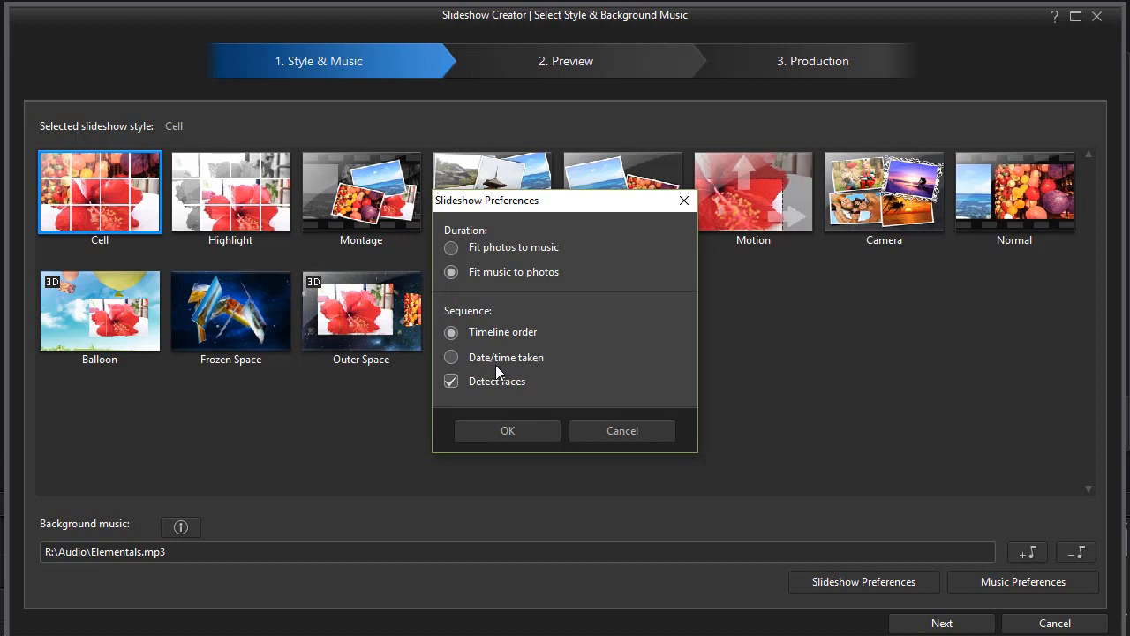
mouse_move(475, 407)
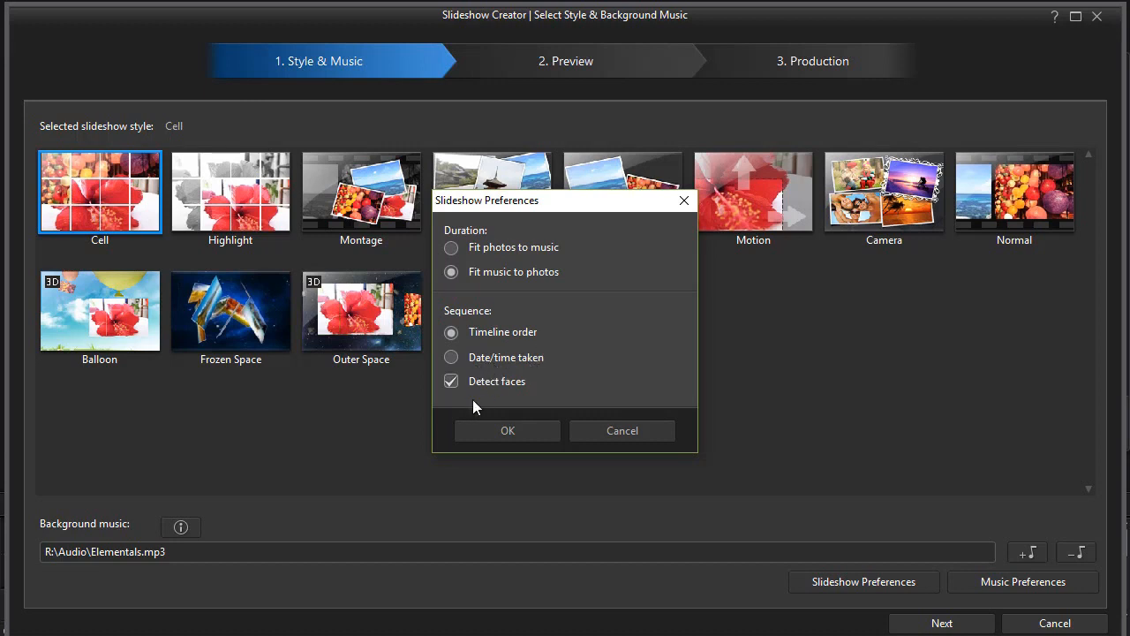
mouse_move(572, 383)
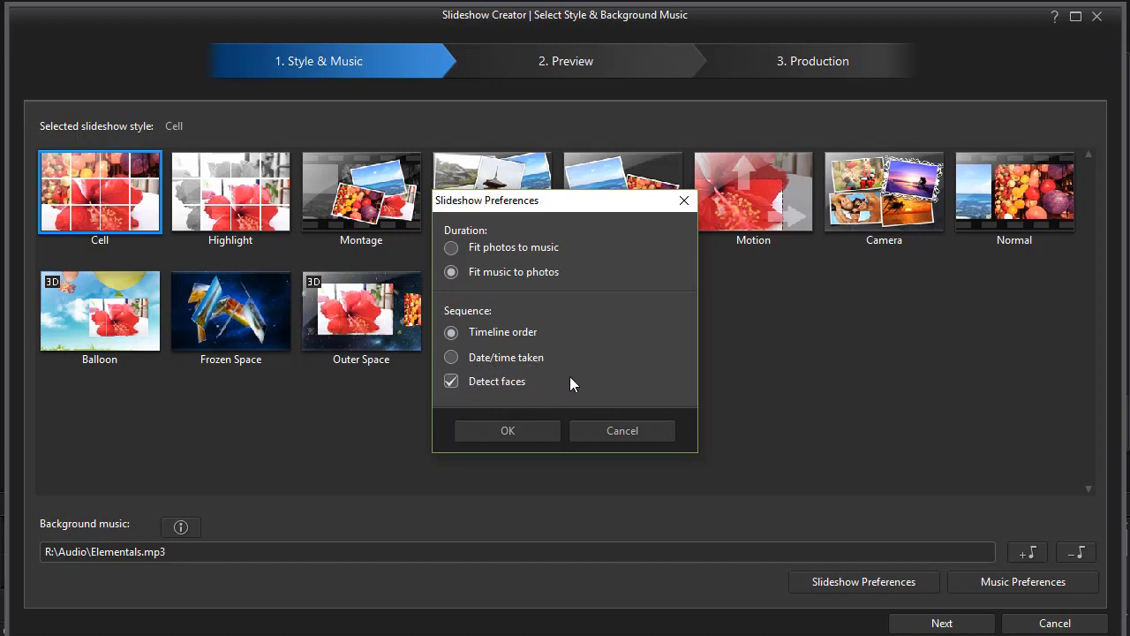
mouse_move(452, 381)
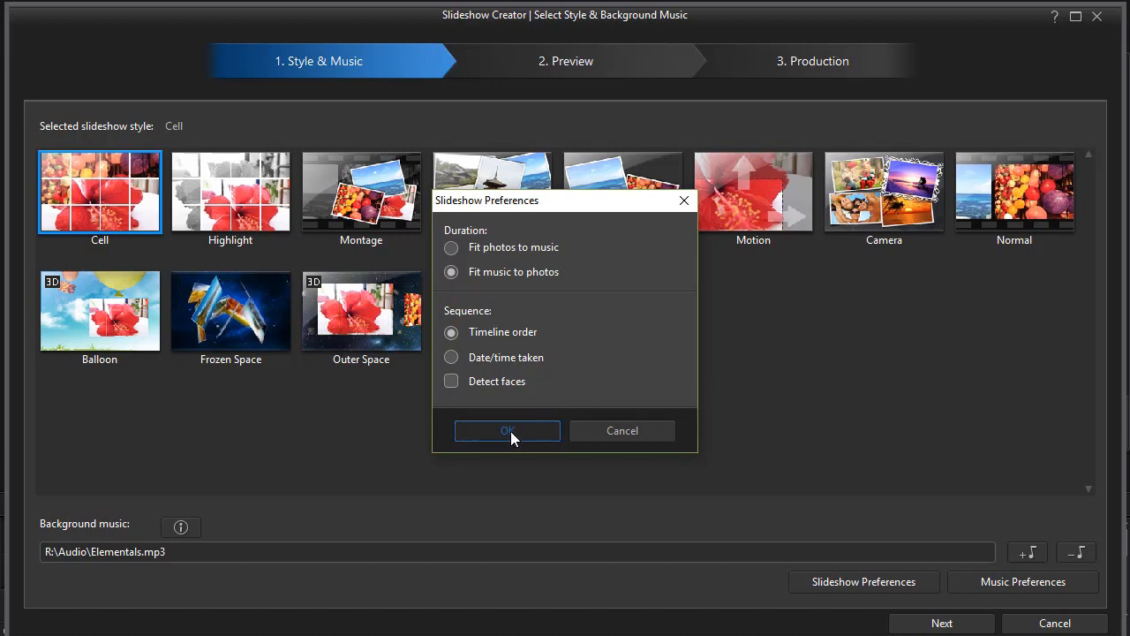
click(507, 431)
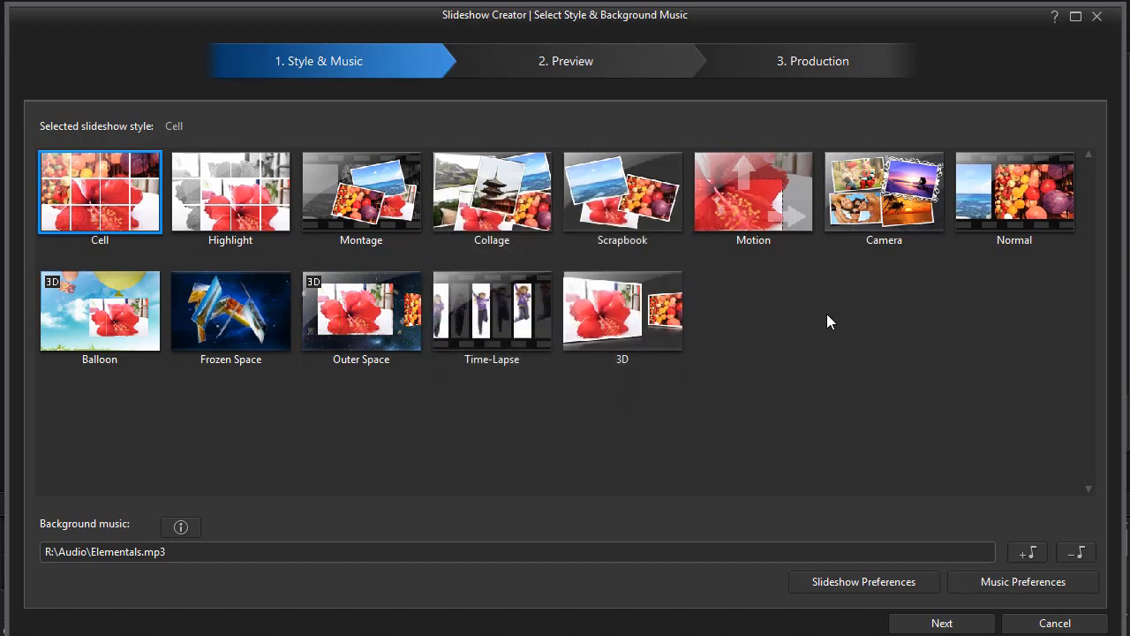
mouse_move(752, 230)
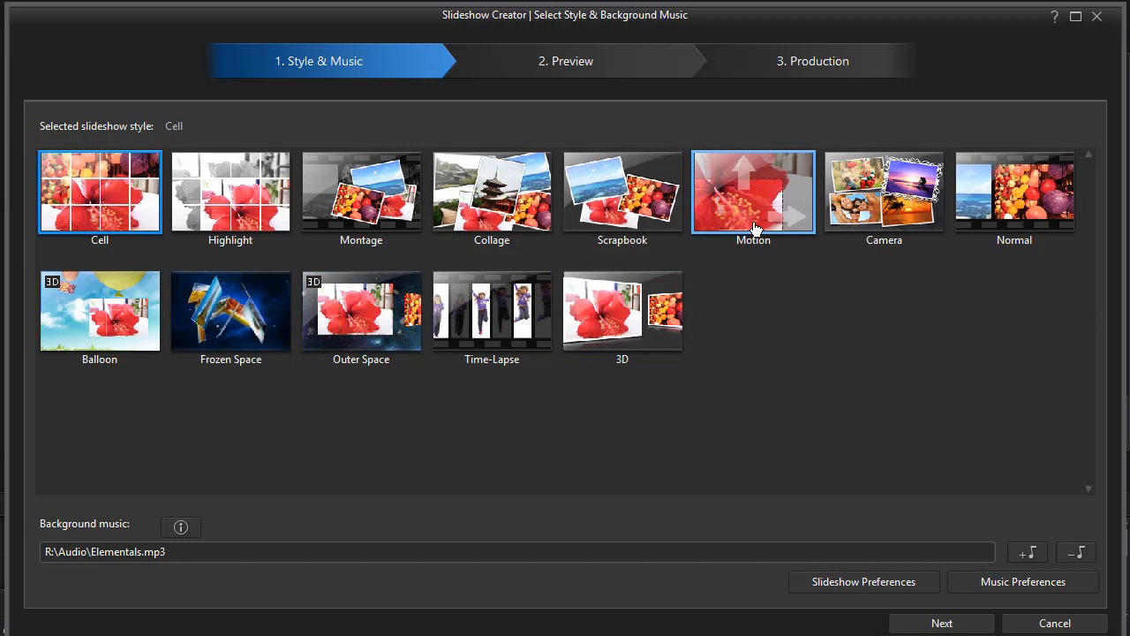
mouse_move(751, 220)
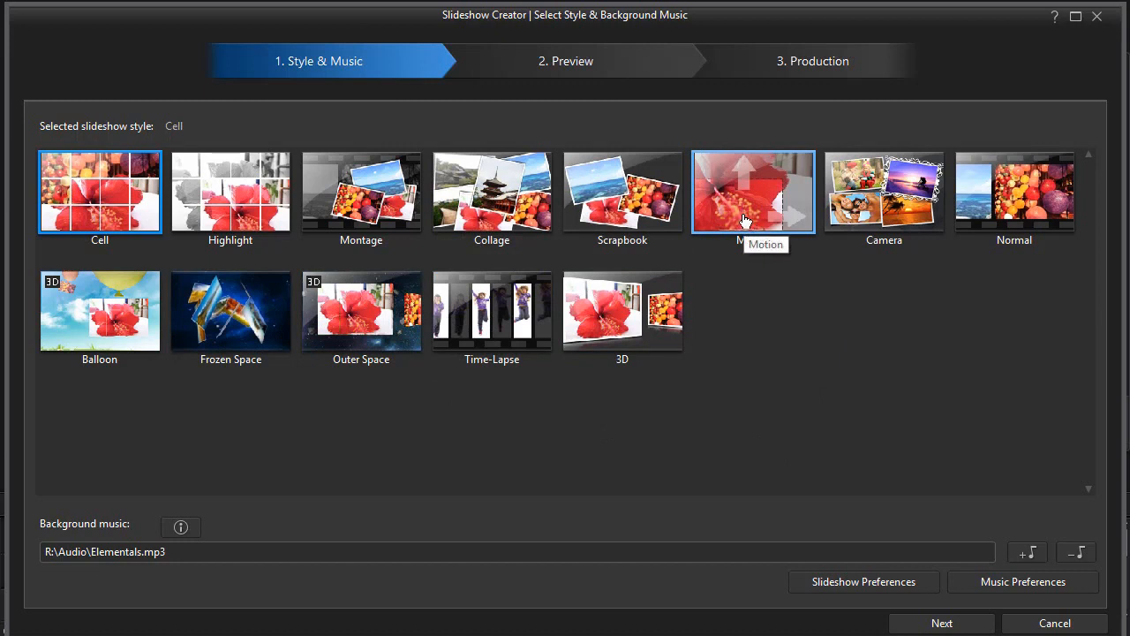
mouse_move(763, 228)
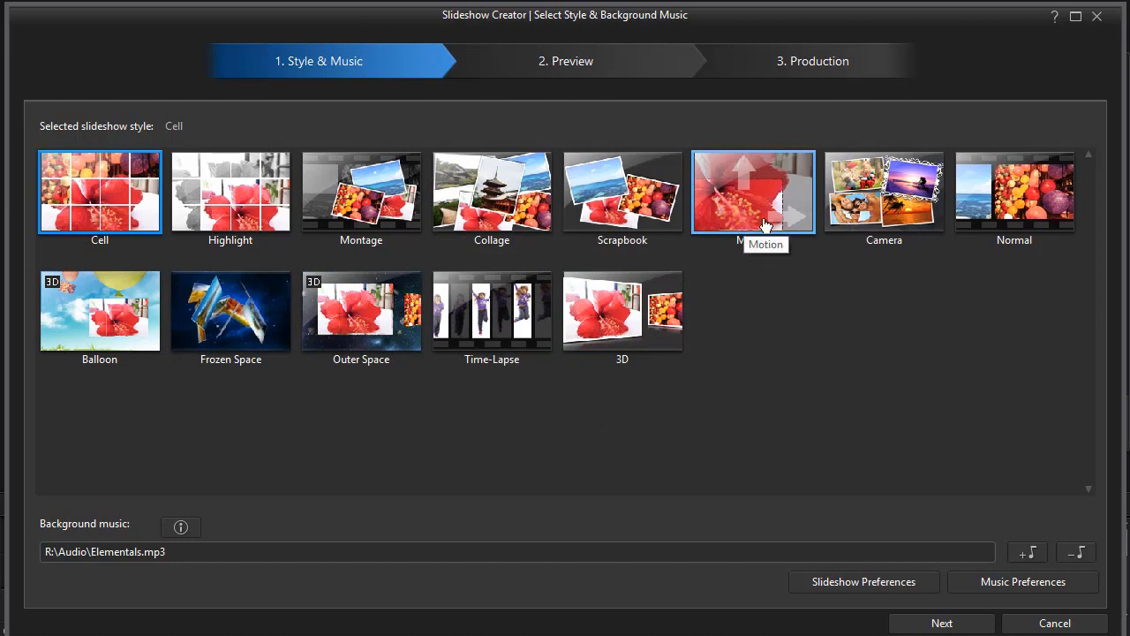
click(752, 190)
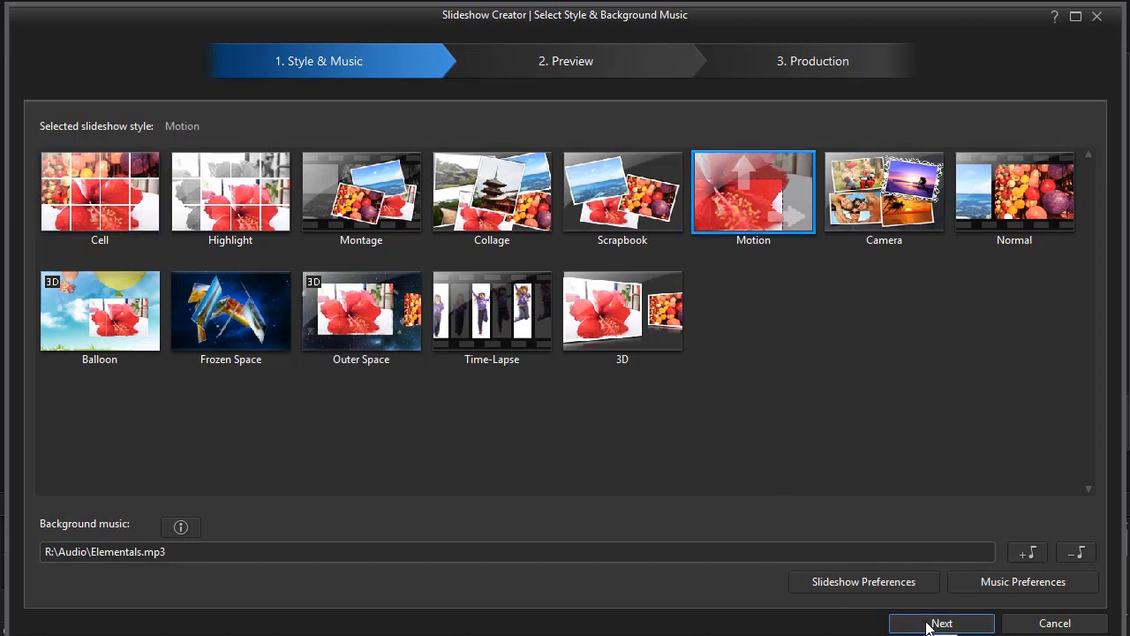
click(941, 621)
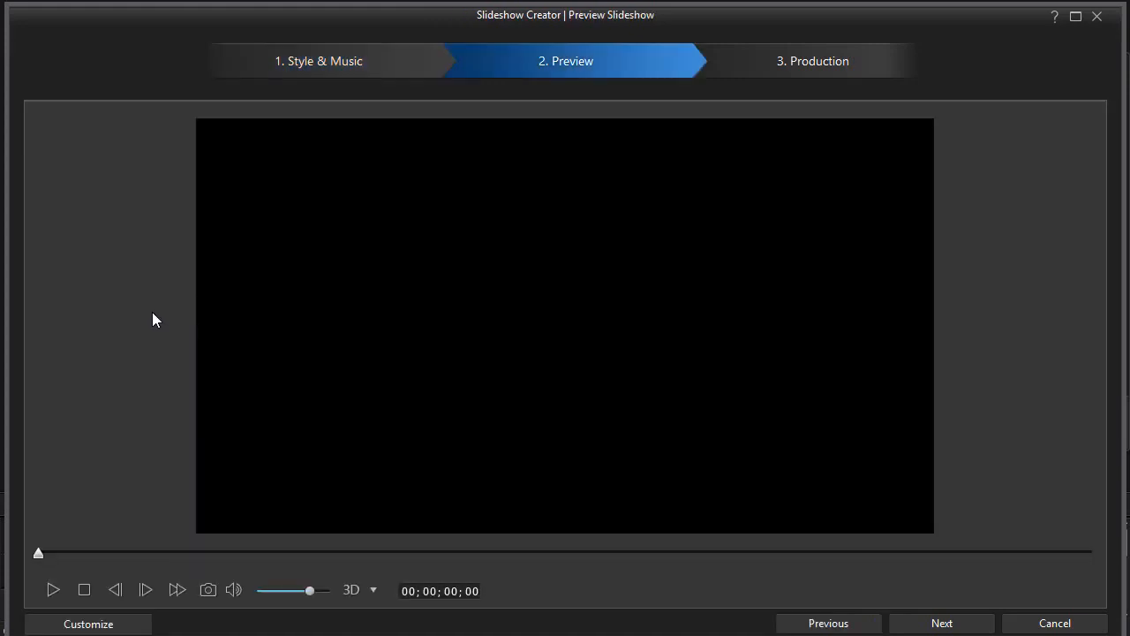
mouse_move(127, 307)
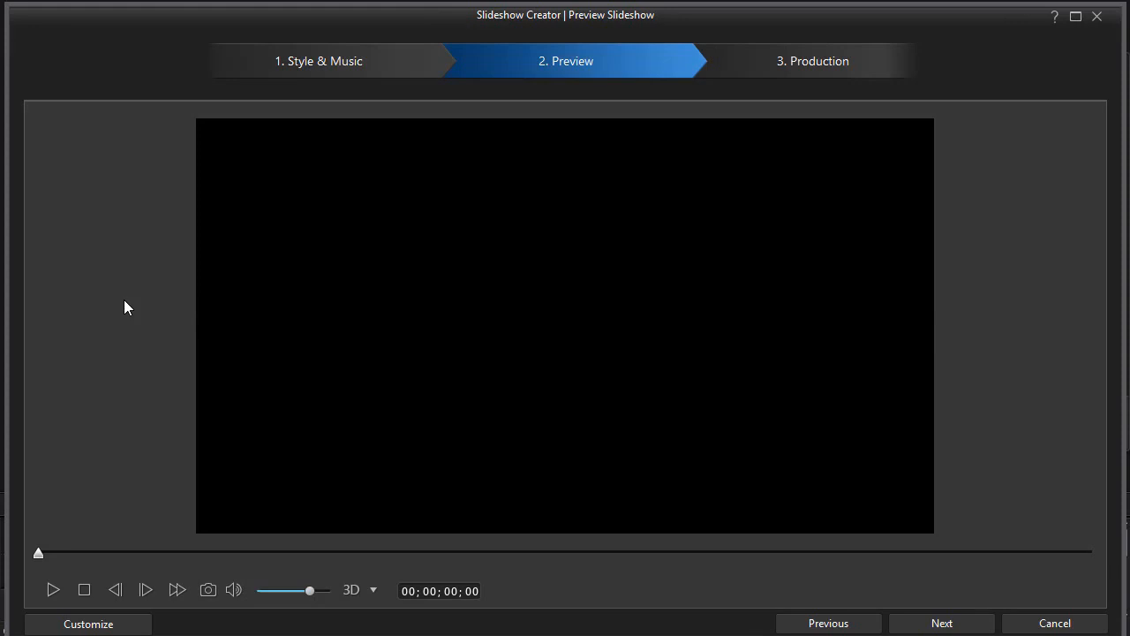
mouse_move(99, 353)
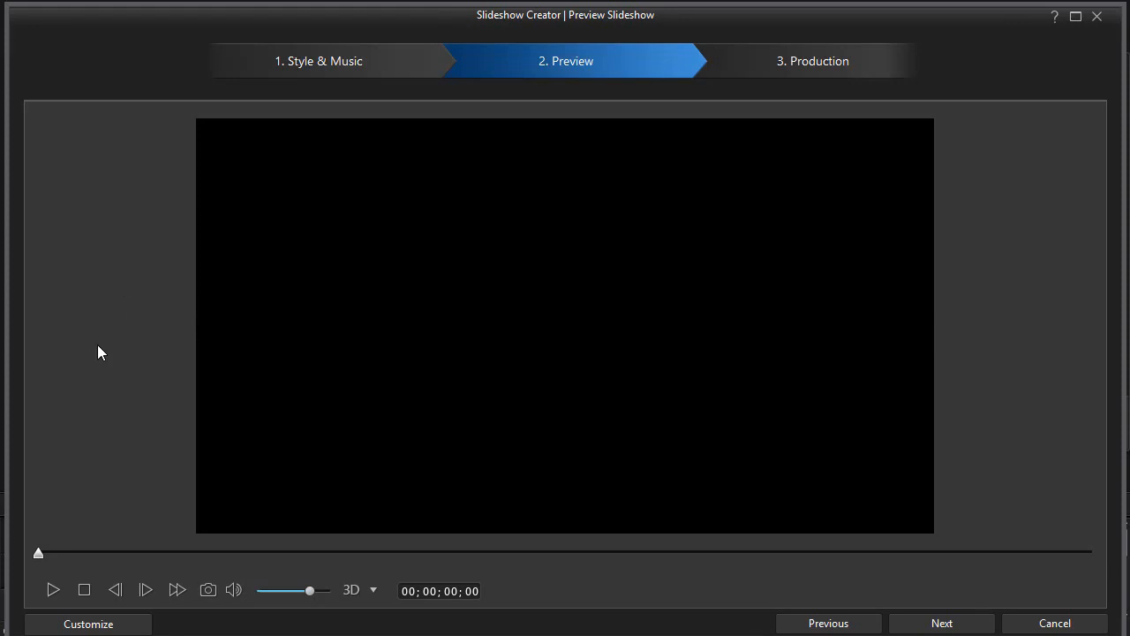
mouse_move(124, 618)
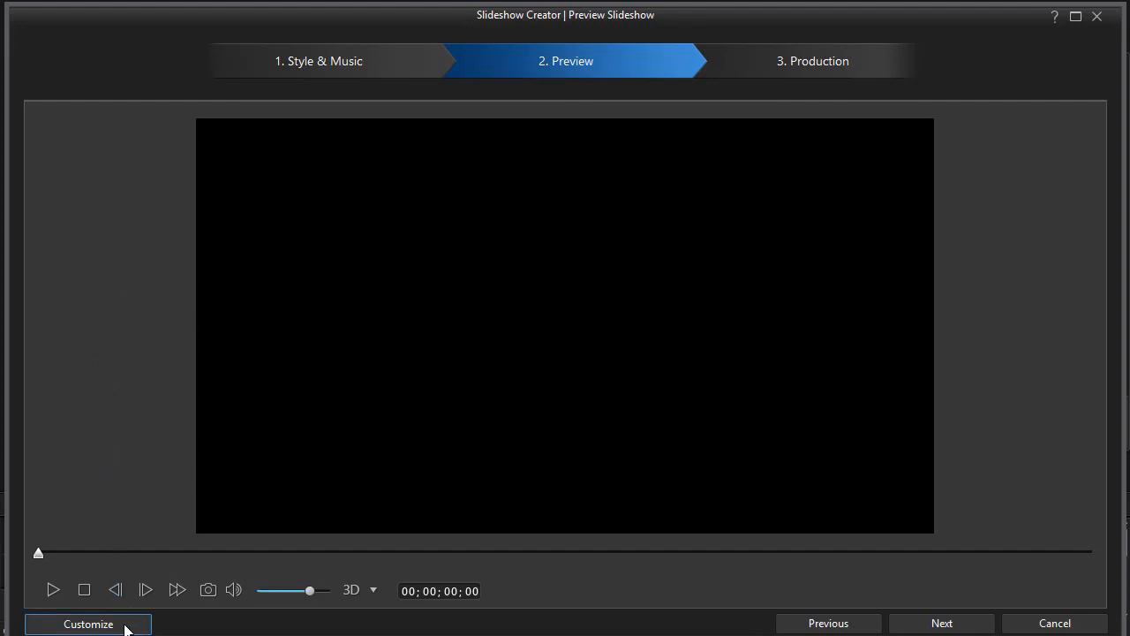
- Enter the Slideshow Designer via Customize to edit each slide's motion
click(88, 623)
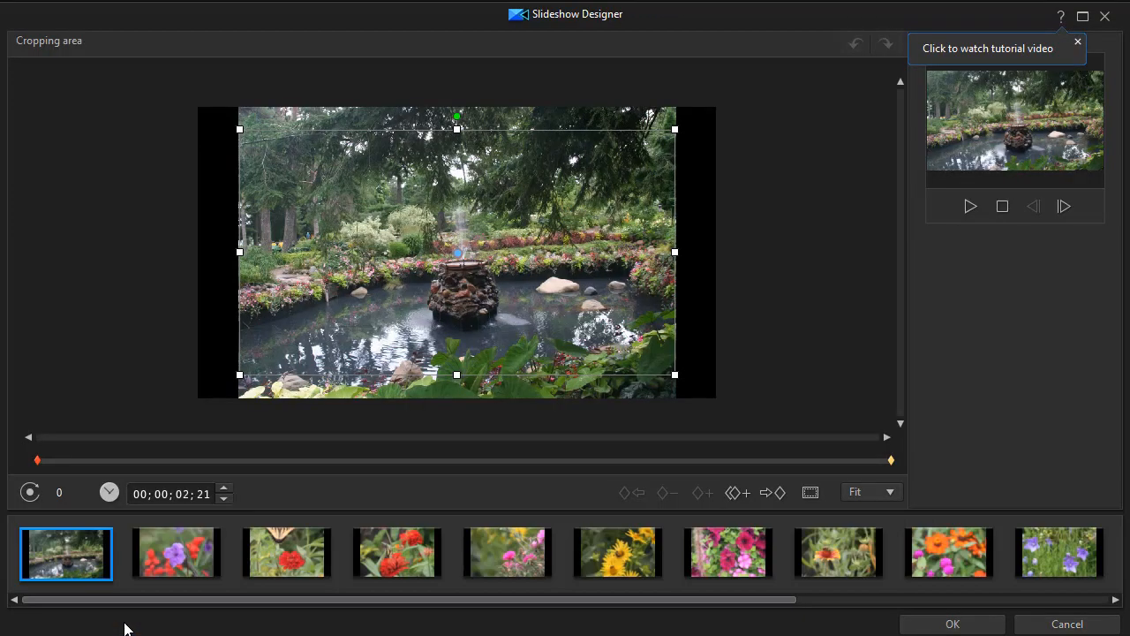
mouse_move(96, 280)
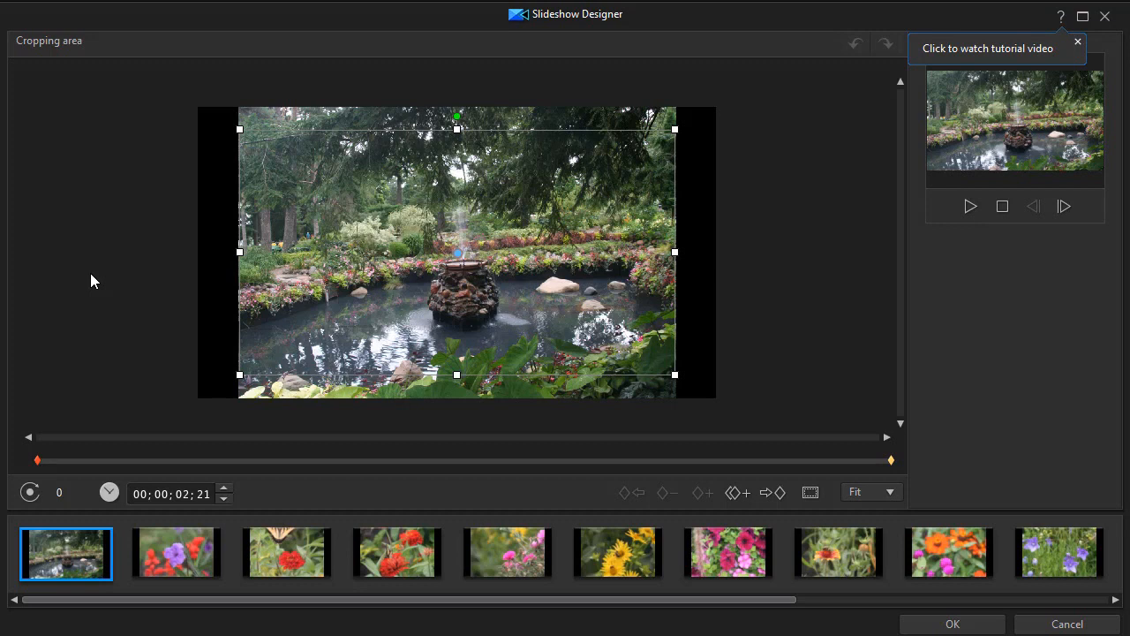
mouse_move(222, 318)
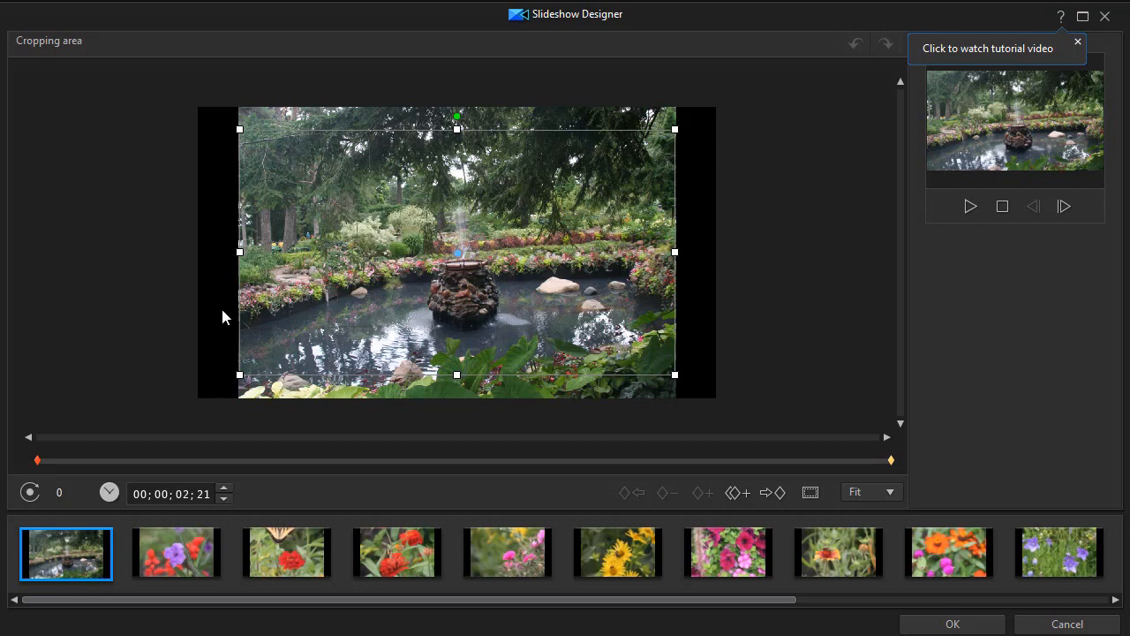
mouse_move(15, 466)
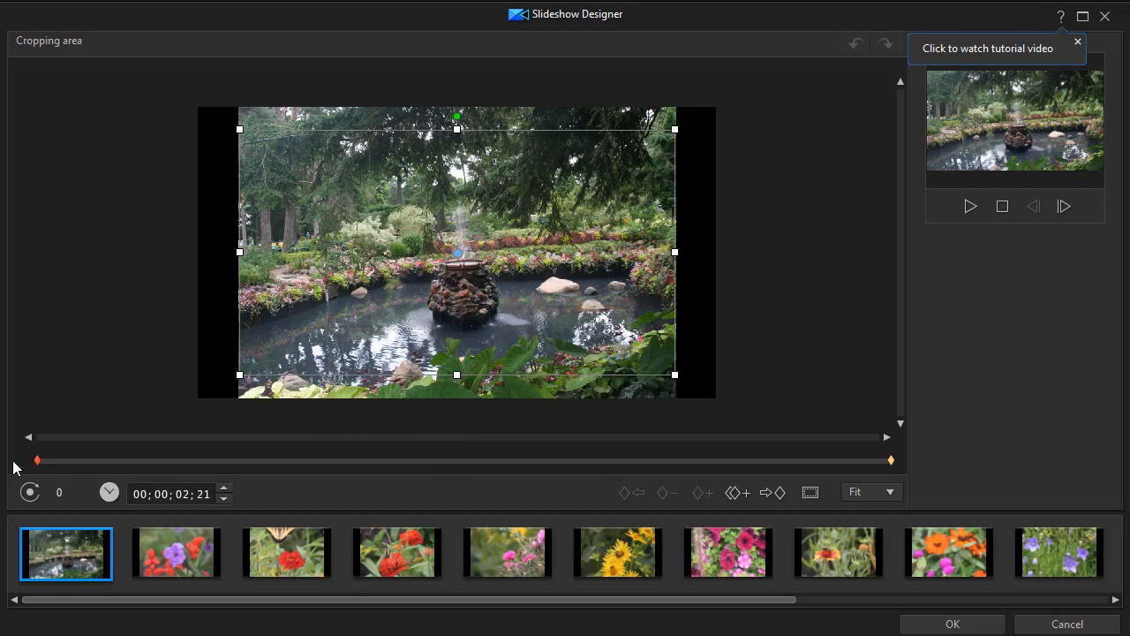
mouse_move(49, 470)
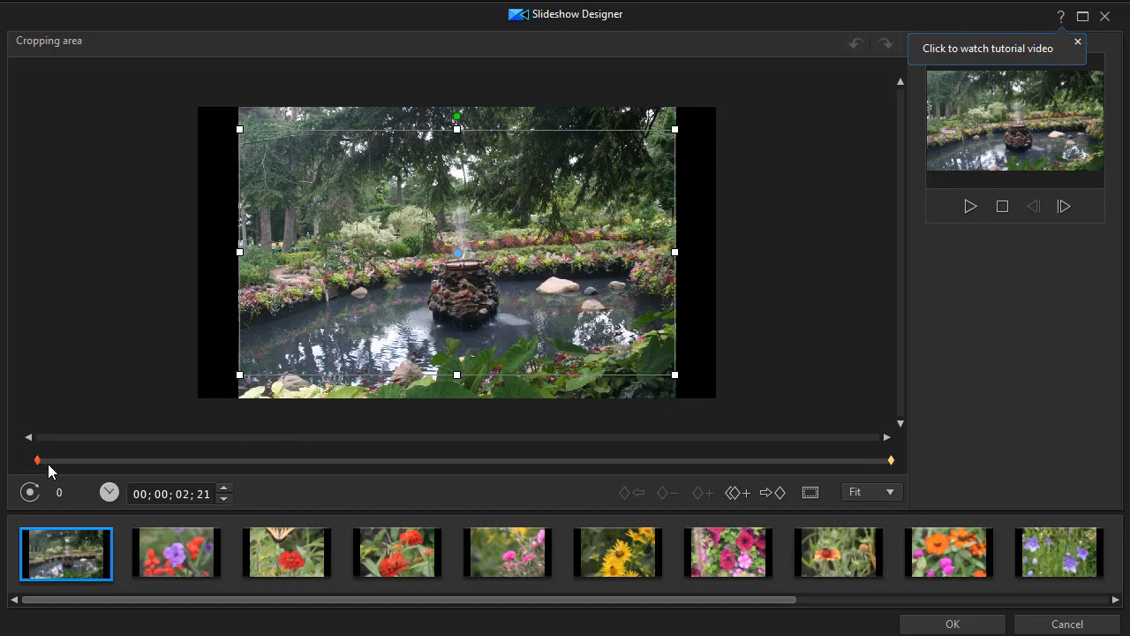
mouse_move(55, 468)
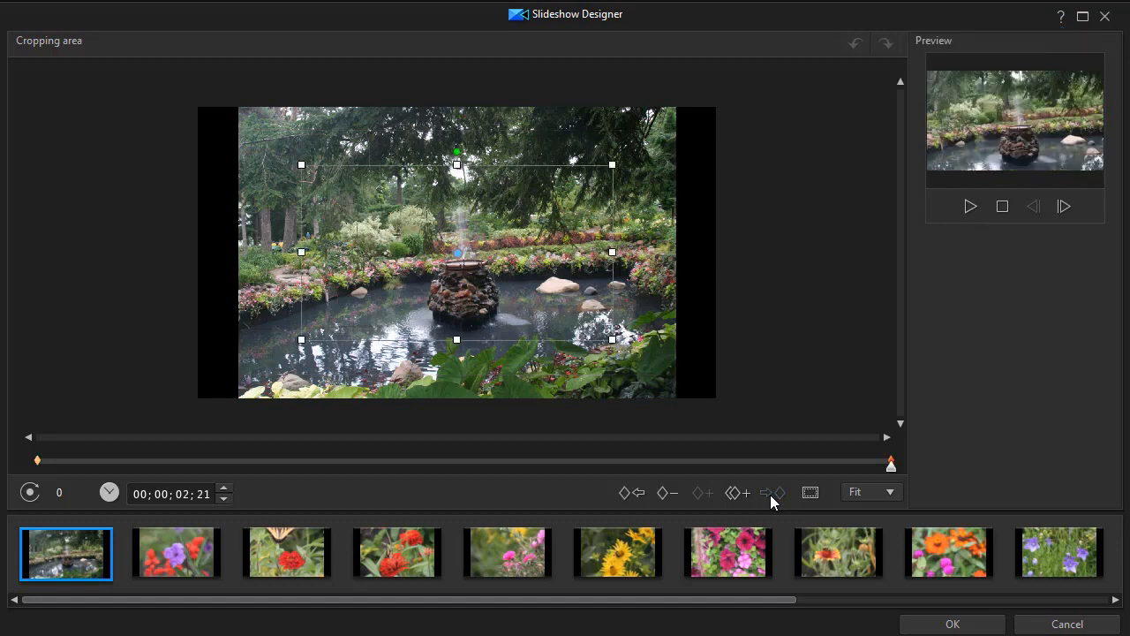
mouse_move(556, 491)
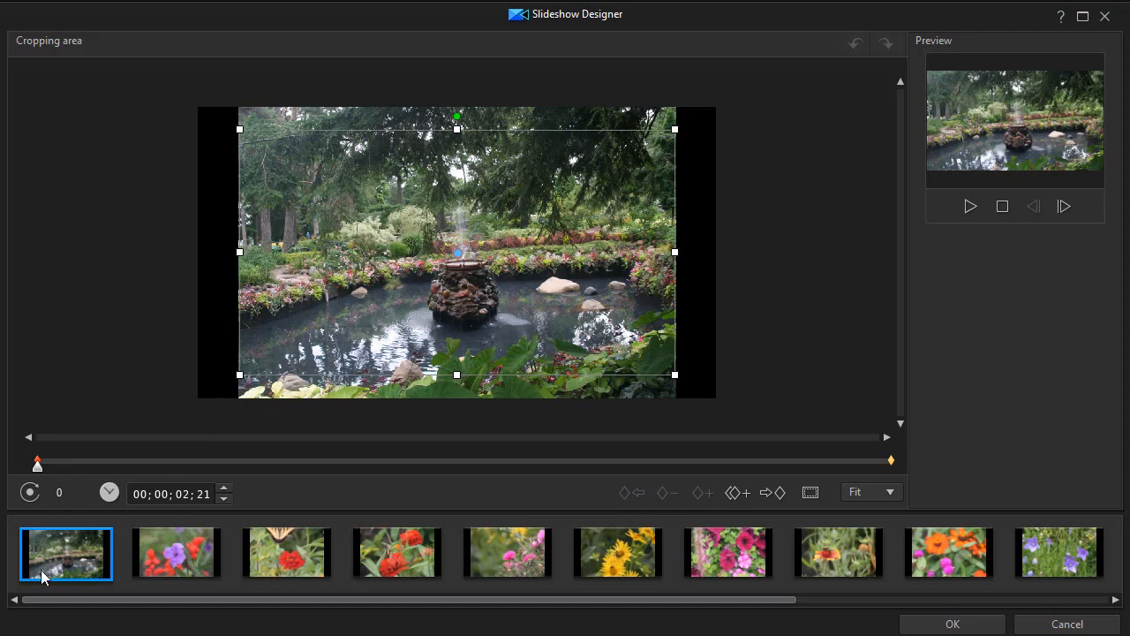
mouse_move(345, 339)
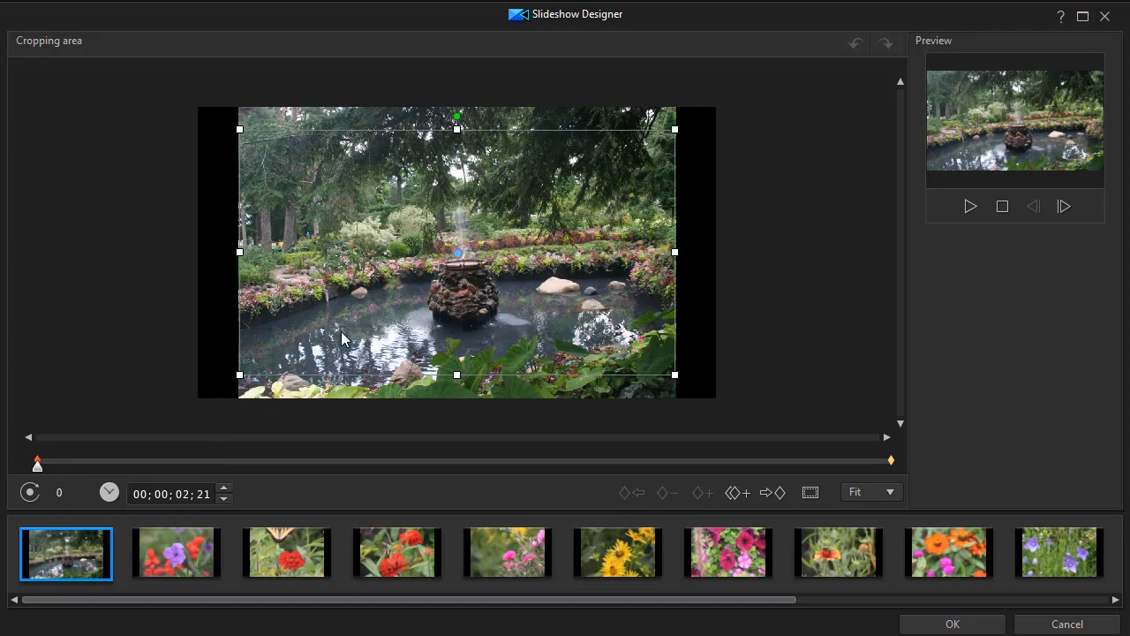
mouse_move(645, 284)
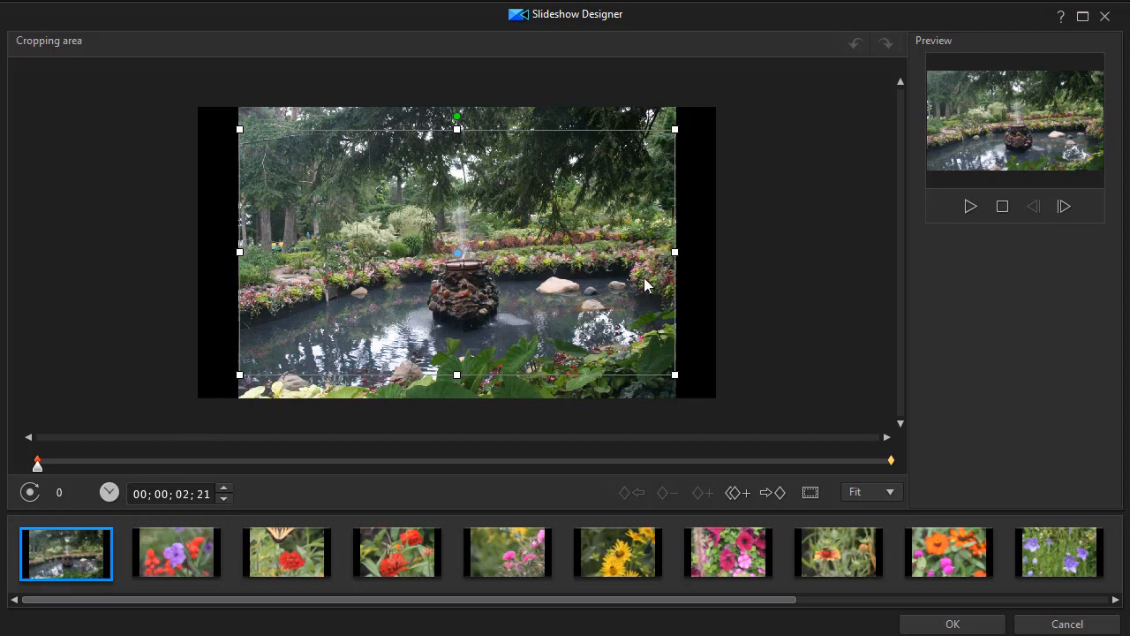
mouse_move(675, 256)
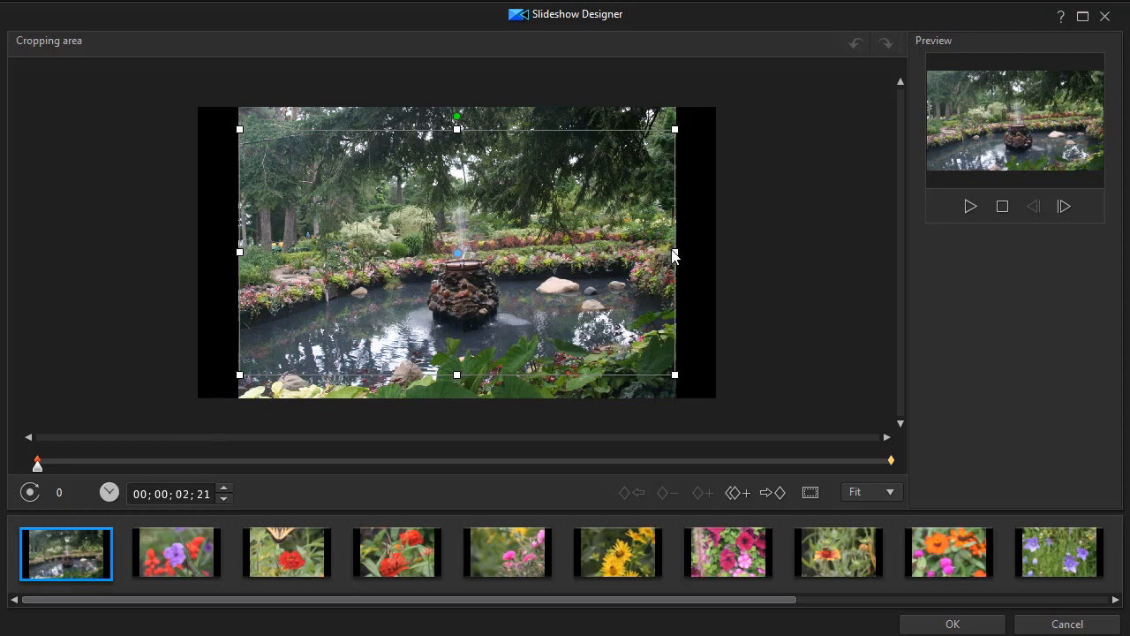
mouse_move(307, 180)
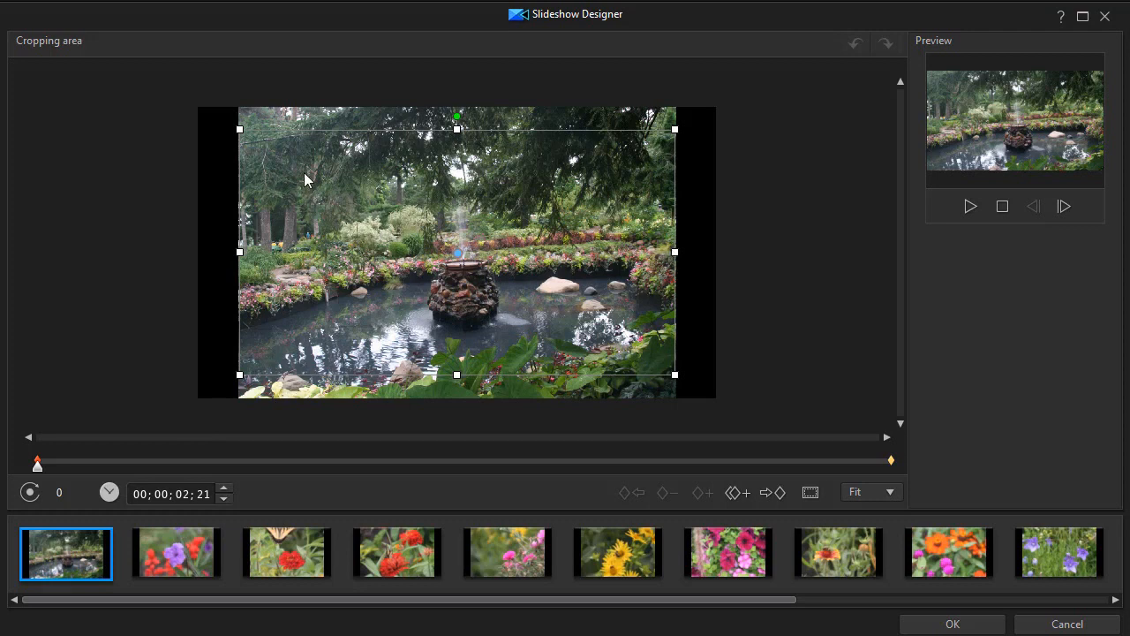
mouse_move(469, 258)
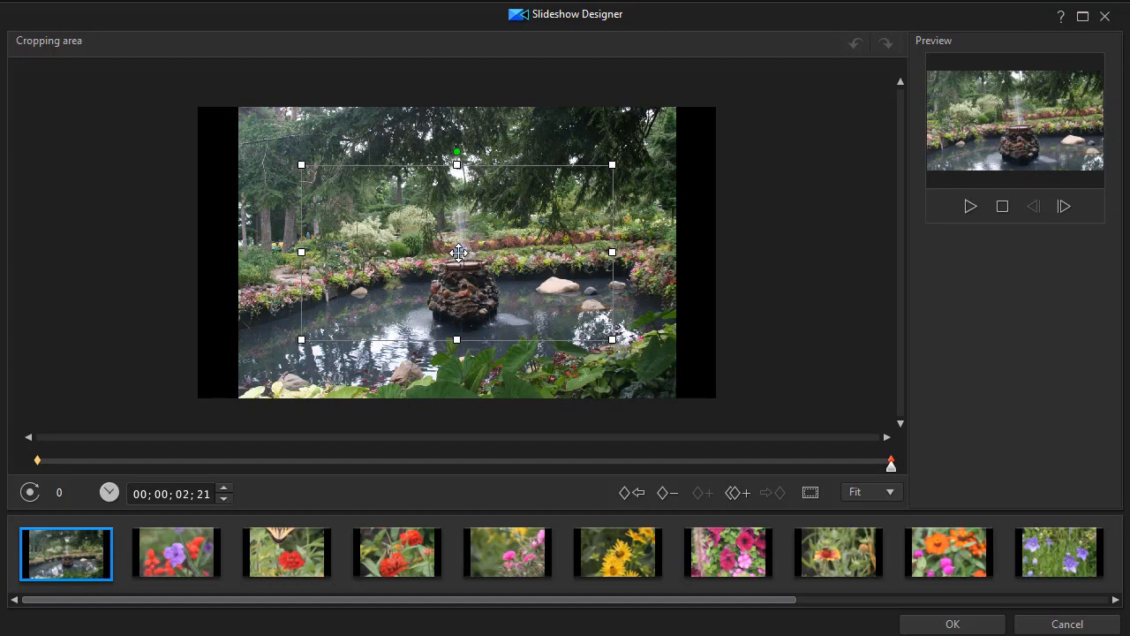
mouse_move(473, 268)
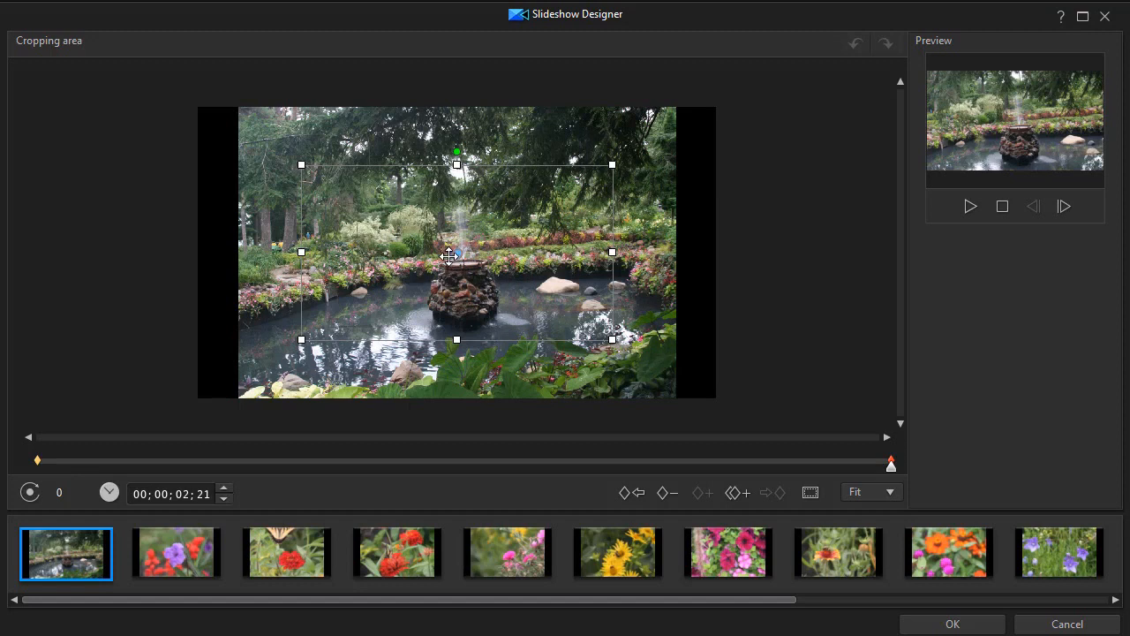
mouse_move(455, 254)
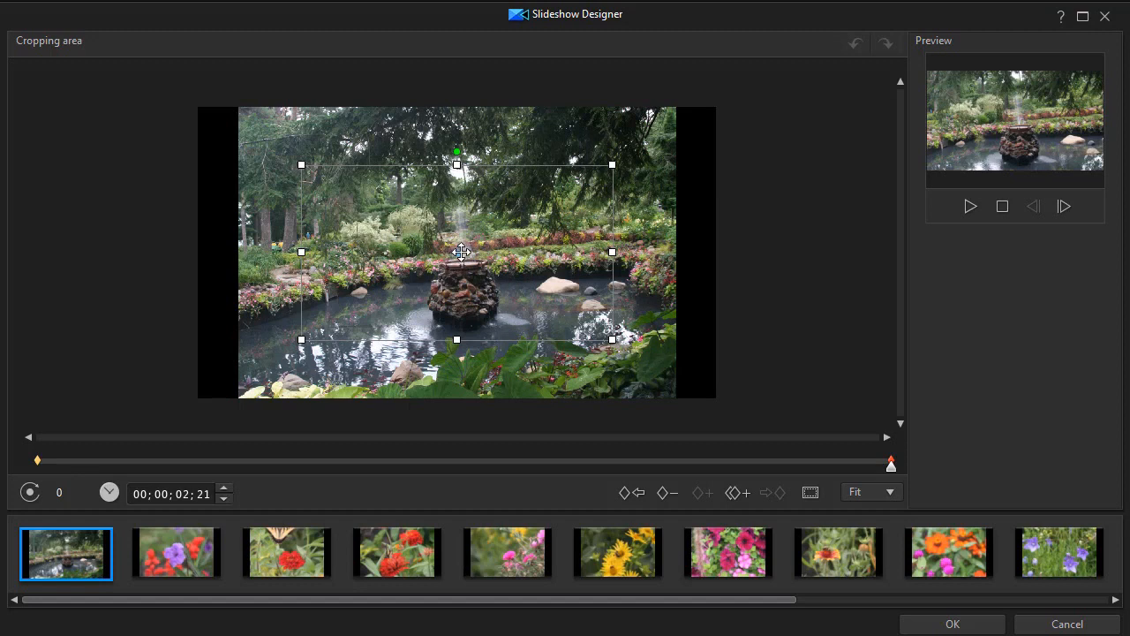
mouse_move(31, 468)
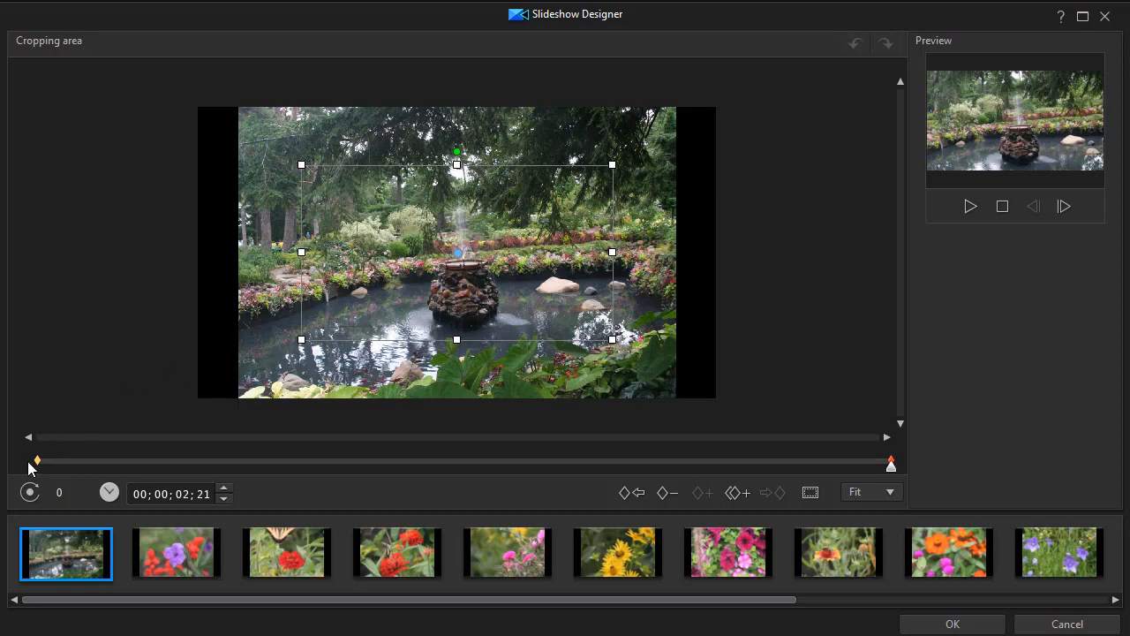
mouse_move(132, 491)
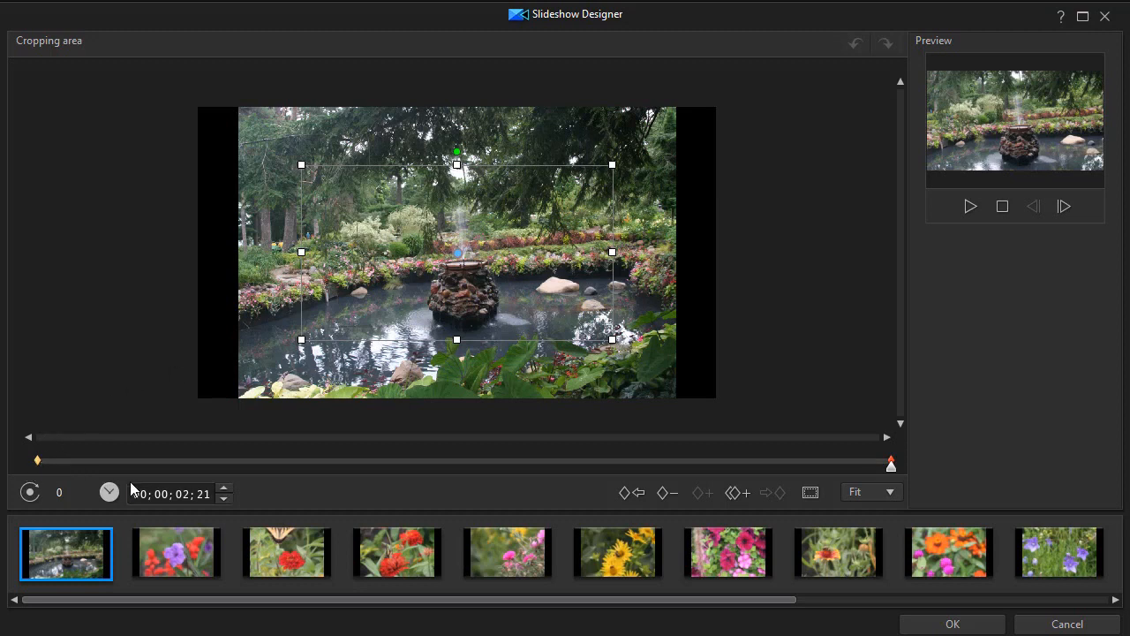
mouse_move(927, 222)
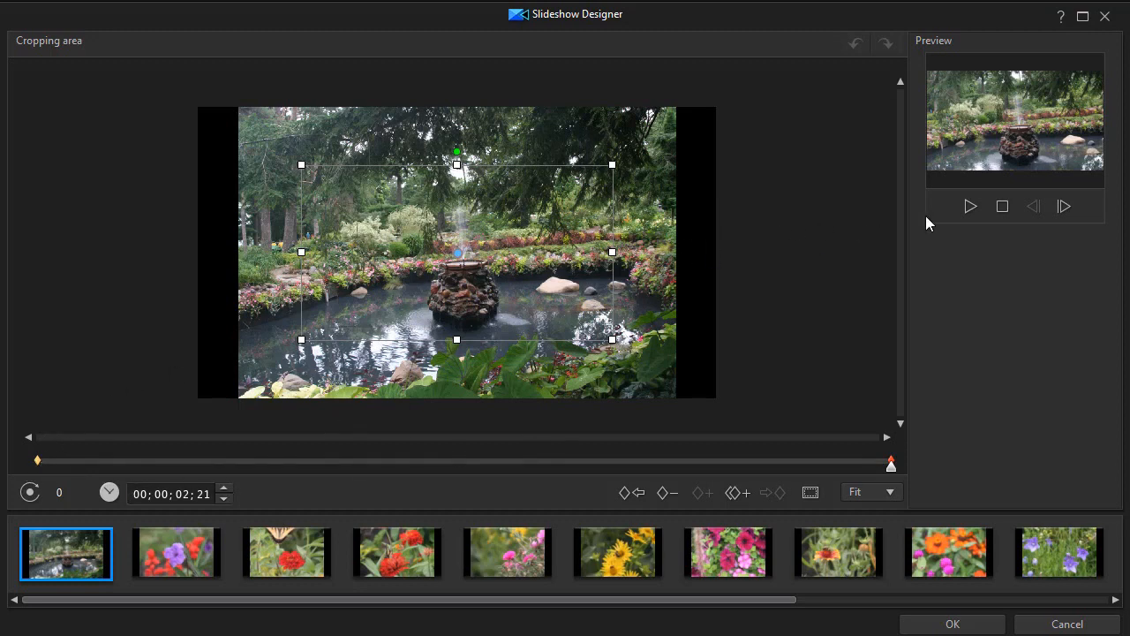
mouse_move(971, 210)
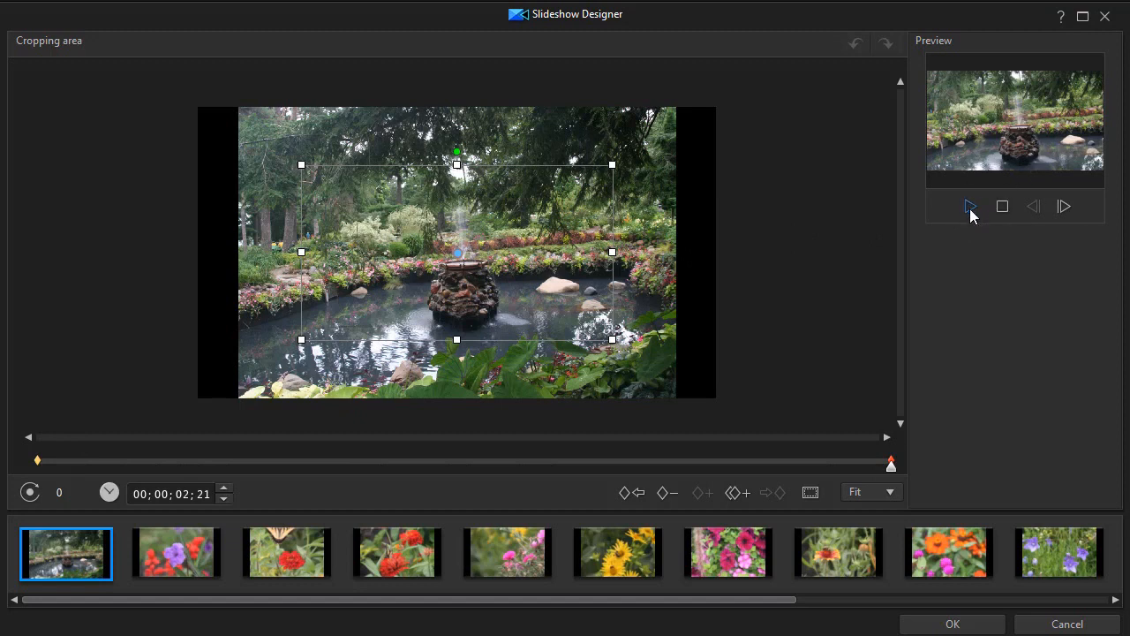
click(971, 205)
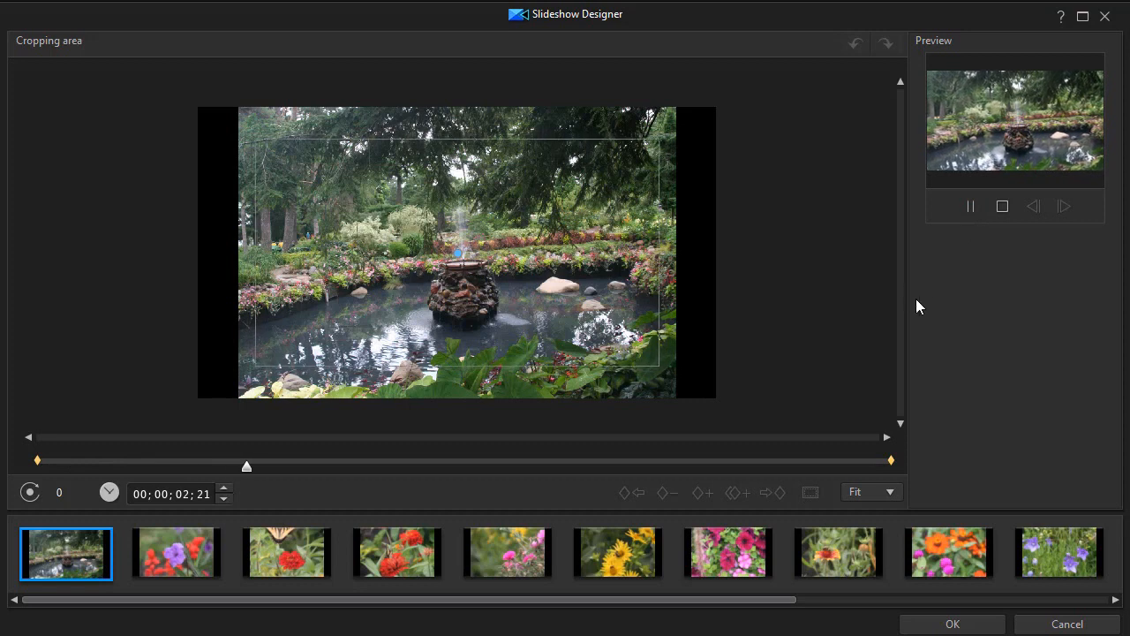
drag(247, 466, 756, 467)
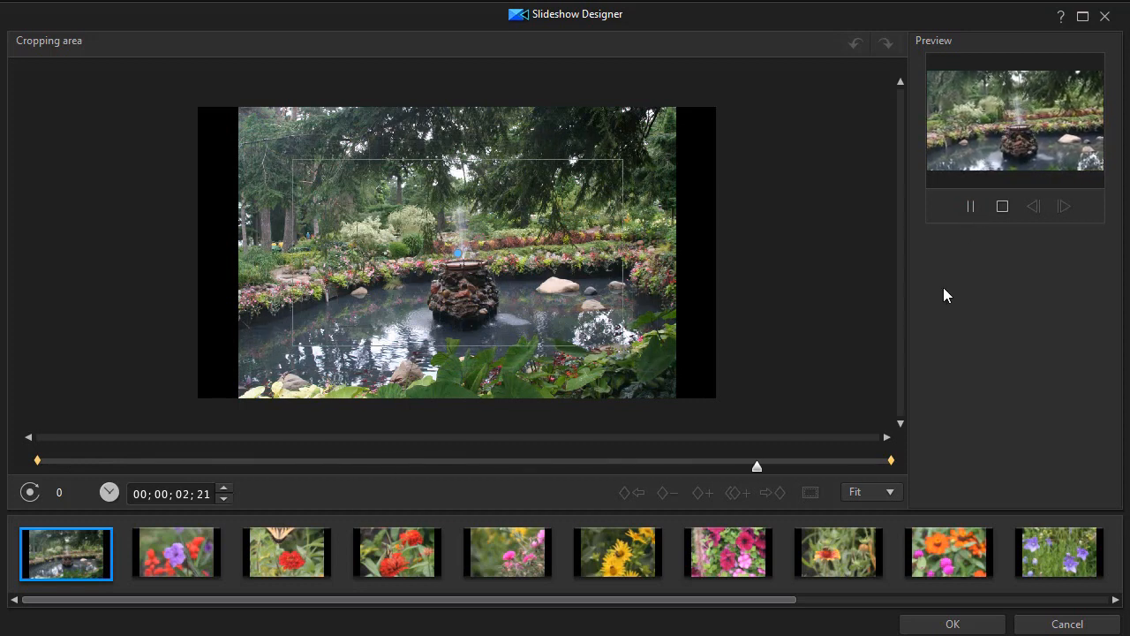
click(969, 205)
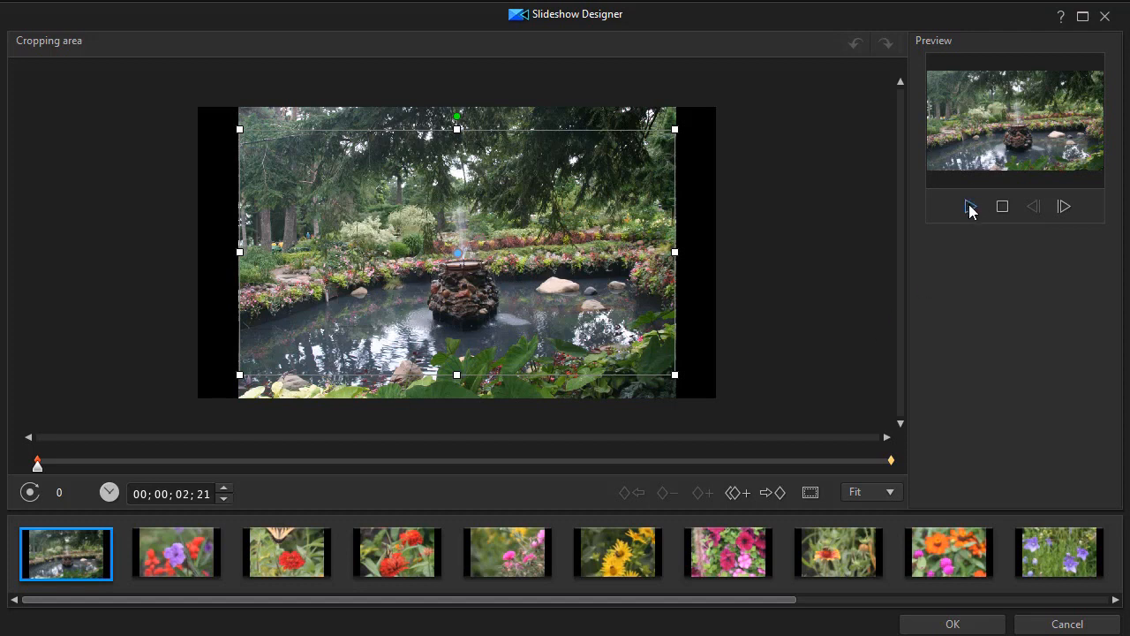
click(971, 205)
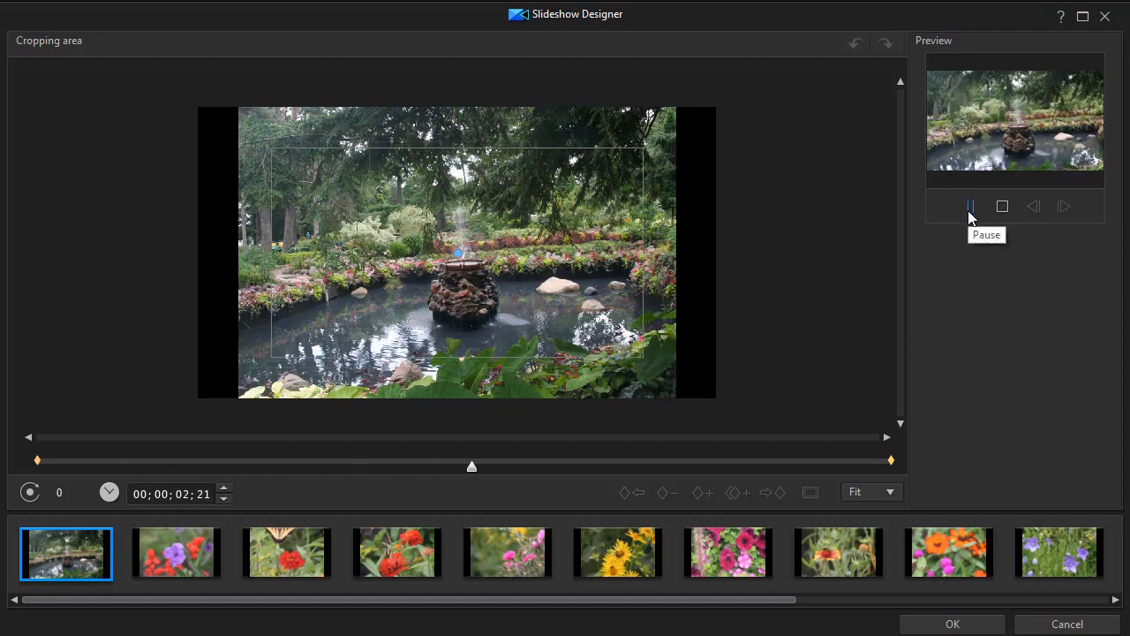
click(971, 205)
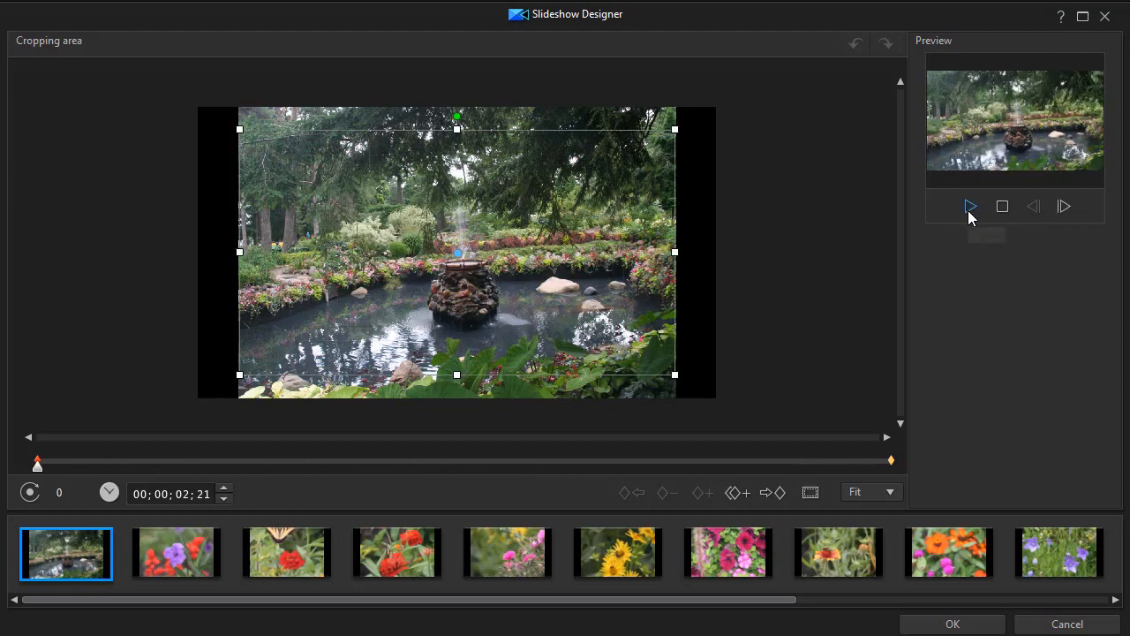
mouse_move(176, 565)
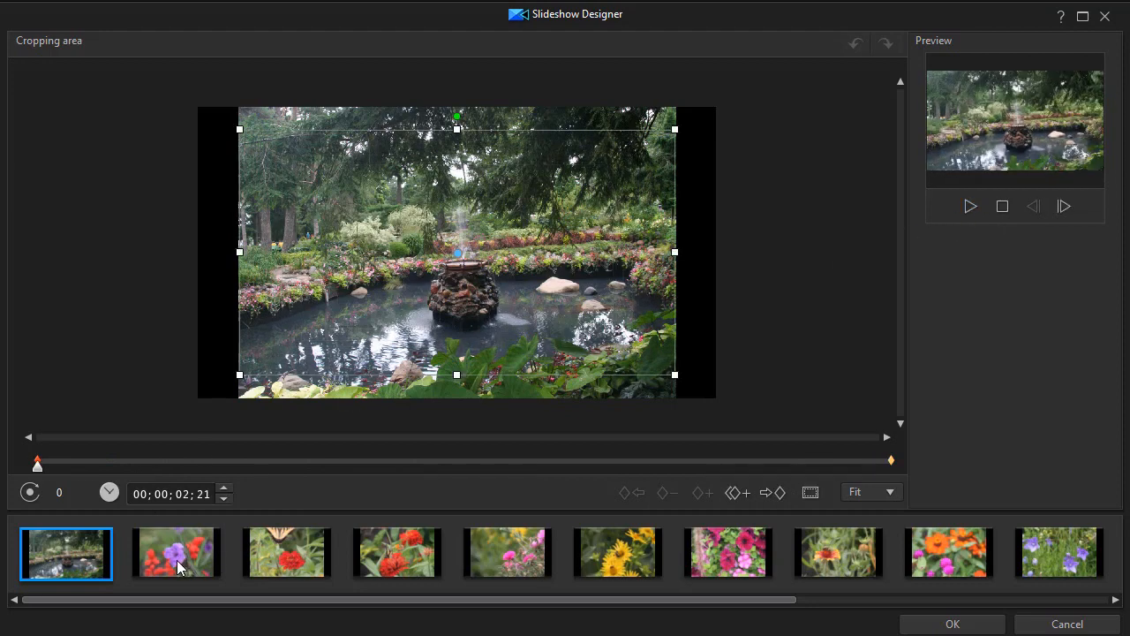
click(176, 554)
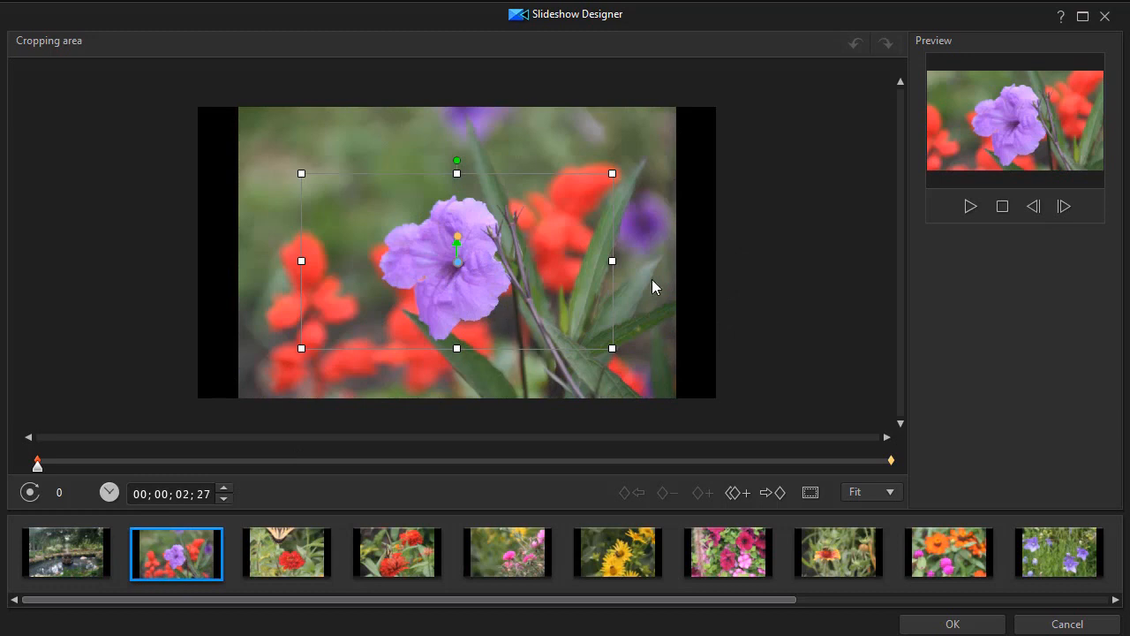
mouse_move(39, 466)
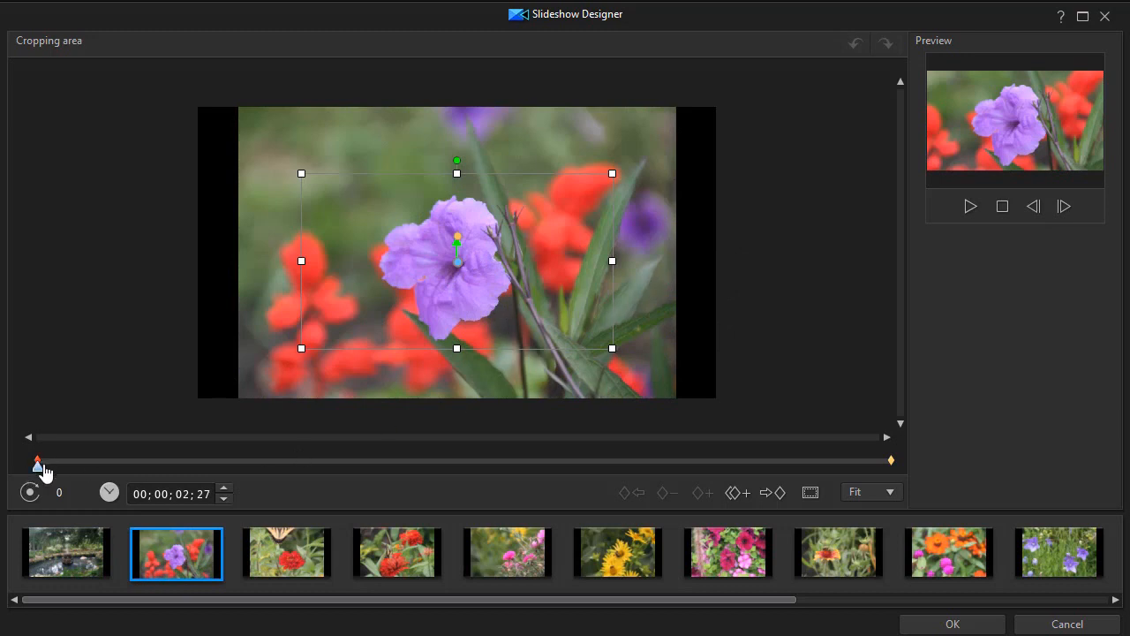
mouse_move(39, 470)
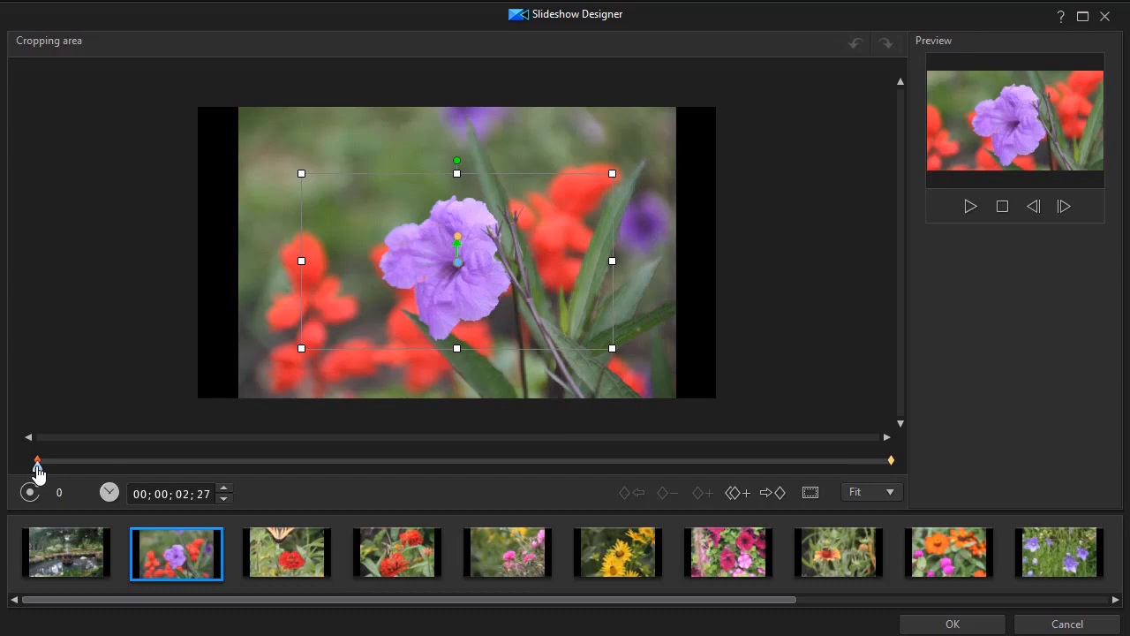
mouse_move(583, 213)
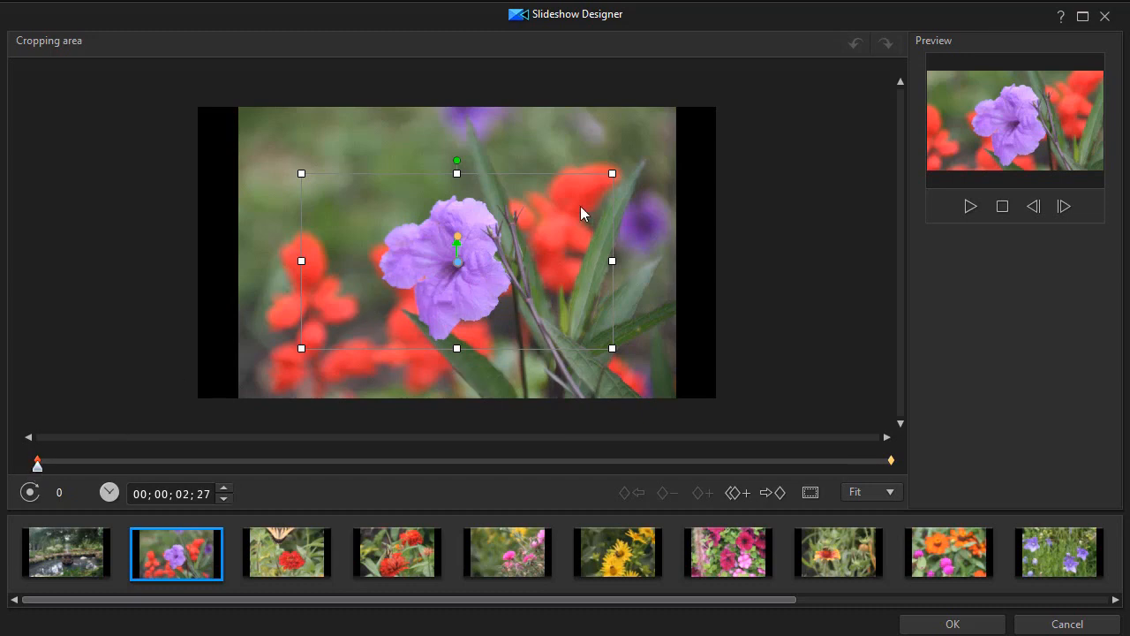
mouse_move(841, 498)
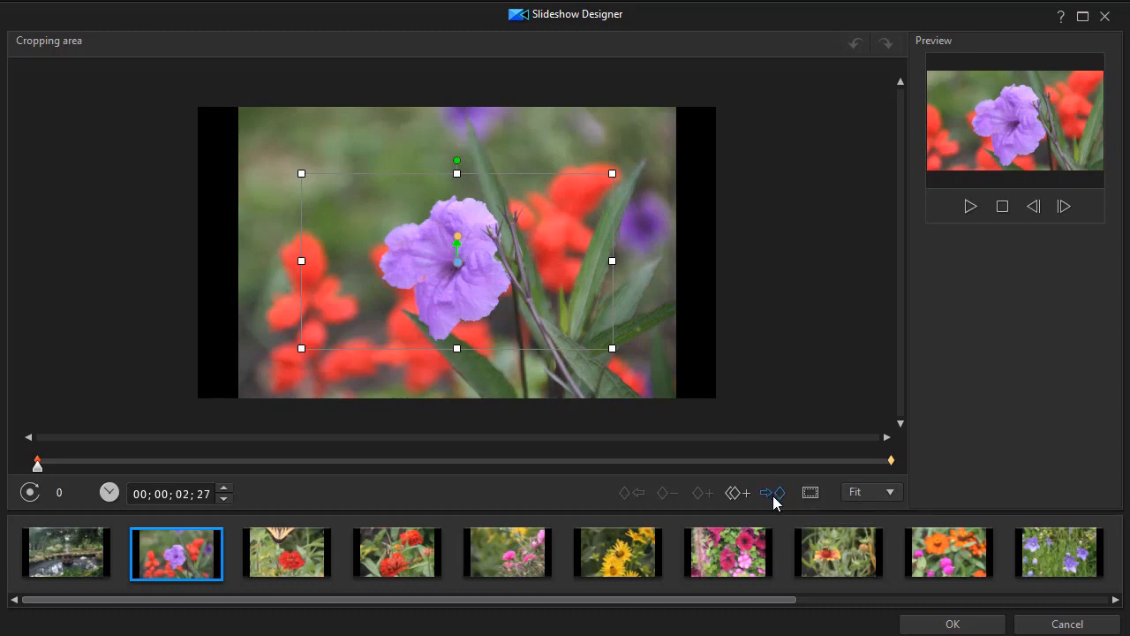
click(773, 490)
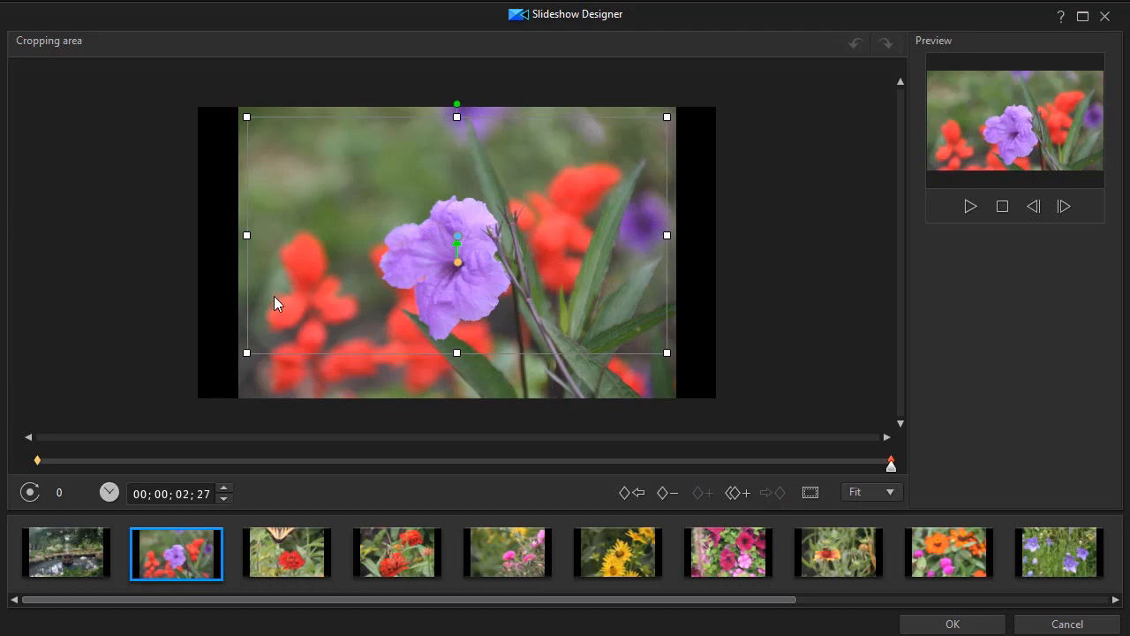
mouse_move(671, 344)
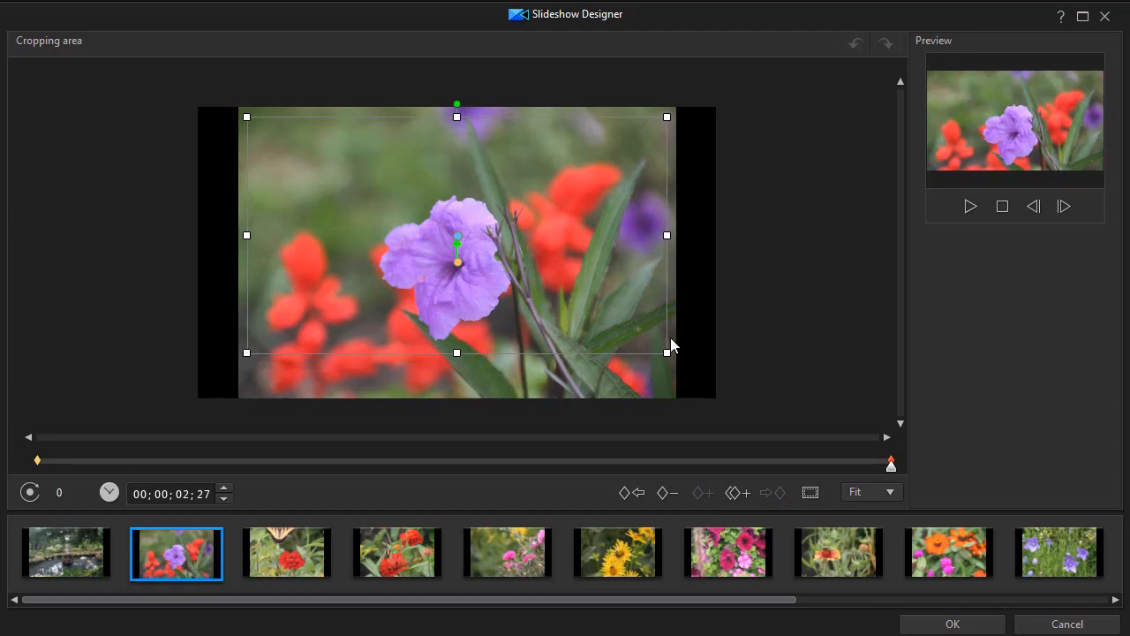
mouse_move(463, 261)
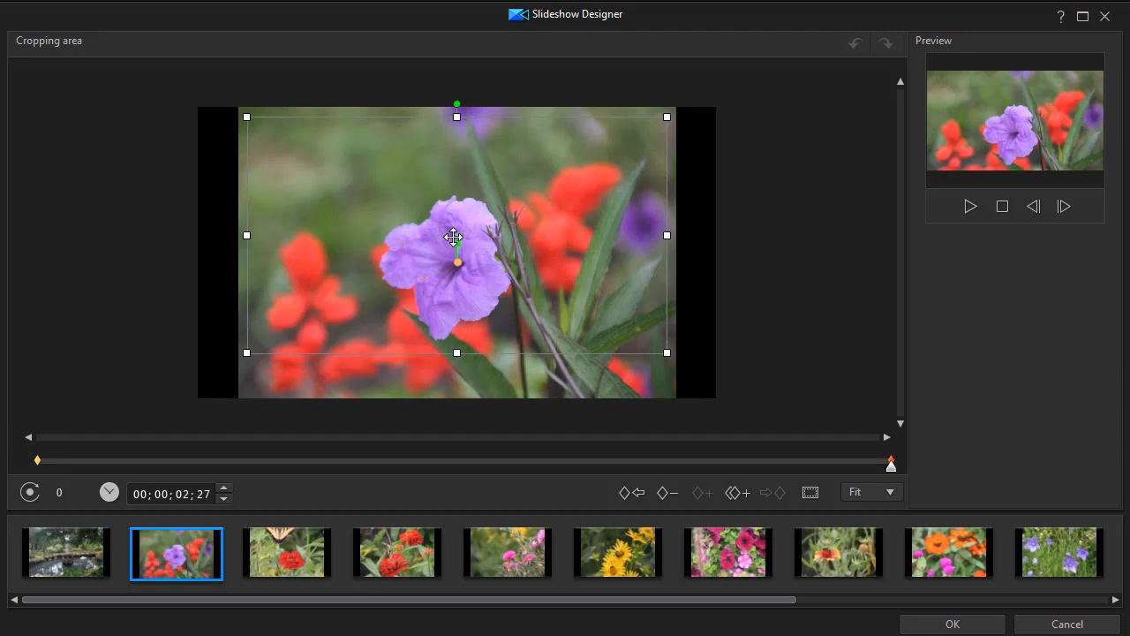
mouse_move(688, 487)
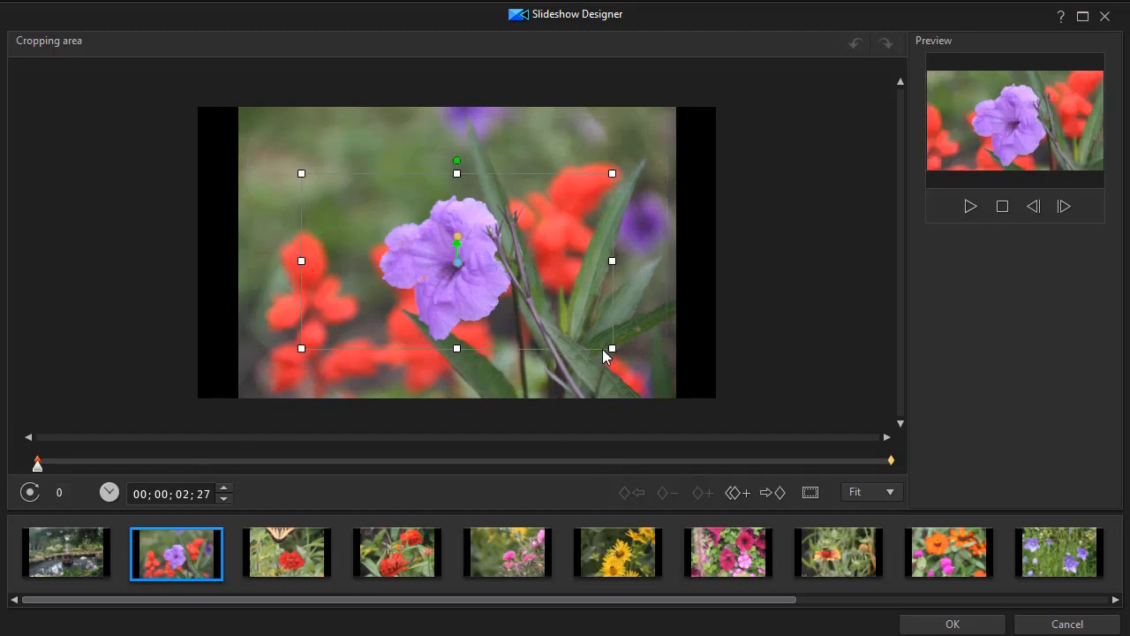
mouse_move(669, 295)
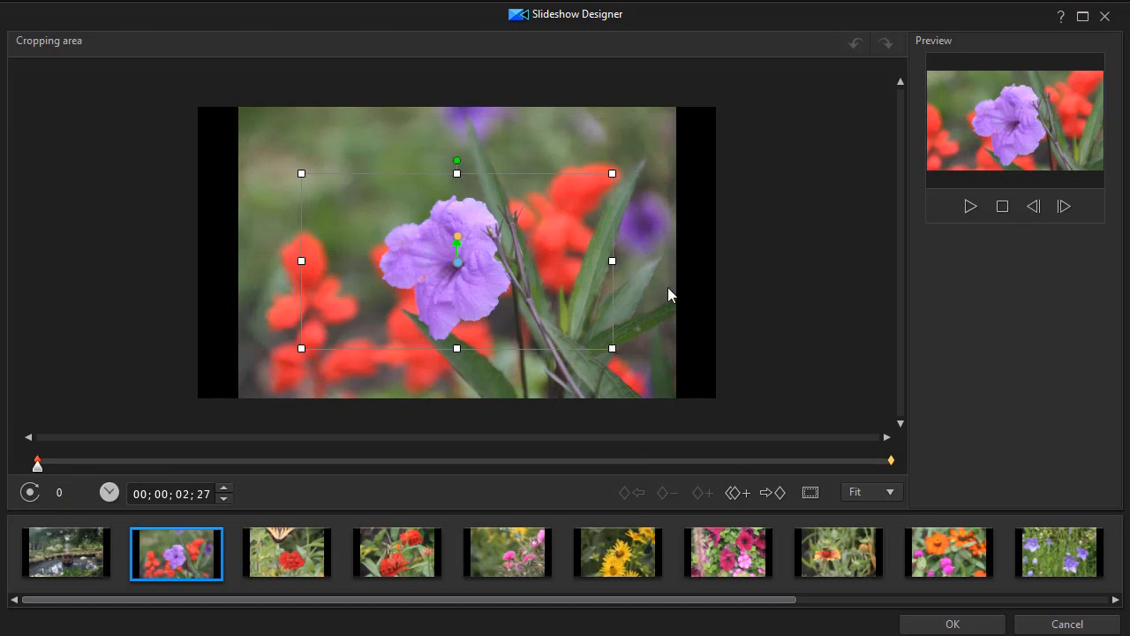
mouse_move(519, 346)
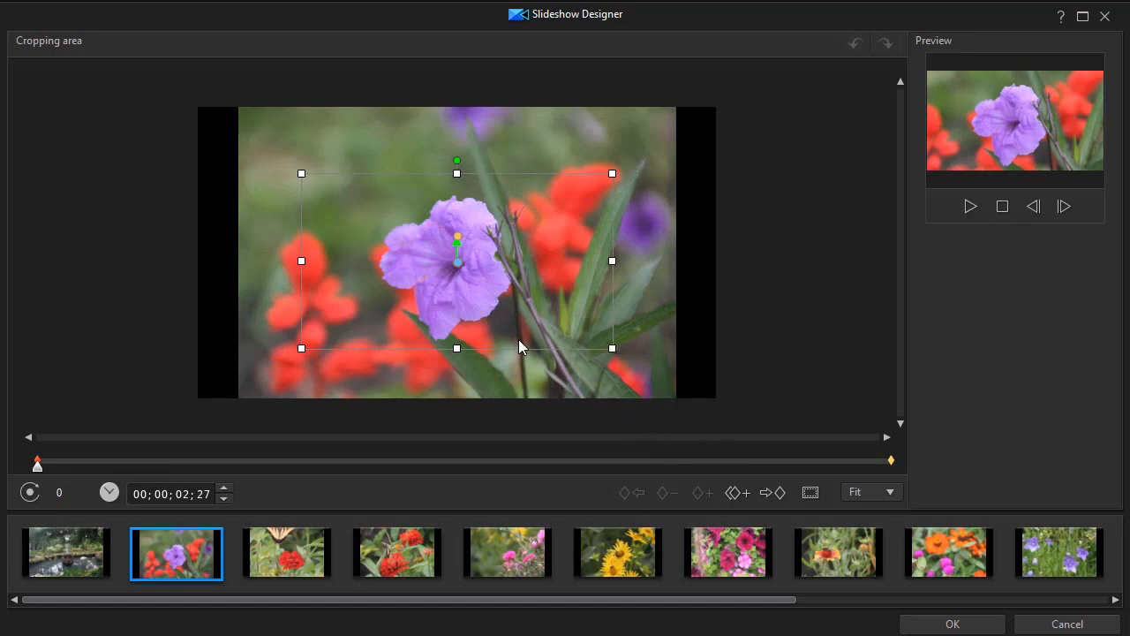
mouse_move(523, 265)
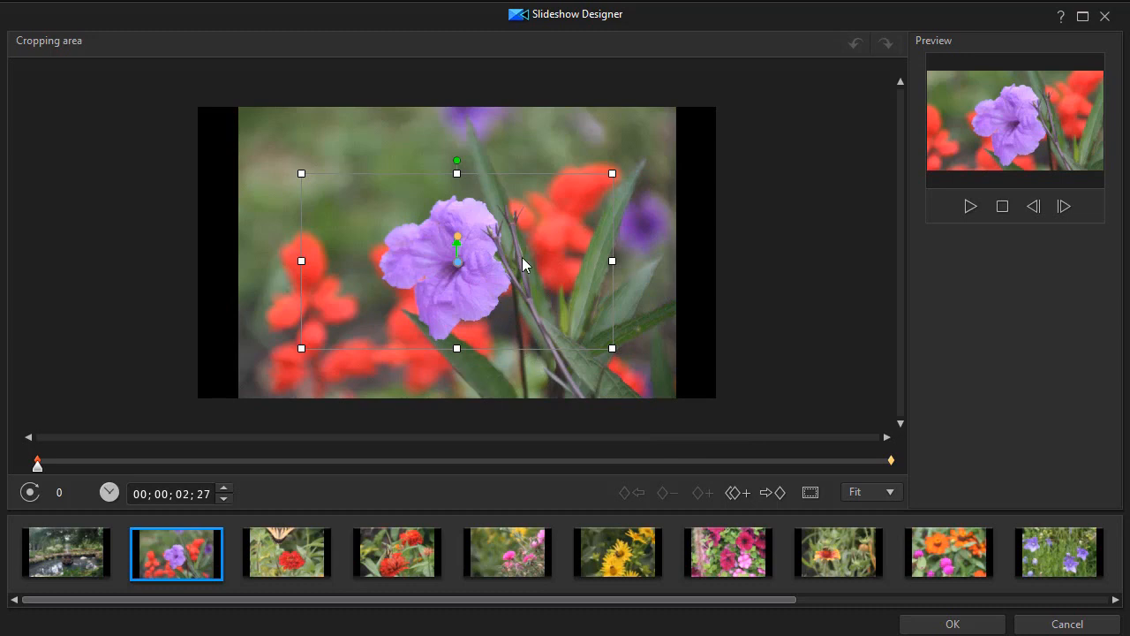
mouse_move(470, 268)
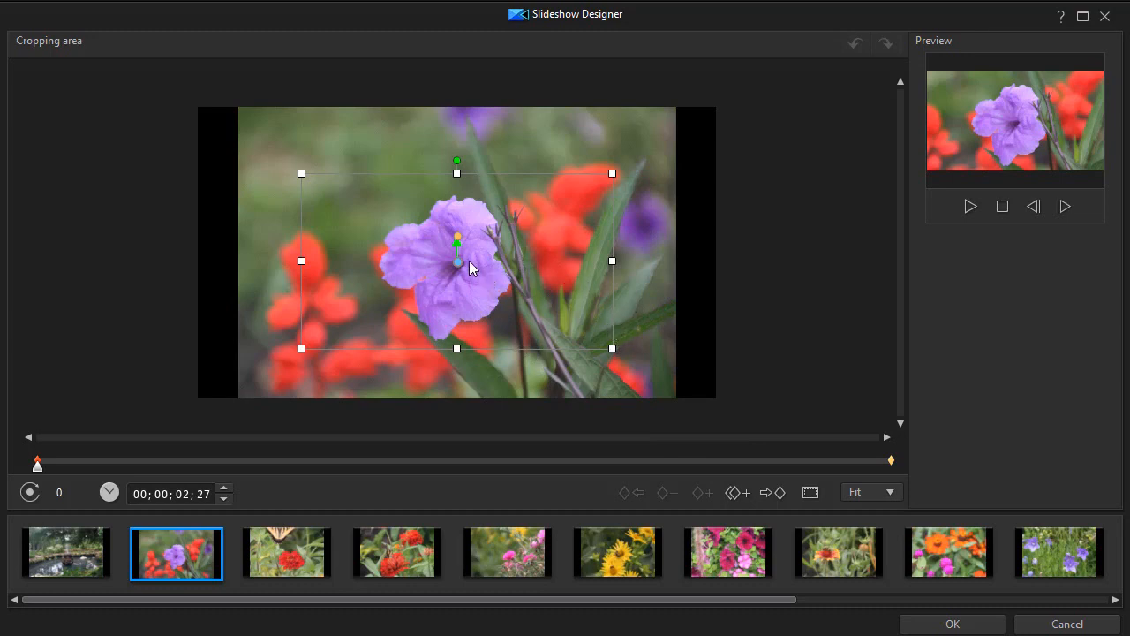
mouse_move(970, 212)
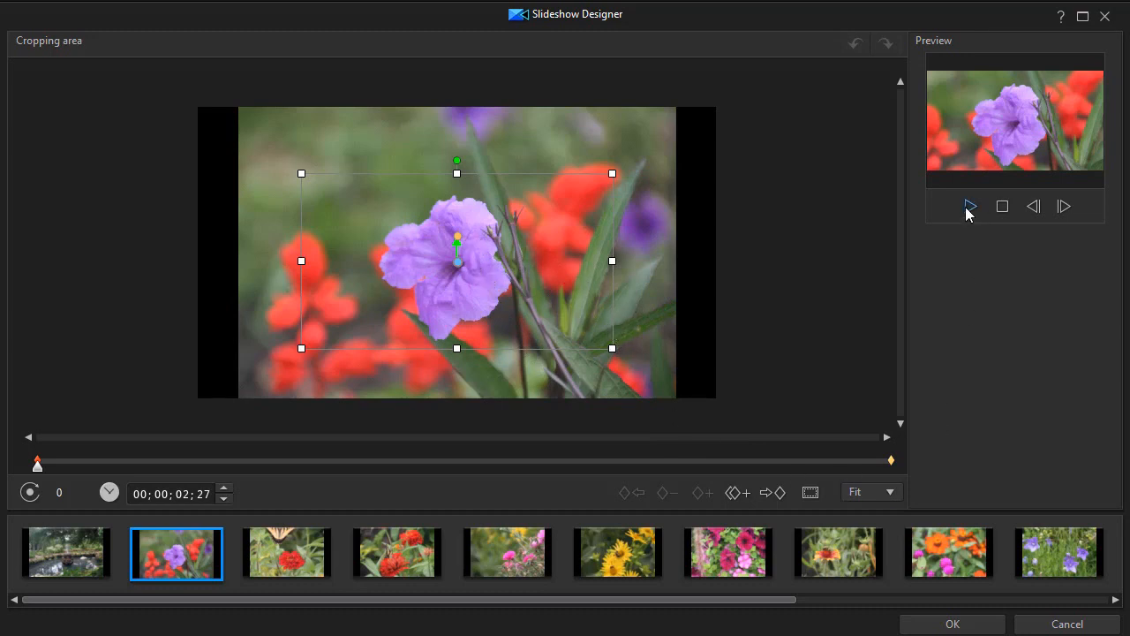
click(969, 205)
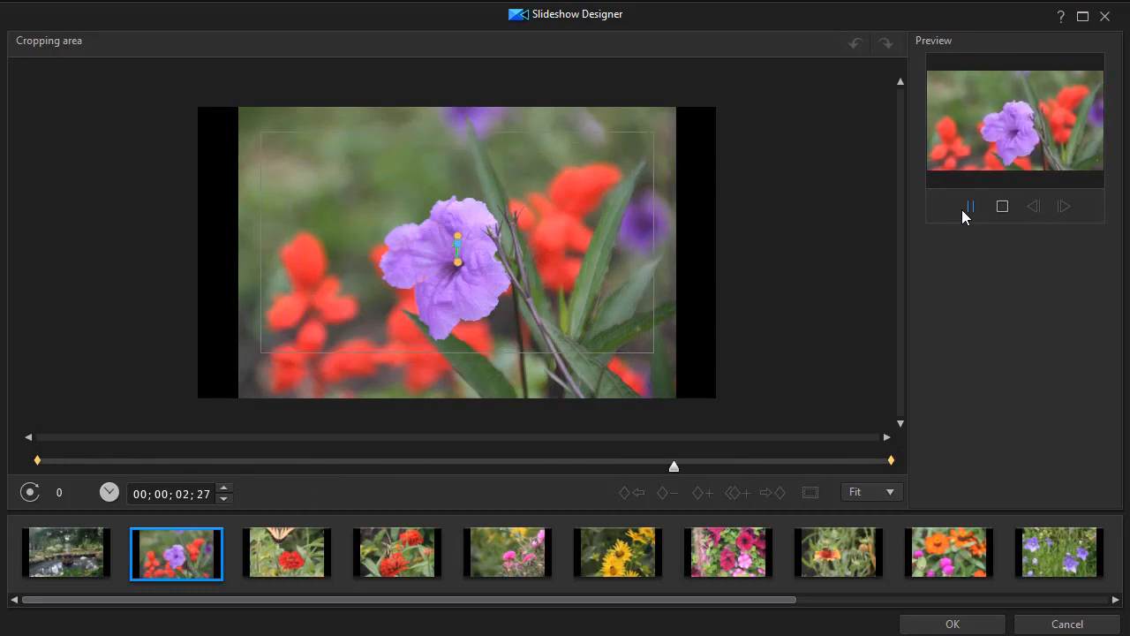
click(1003, 205)
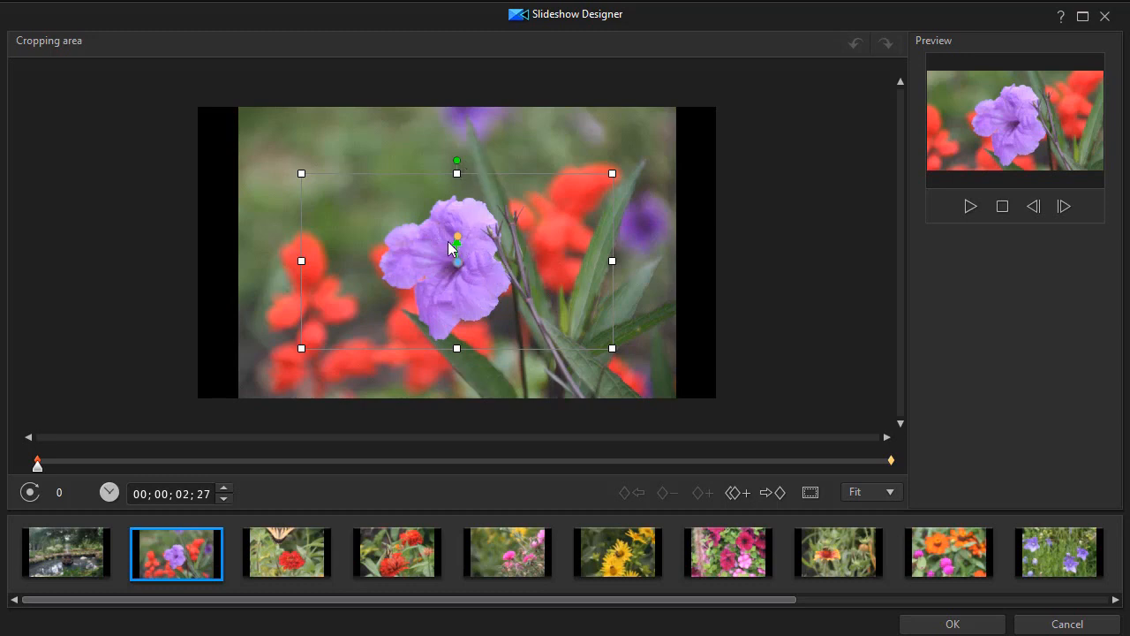
mouse_move(442, 304)
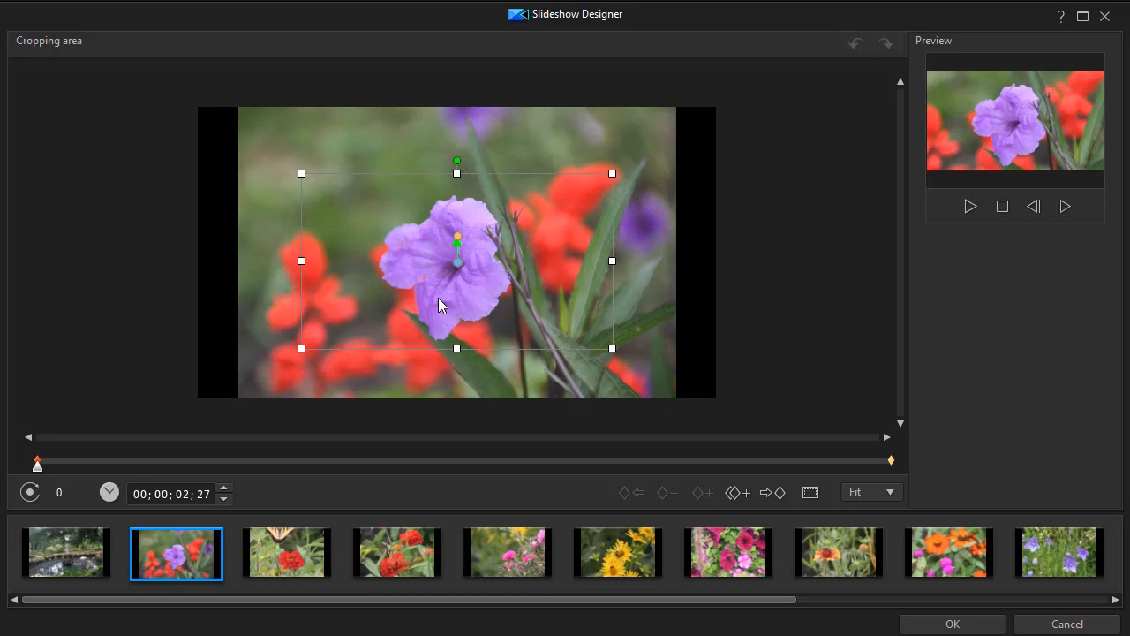
mouse_move(498, 251)
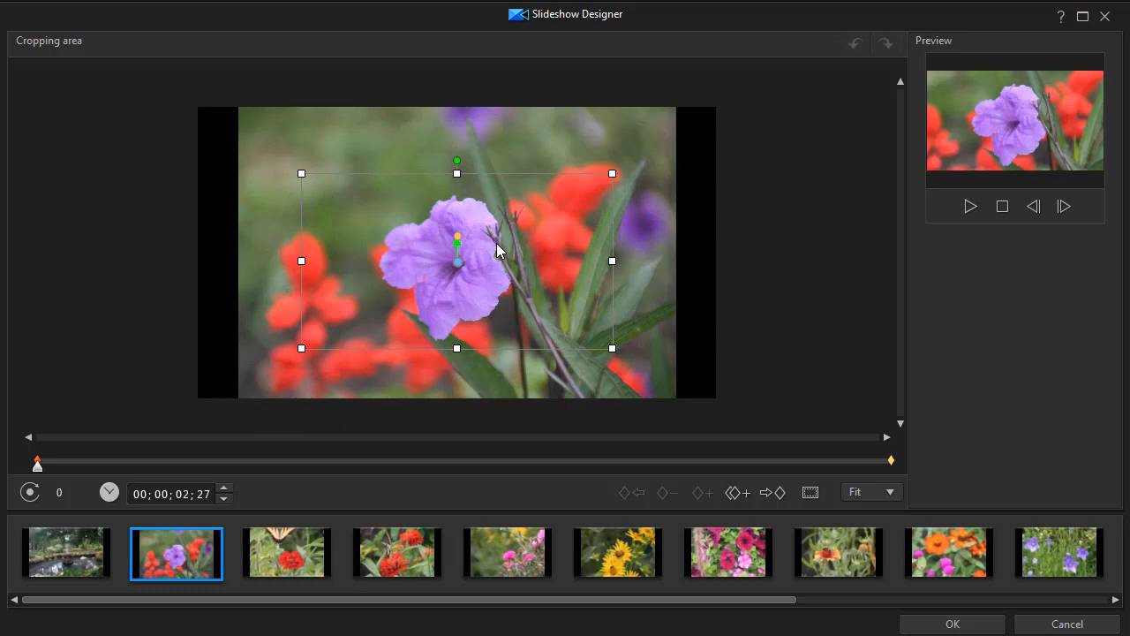
mouse_move(496, 244)
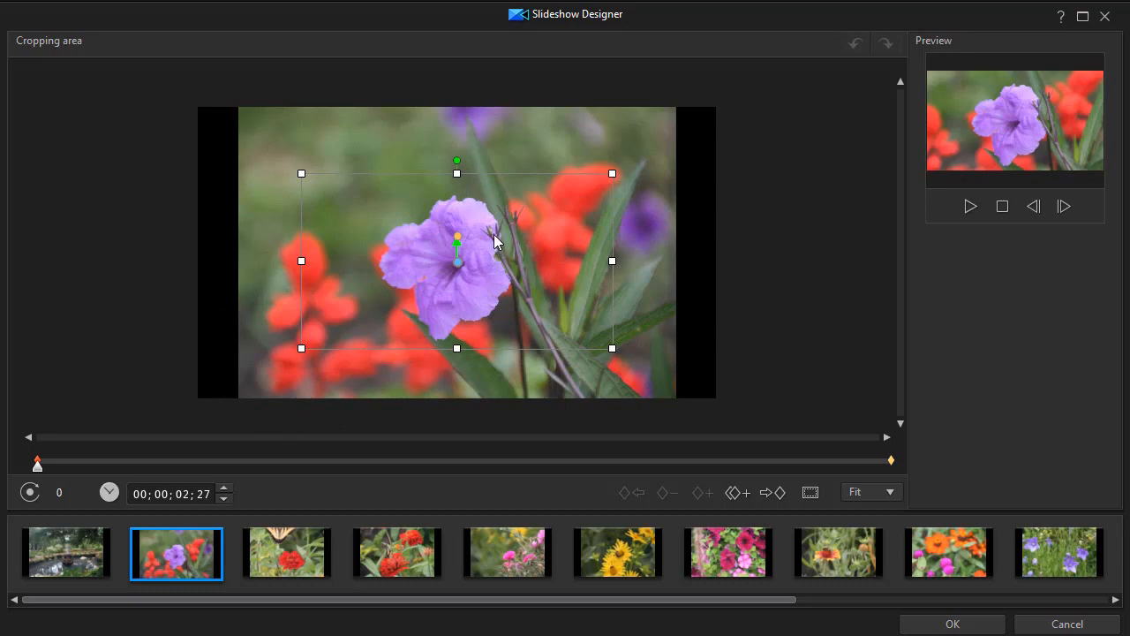
mouse_move(37, 477)
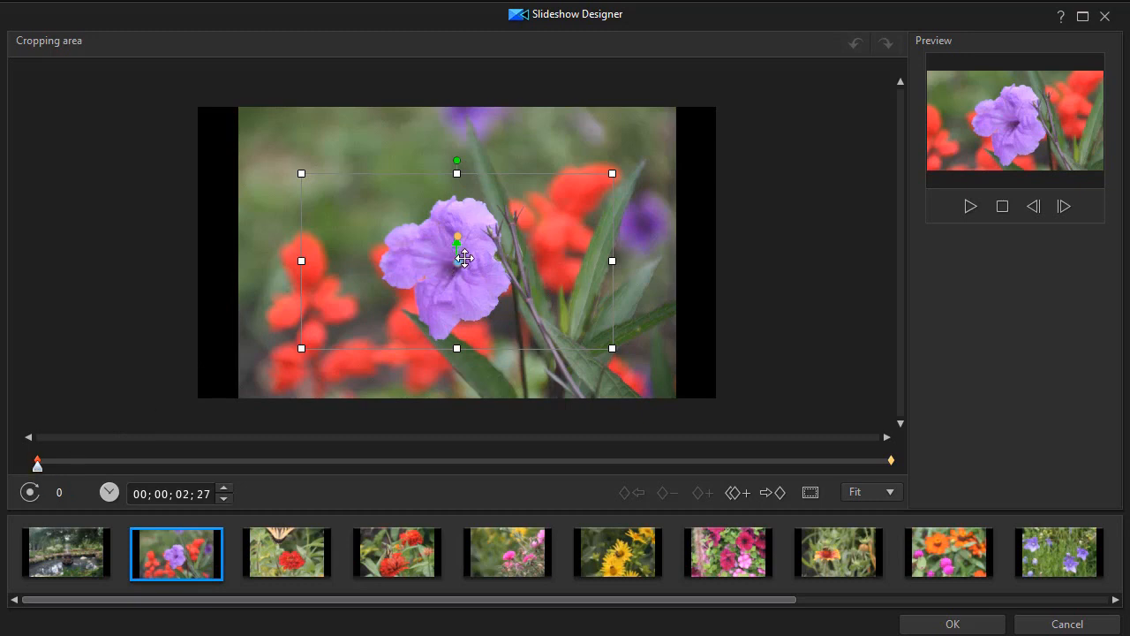
mouse_move(611, 348)
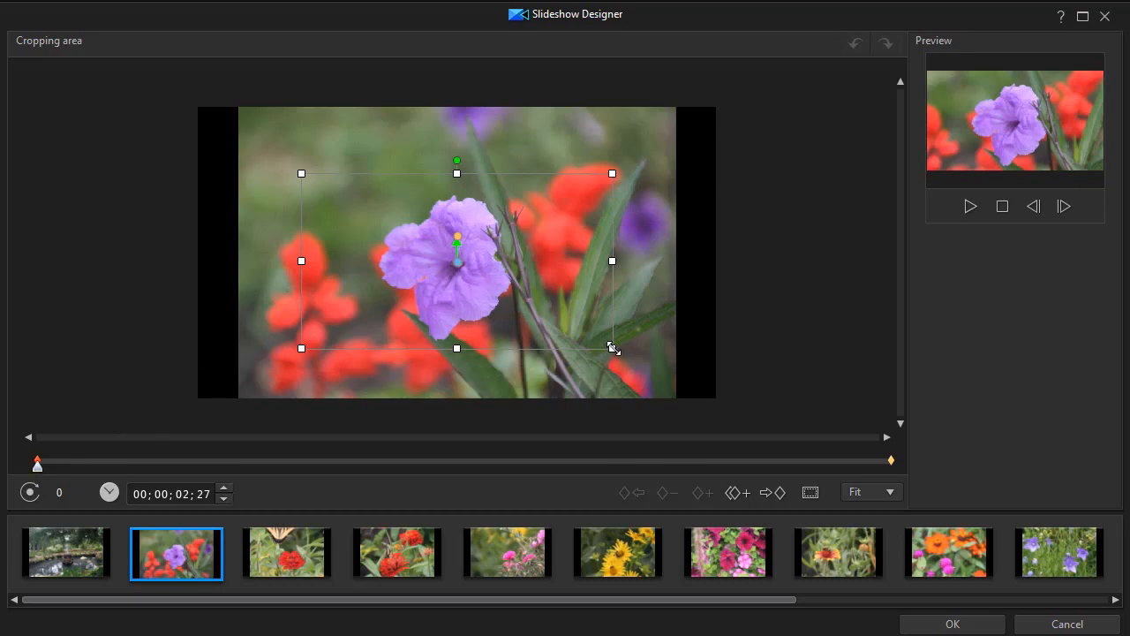
- Shrink the first keyframe's cropping box to a tighter frame around the purple flower
drag(611, 346, 583, 331)
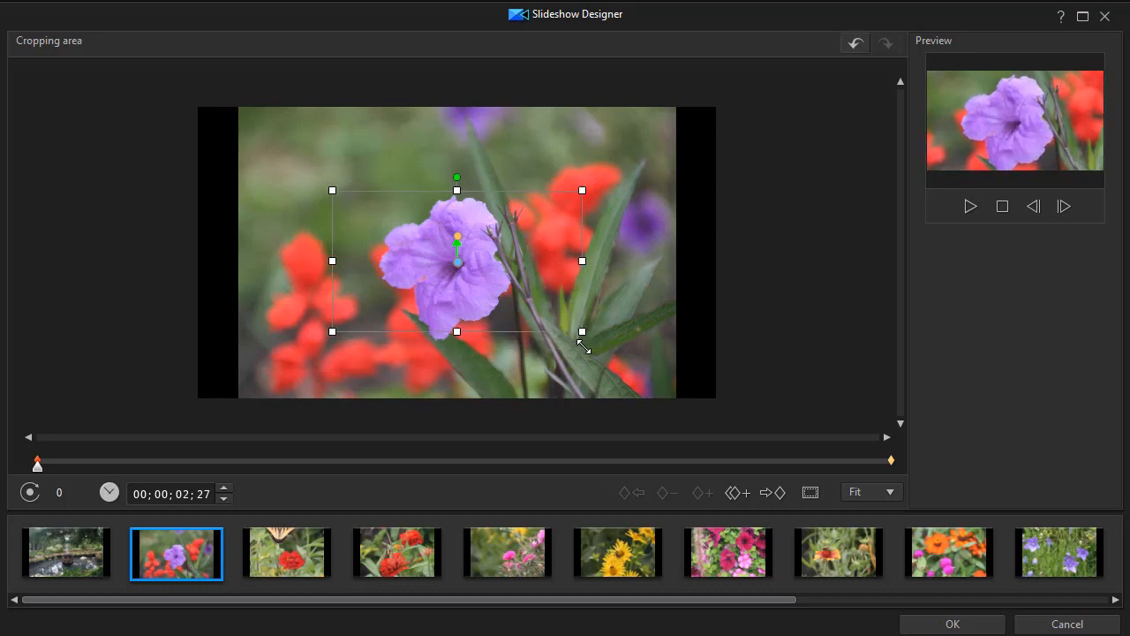
mouse_move(457, 258)
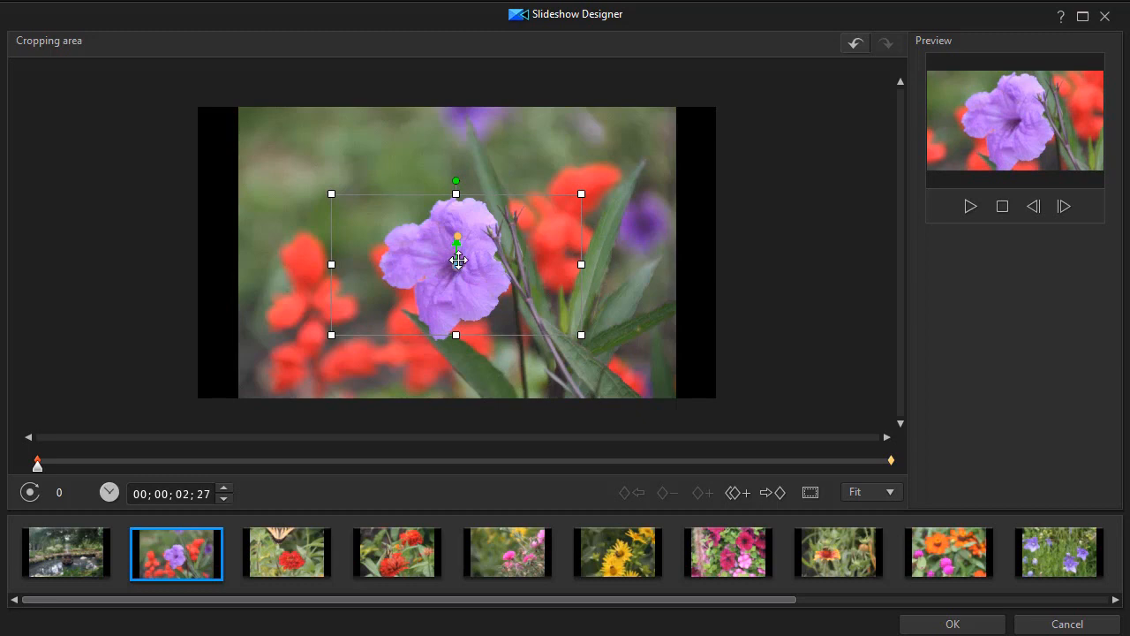
mouse_move(474, 309)
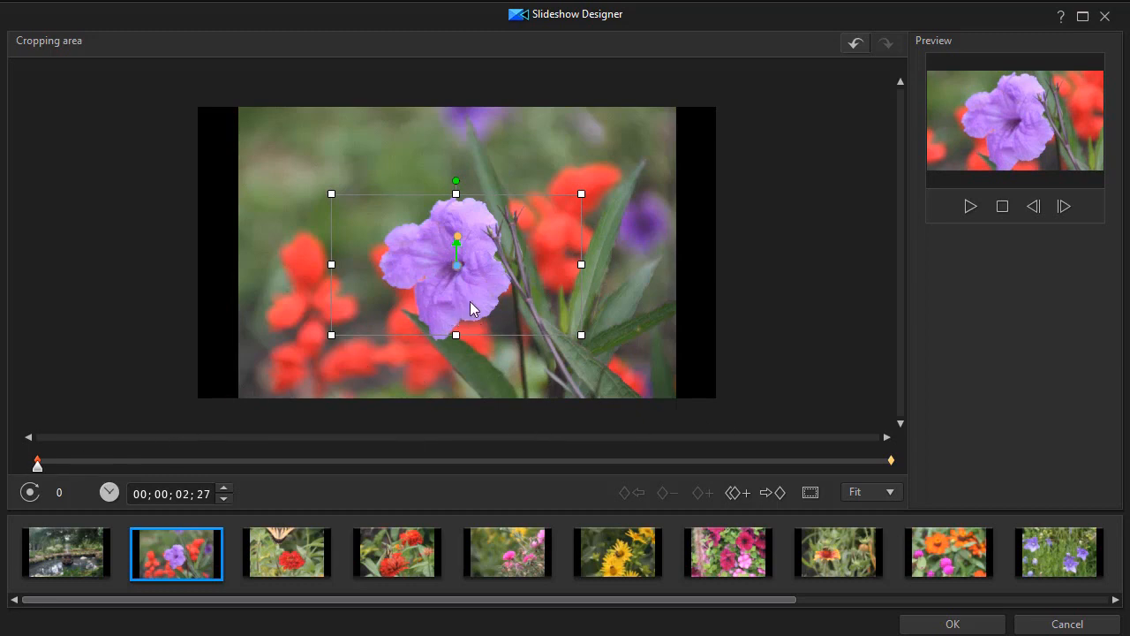
mouse_move(617, 187)
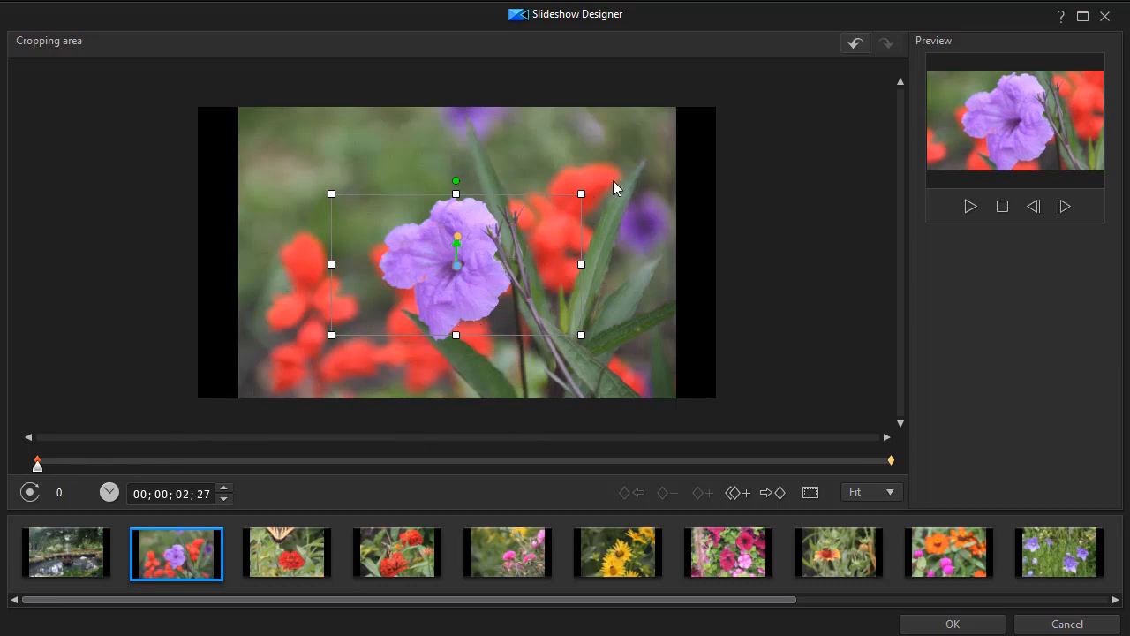
mouse_move(893, 463)
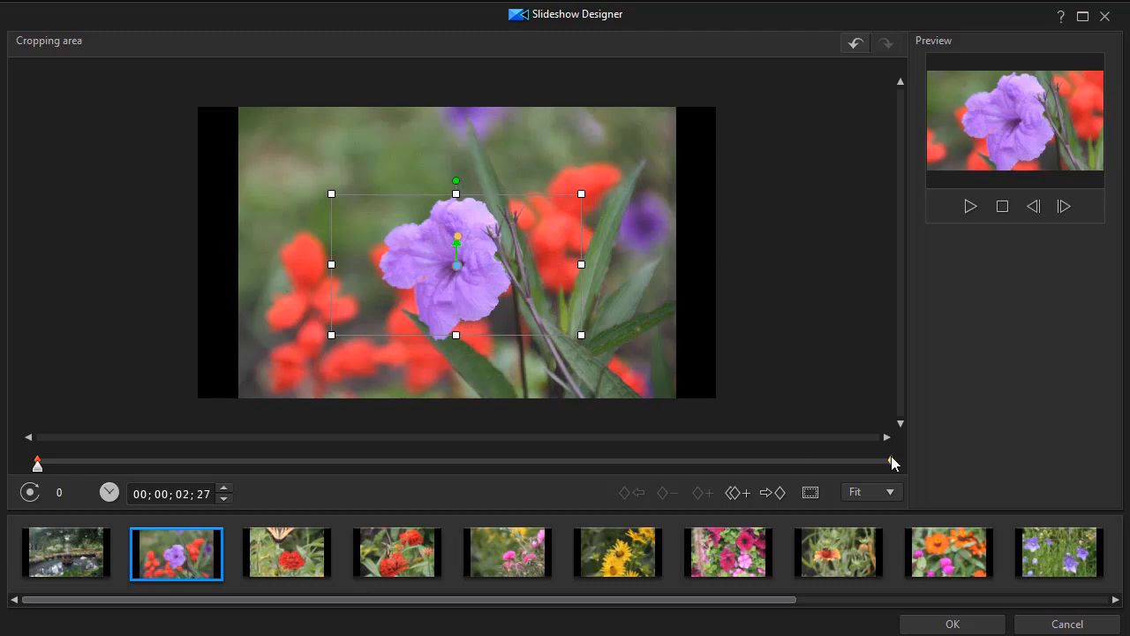
click(971, 205)
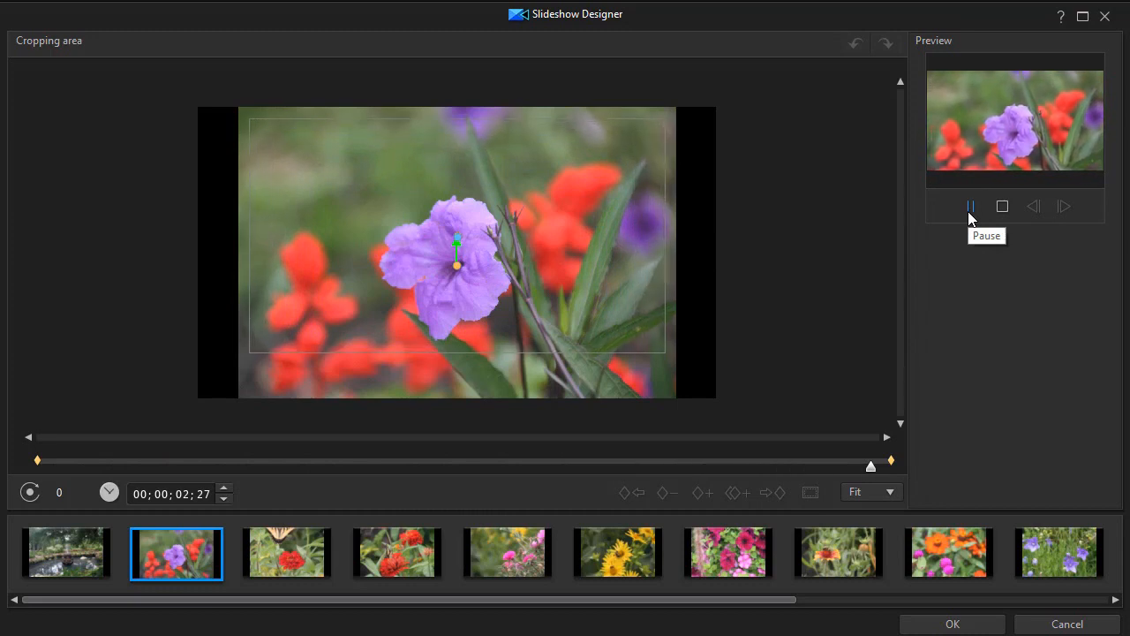
click(971, 205)
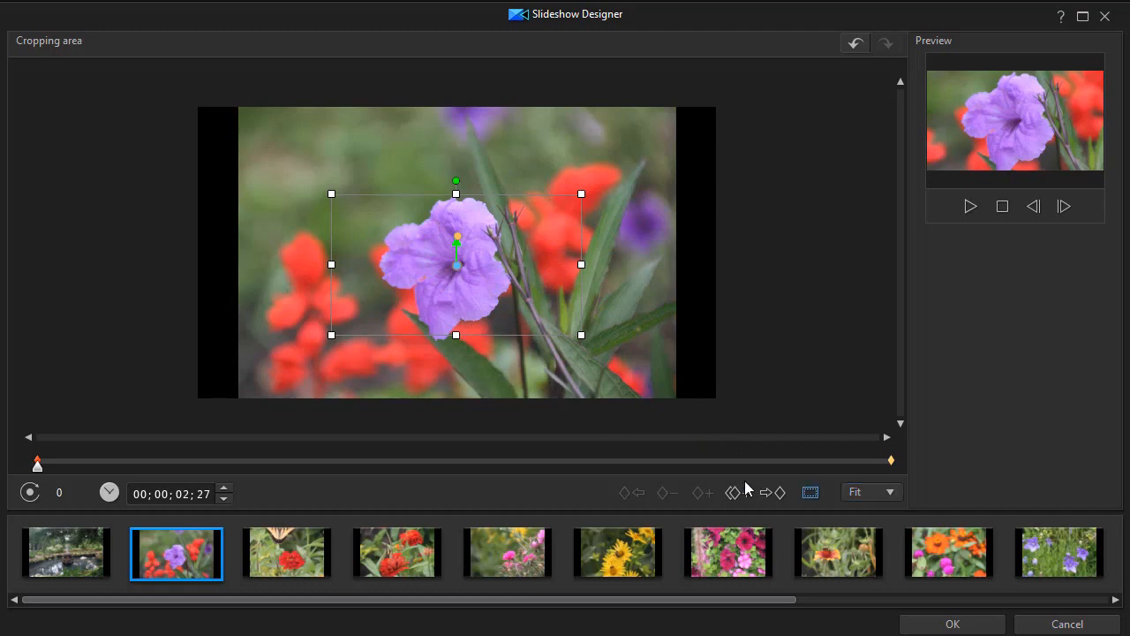
mouse_move(769, 493)
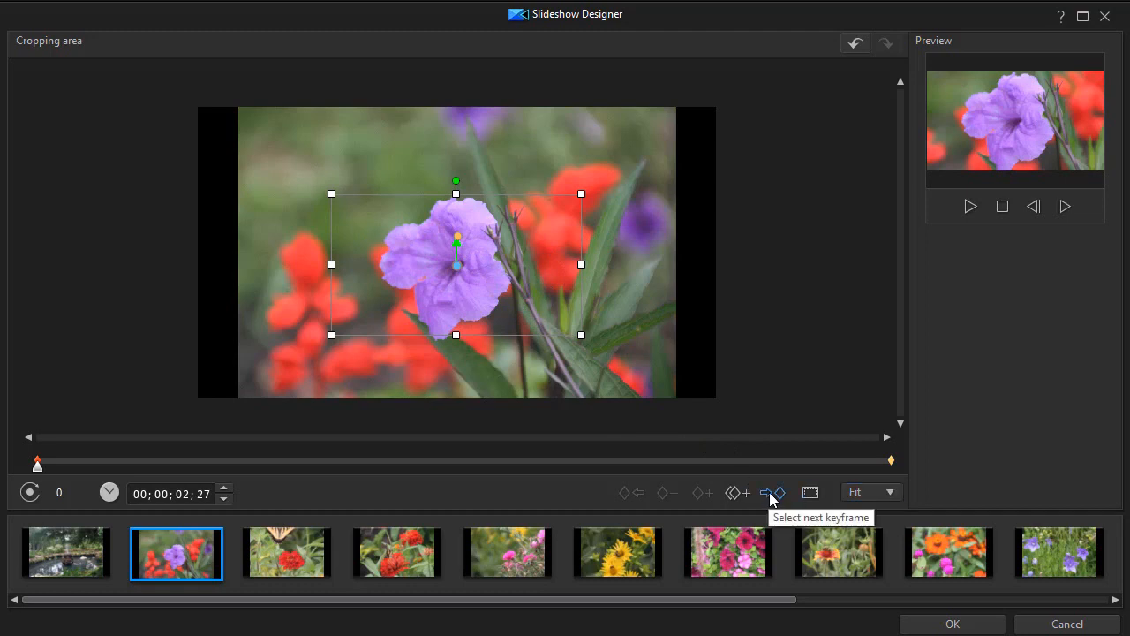
- At the end keyframe, enlarge and reposition the crop to a wide view inside the photo
click(770, 491)
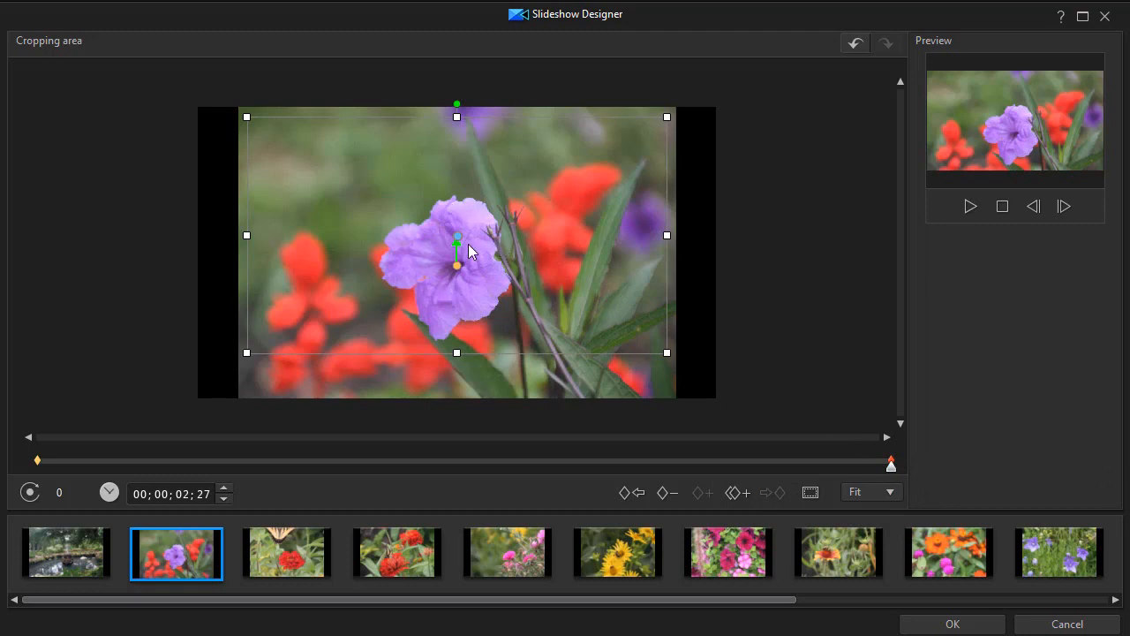
mouse_move(459, 235)
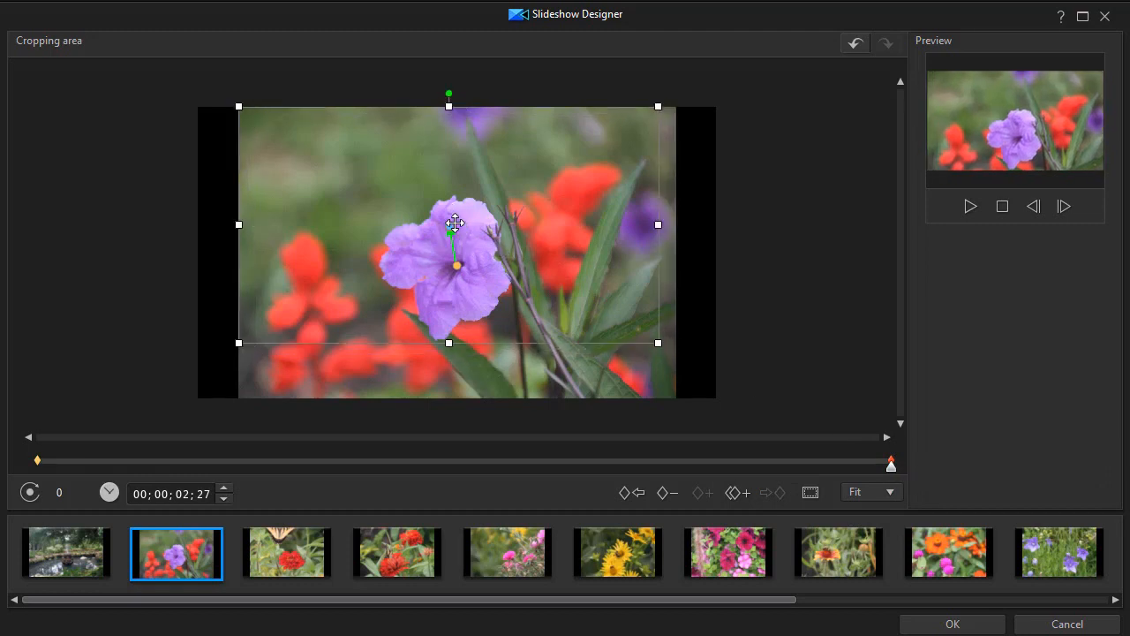
drag(449, 223, 455, 205)
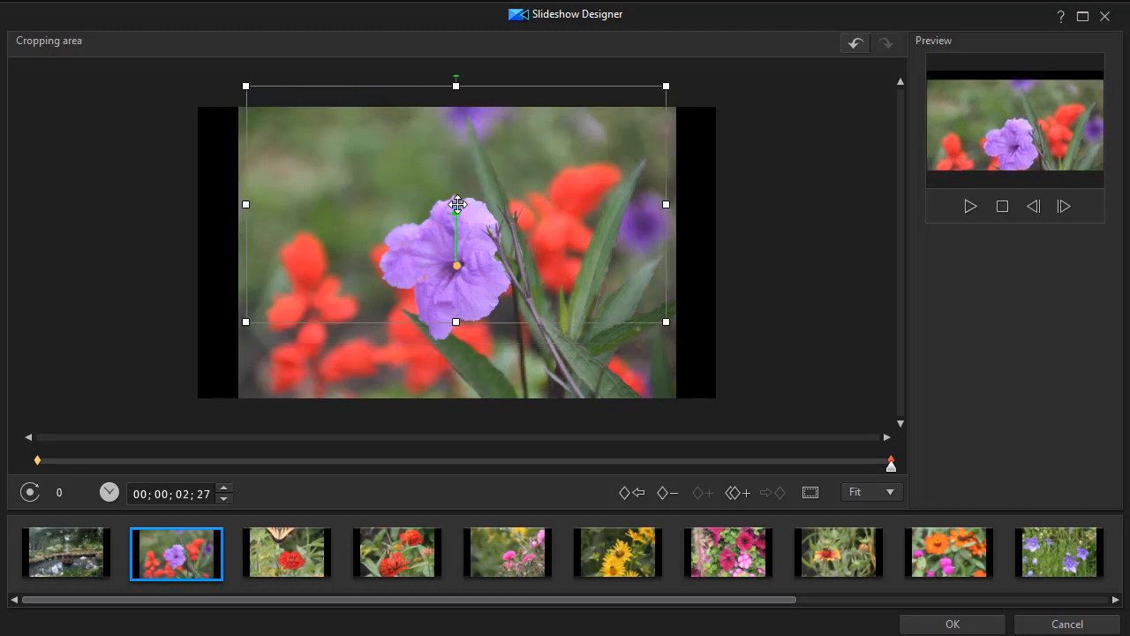
mouse_move(441, 117)
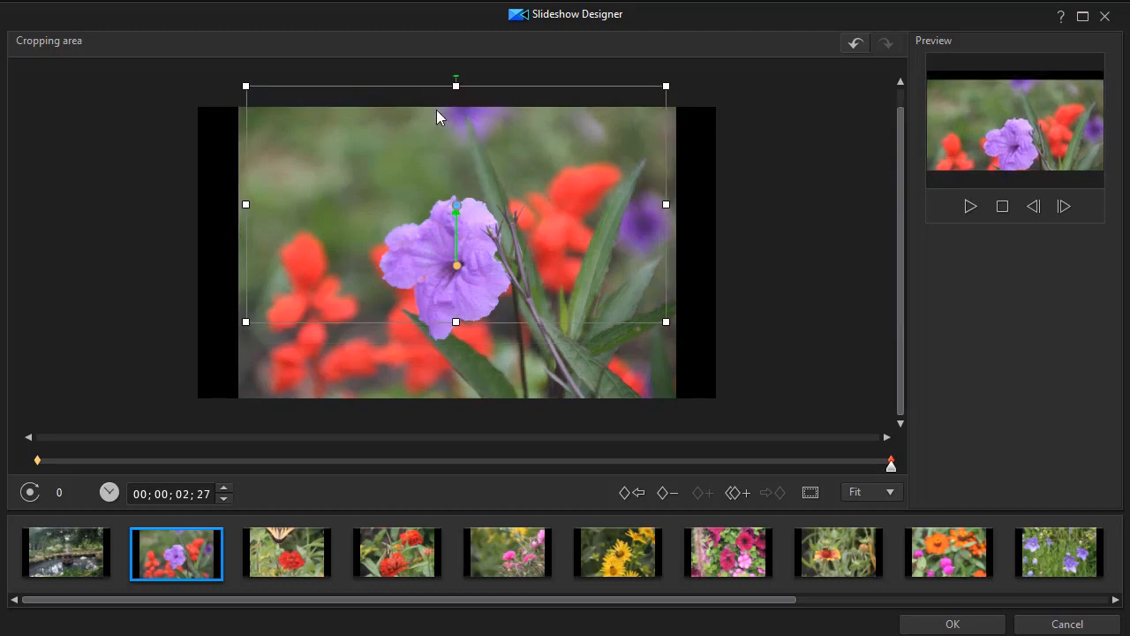
mouse_move(611, 97)
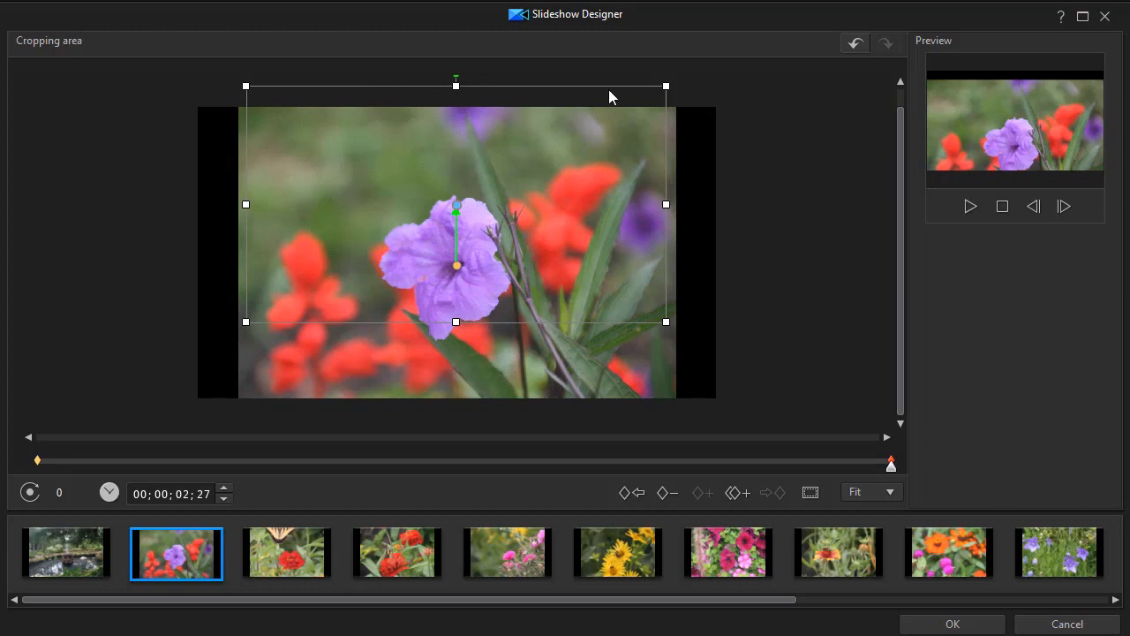
mouse_move(452, 104)
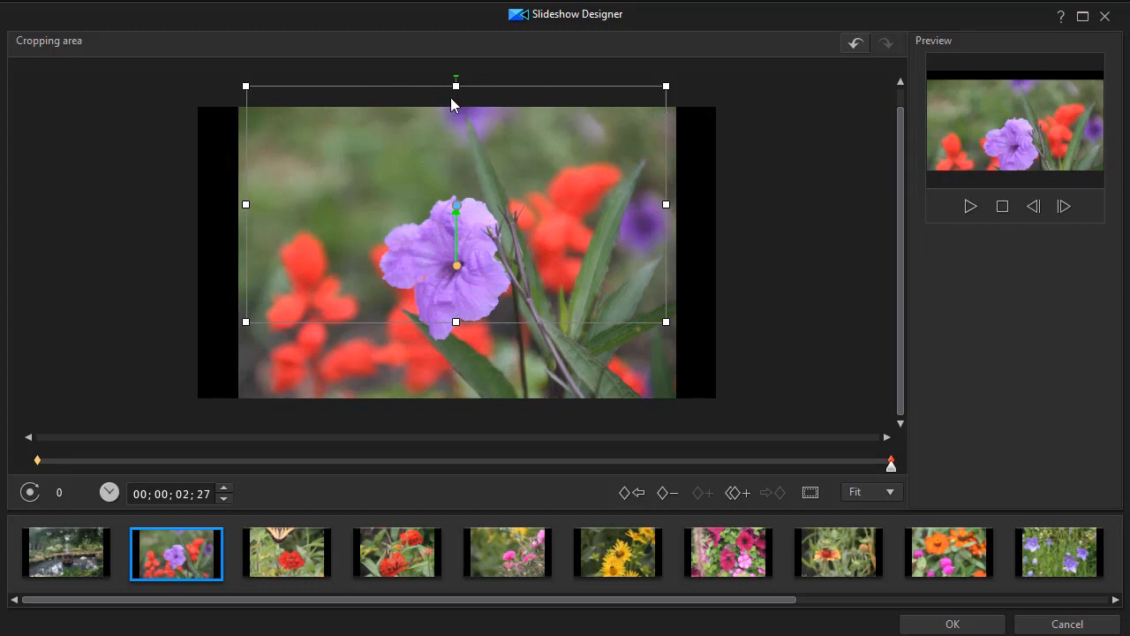
mouse_move(442, 101)
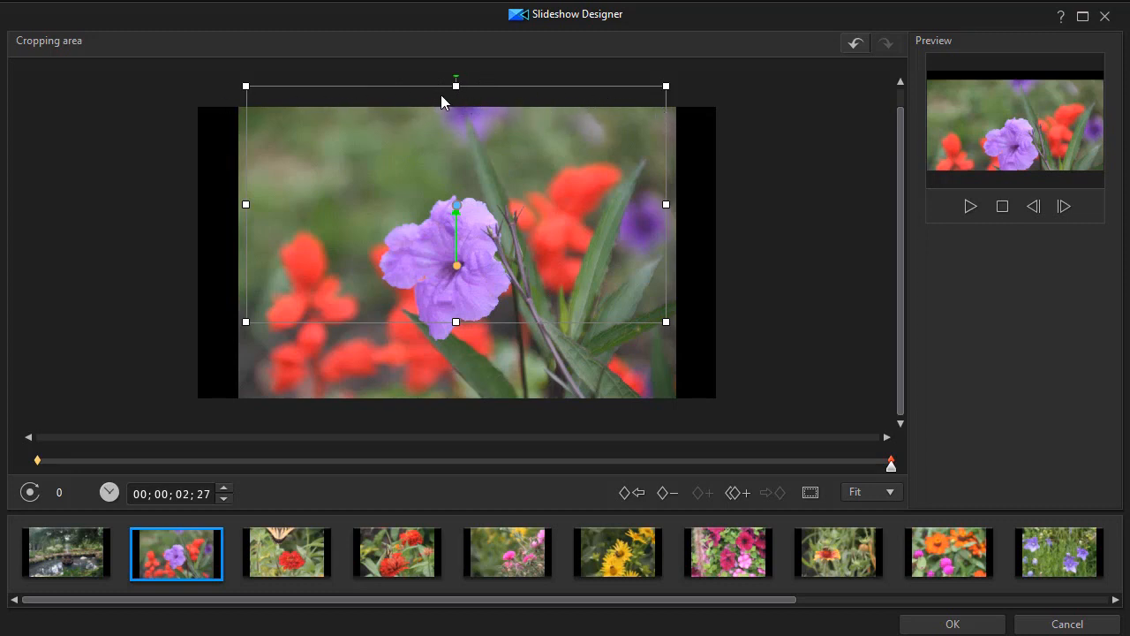
mouse_move(455, 86)
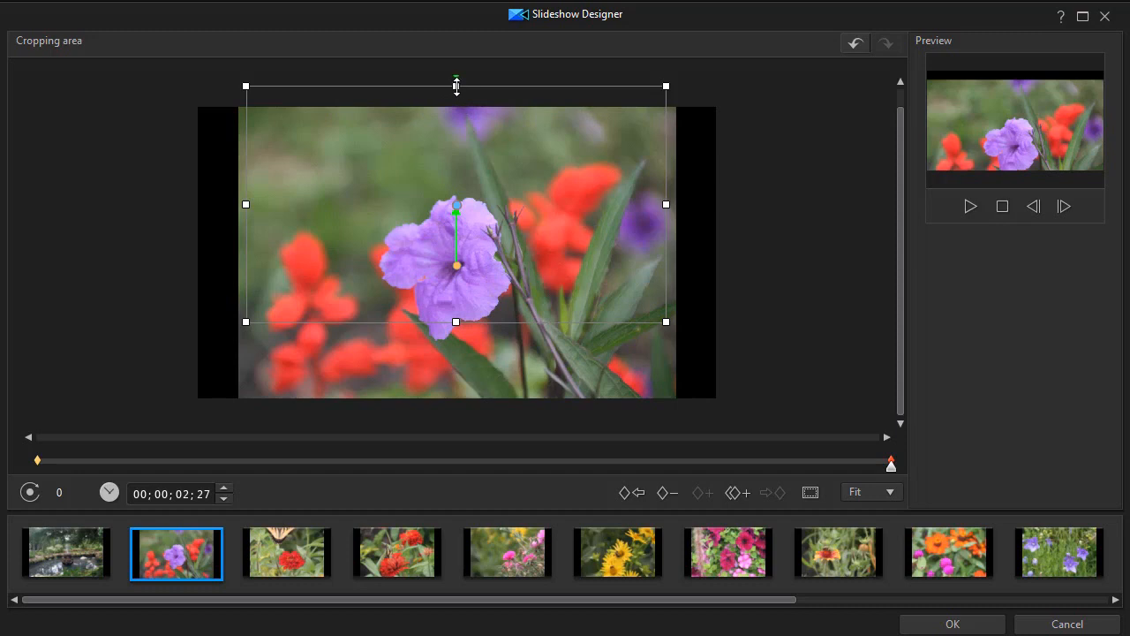
mouse_move(549, 104)
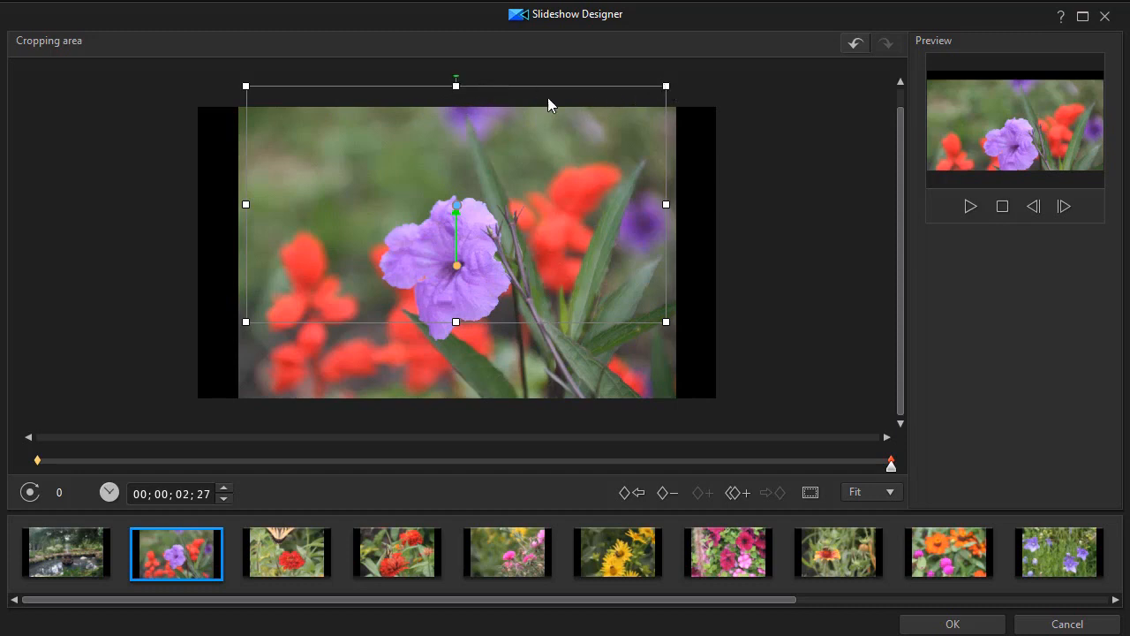
mouse_move(455, 205)
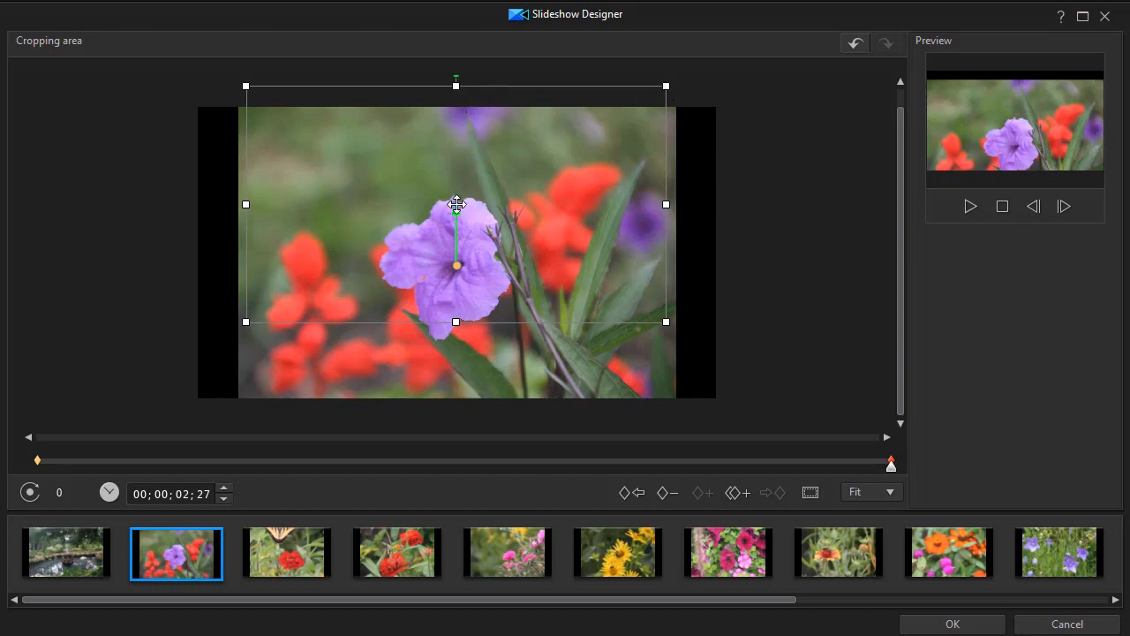
drag(456, 205, 457, 226)
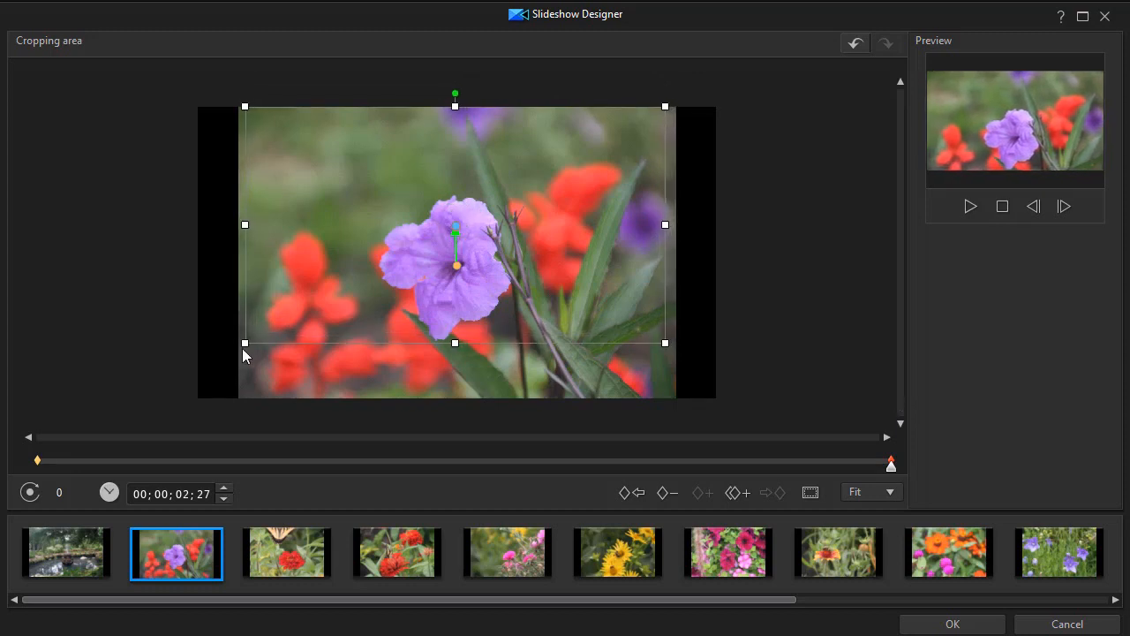
mouse_move(655, 318)
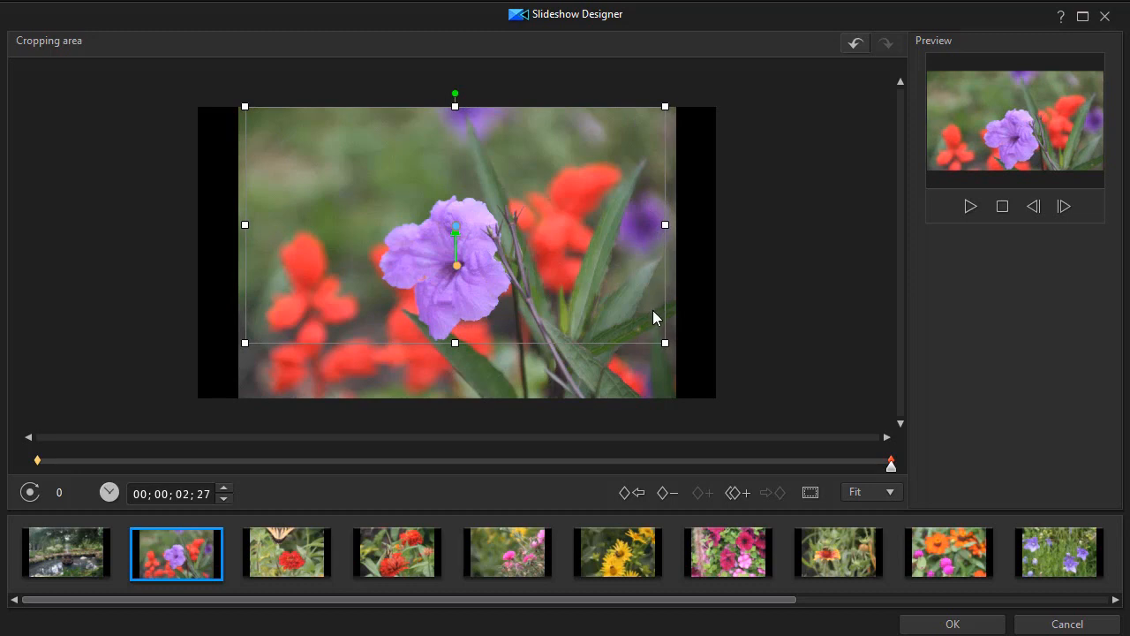
mouse_move(362, 230)
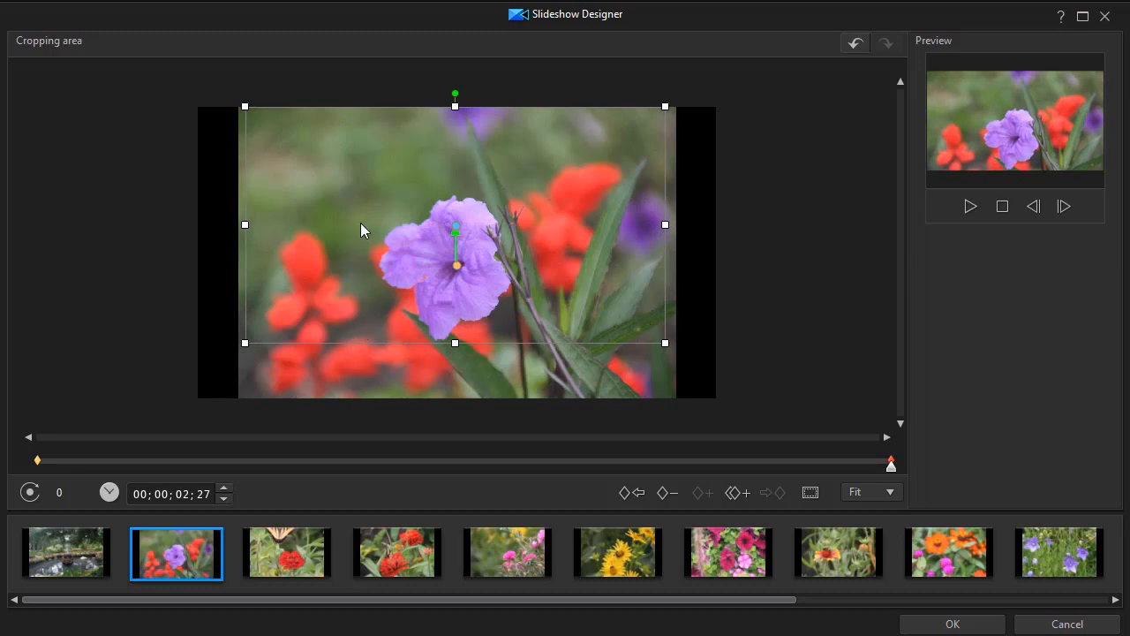
mouse_move(293, 297)
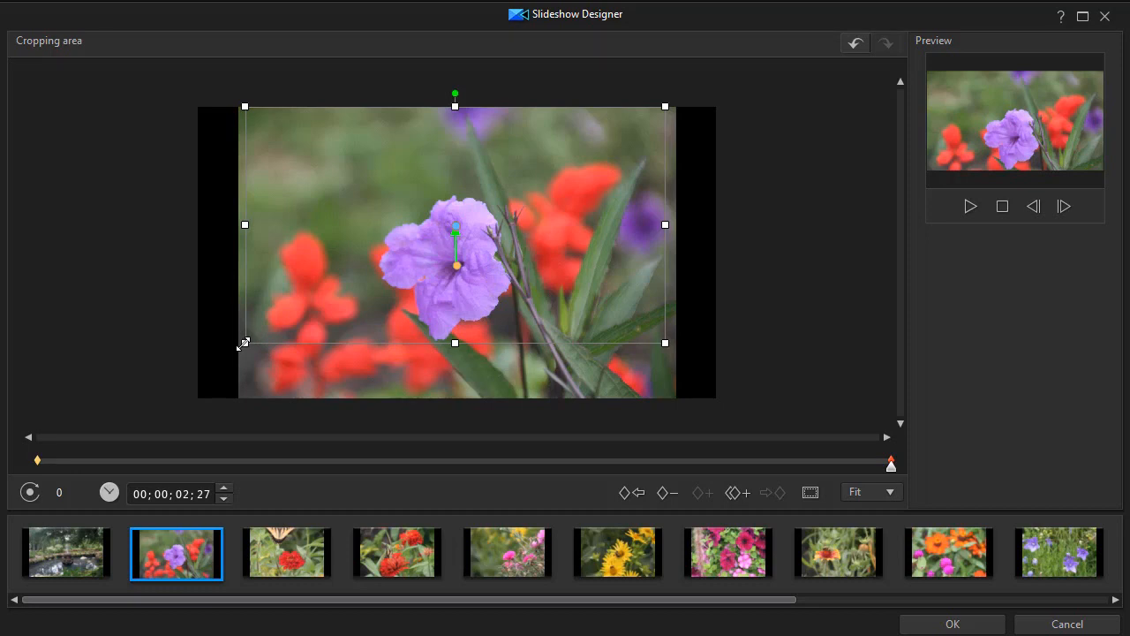
mouse_move(519, 194)
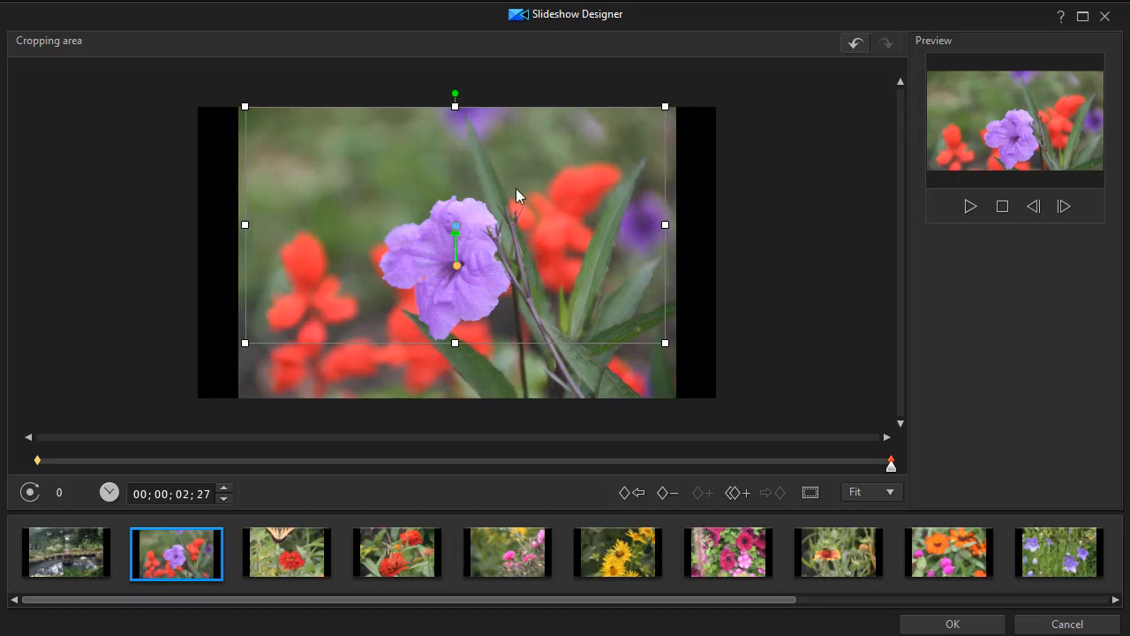
mouse_move(650, 206)
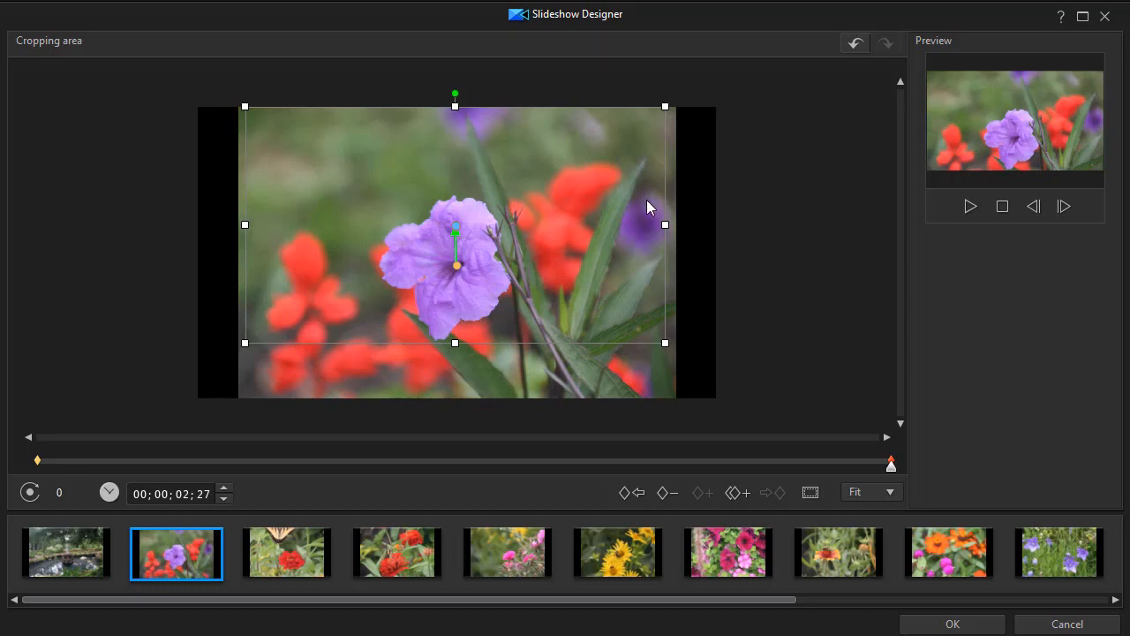
mouse_move(996, 180)
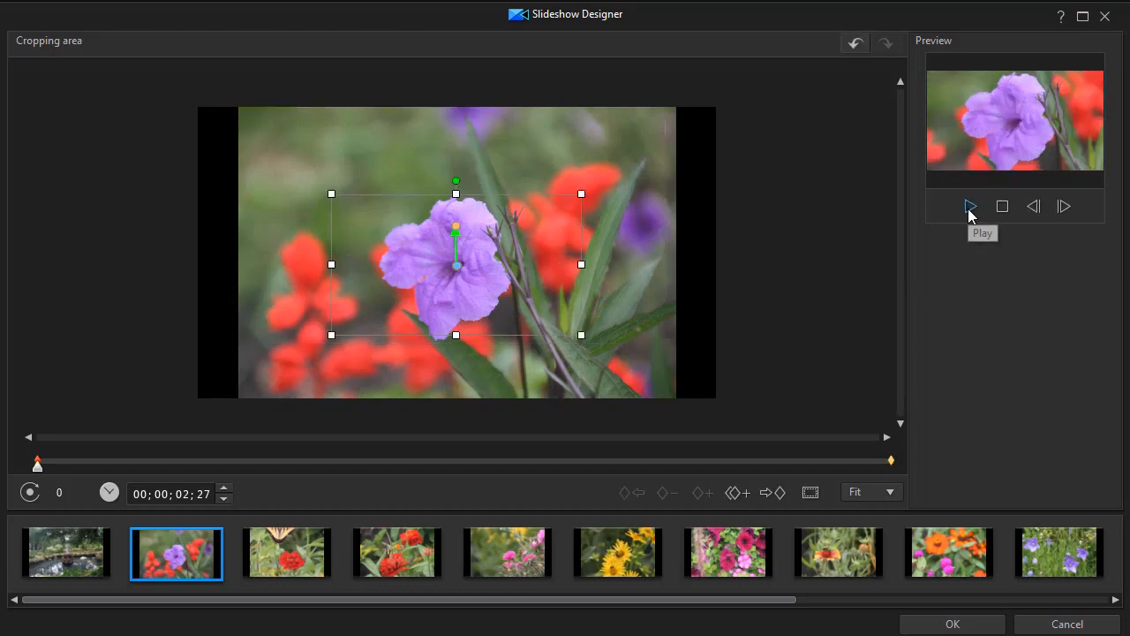
- Preview the purple flower slide's zoom-out, then switch to the butterfly and single zinnia slide
click(971, 205)
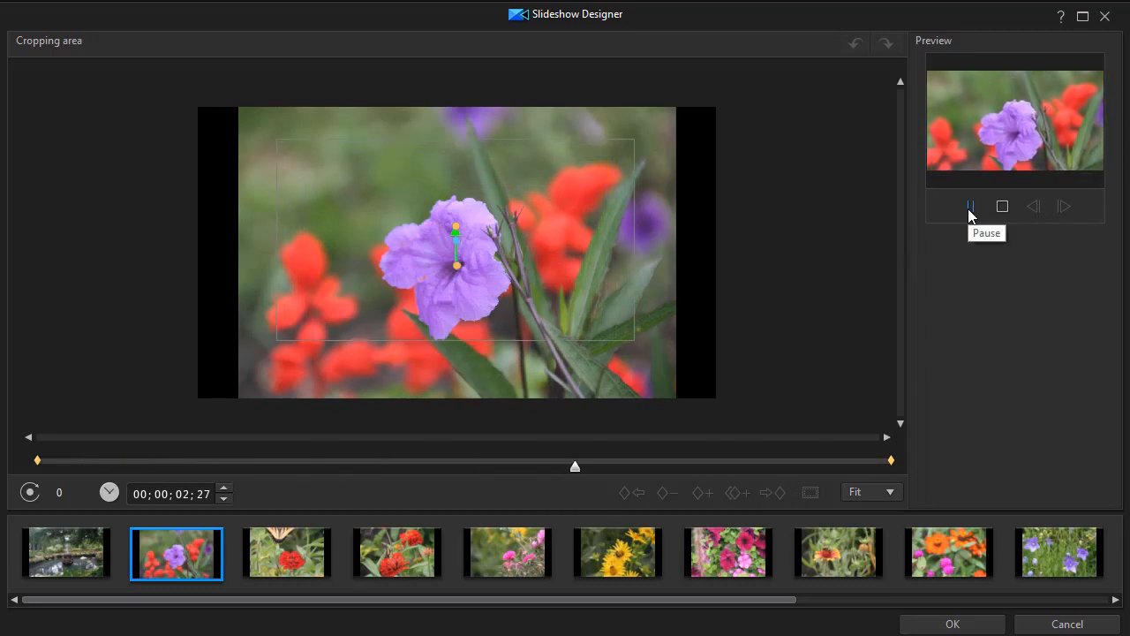
click(970, 205)
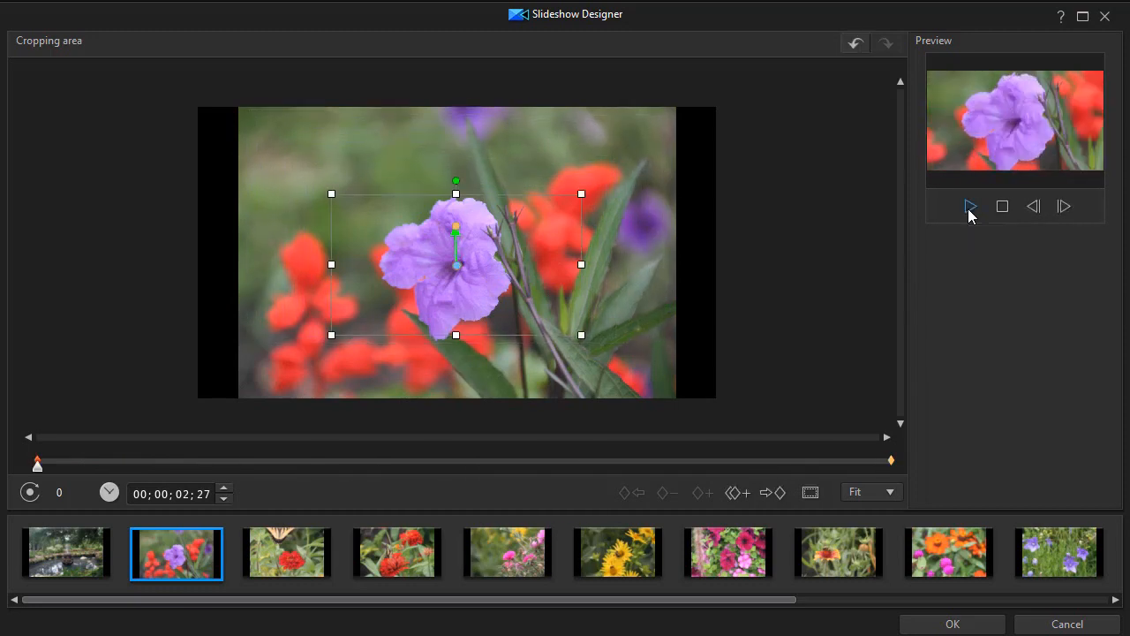
mouse_move(293, 558)
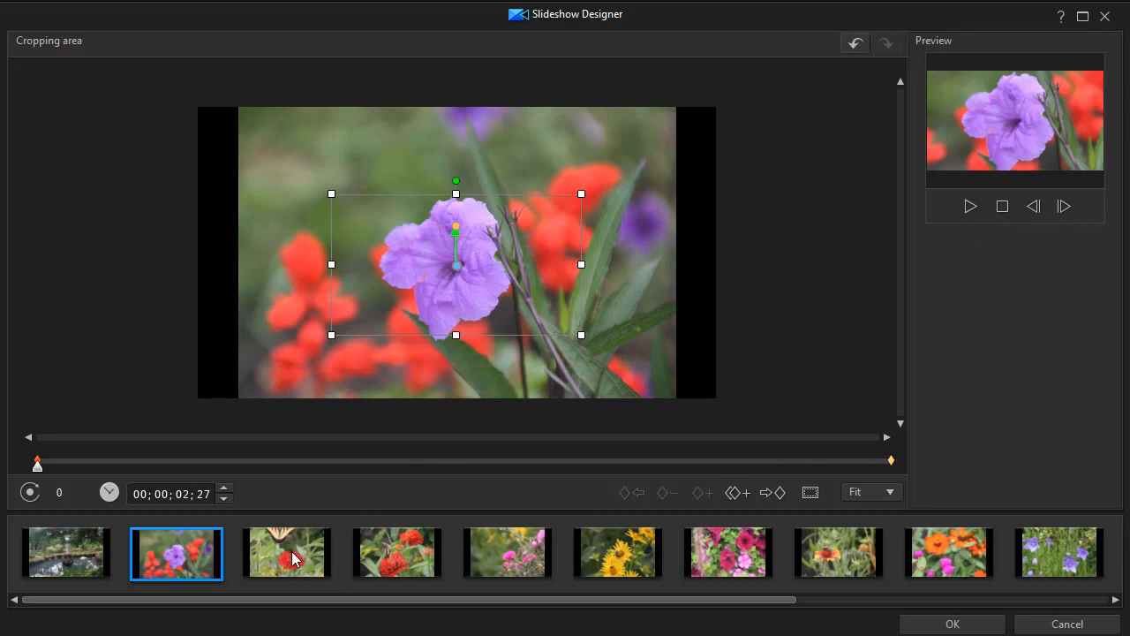
click(286, 553)
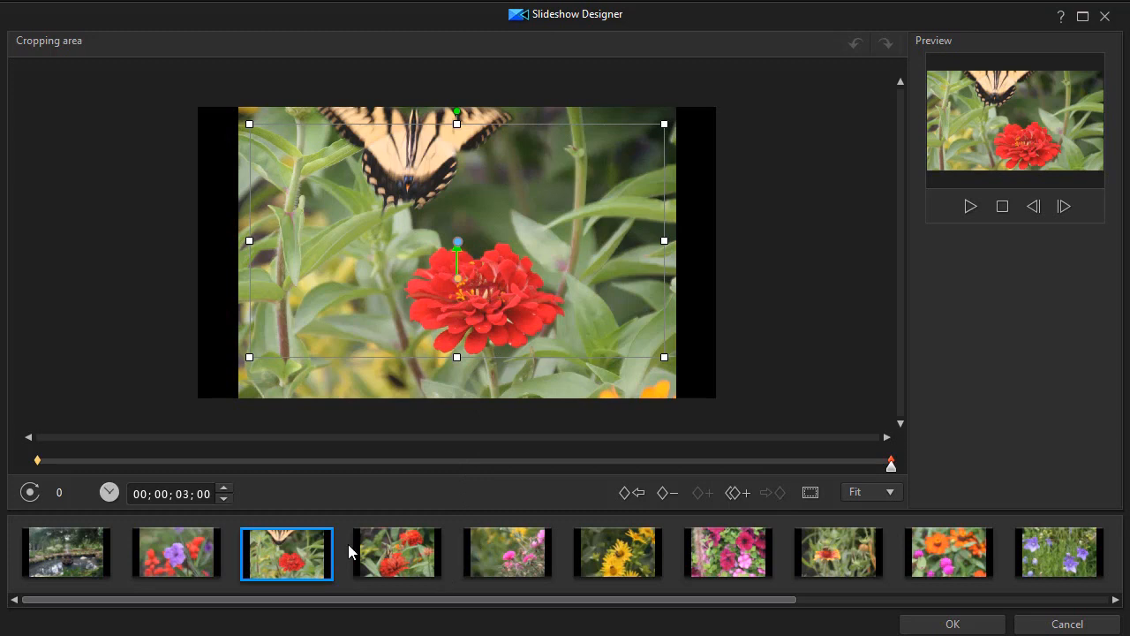
- Switch to the fourth slide, the butterfly perched among red zinnias
click(396, 555)
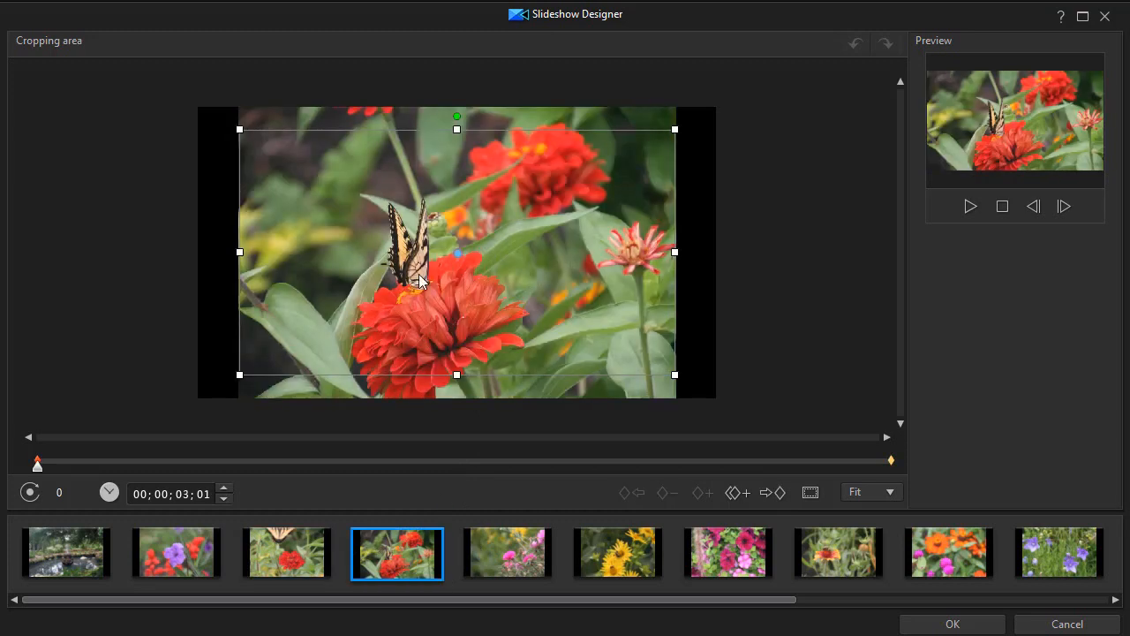
mouse_move(492, 254)
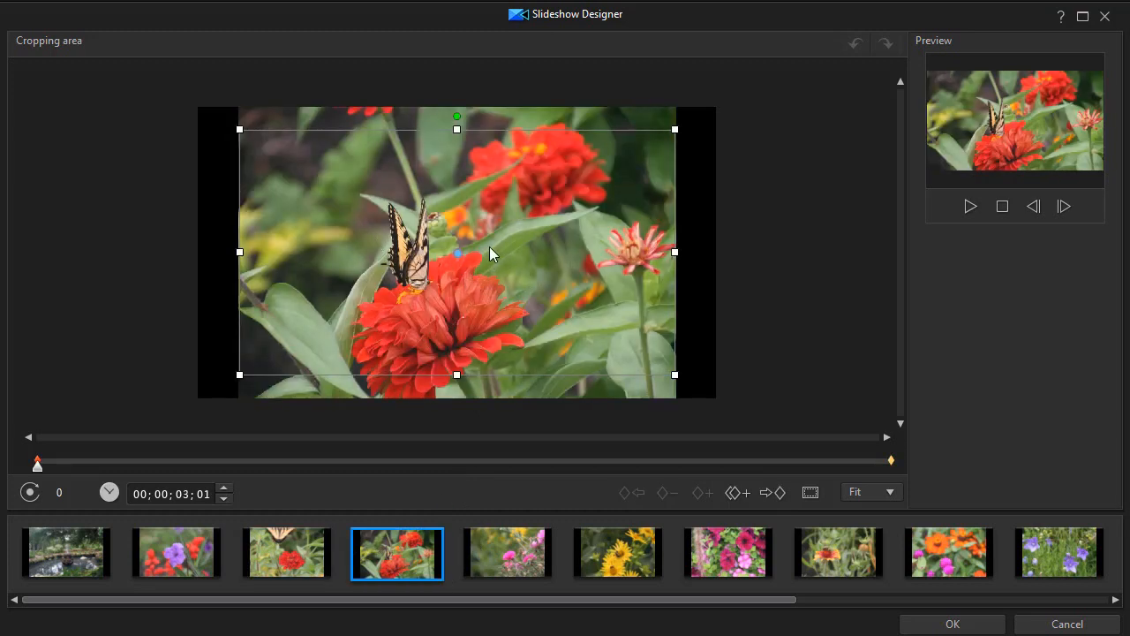
mouse_move(459, 268)
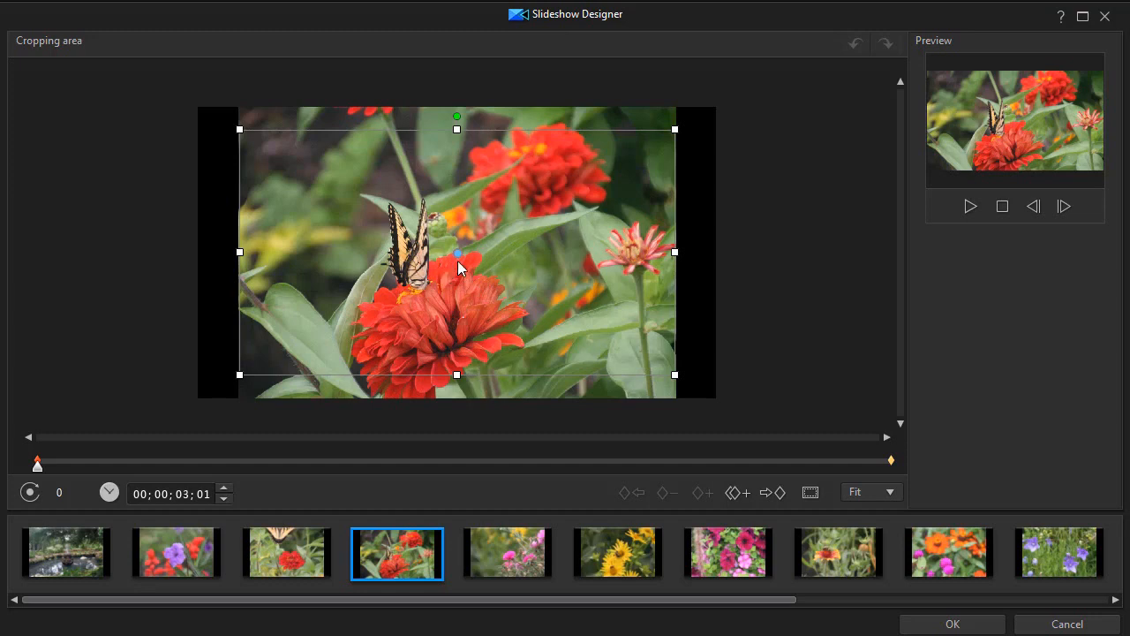
mouse_move(470, 260)
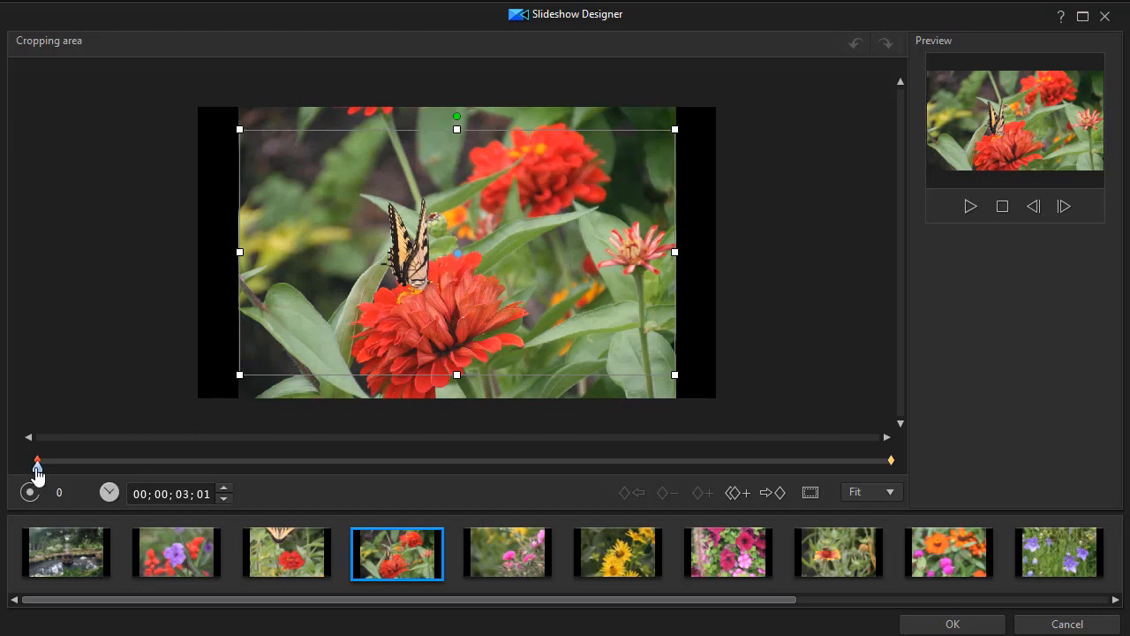
mouse_move(673, 131)
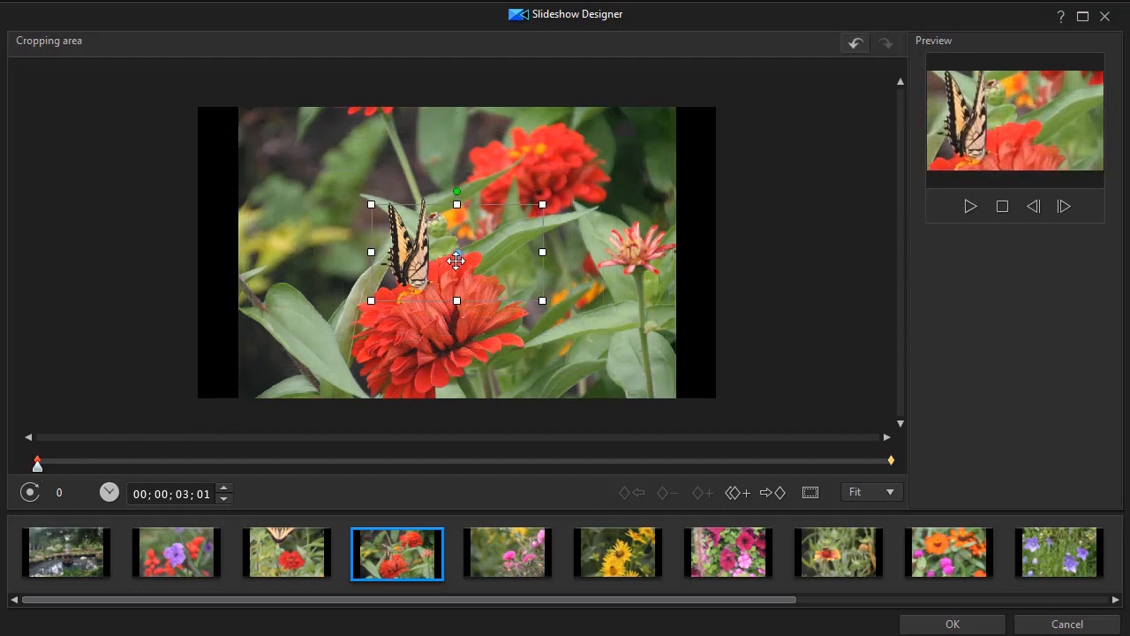
- Start tight on the butterfly, then move the ending crop right and up over the upper zinnias
drag(455, 253, 418, 247)
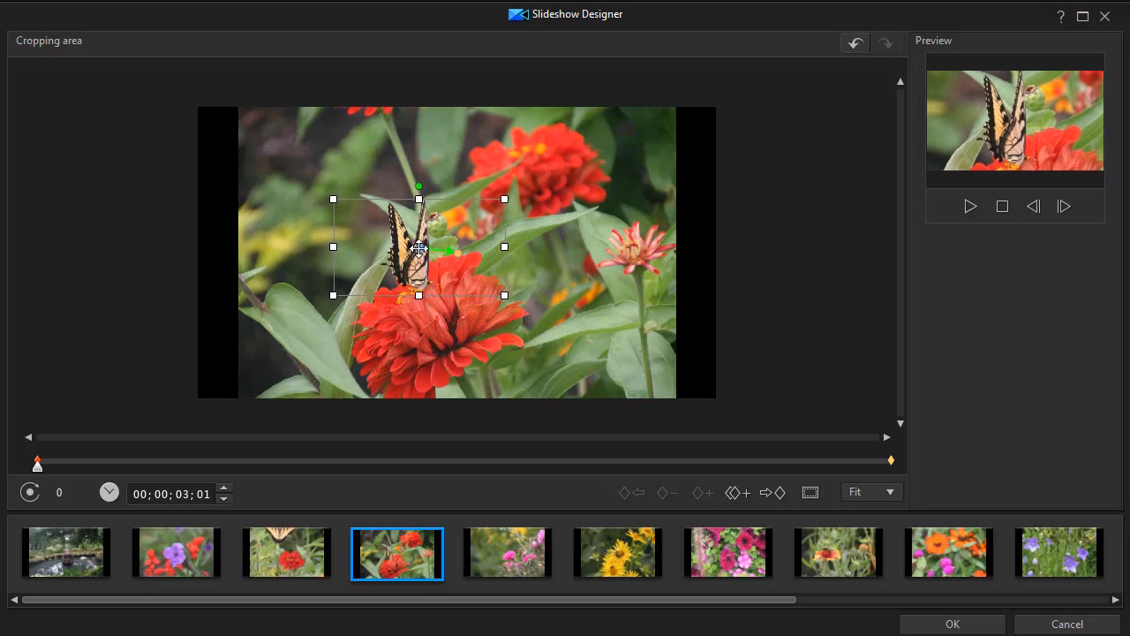
mouse_move(503, 295)
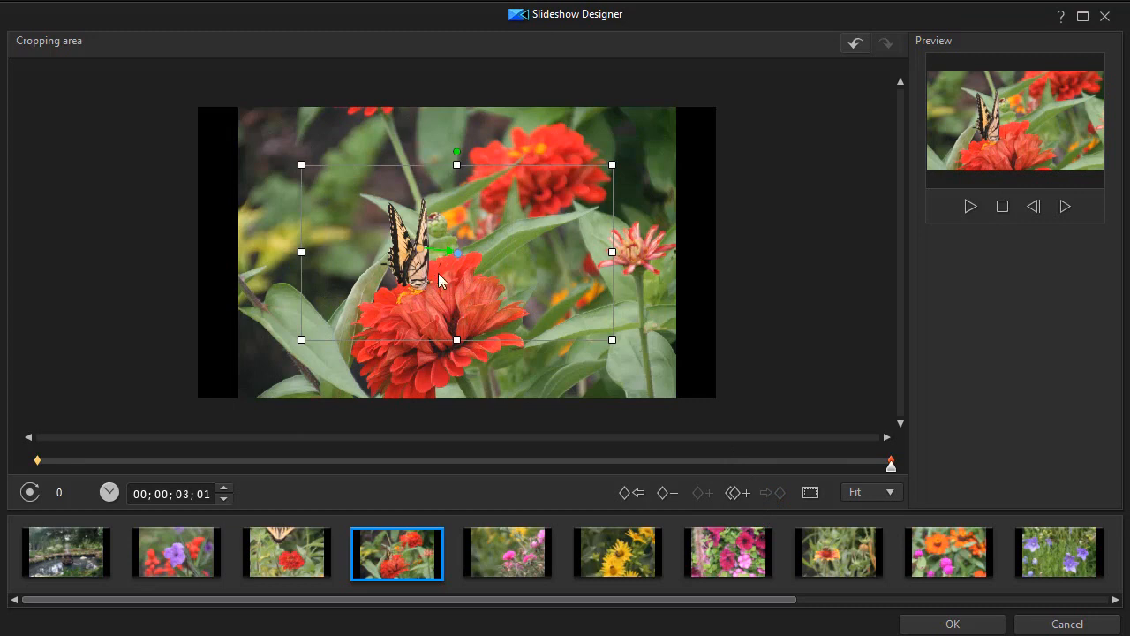
drag(456, 251, 484, 233)
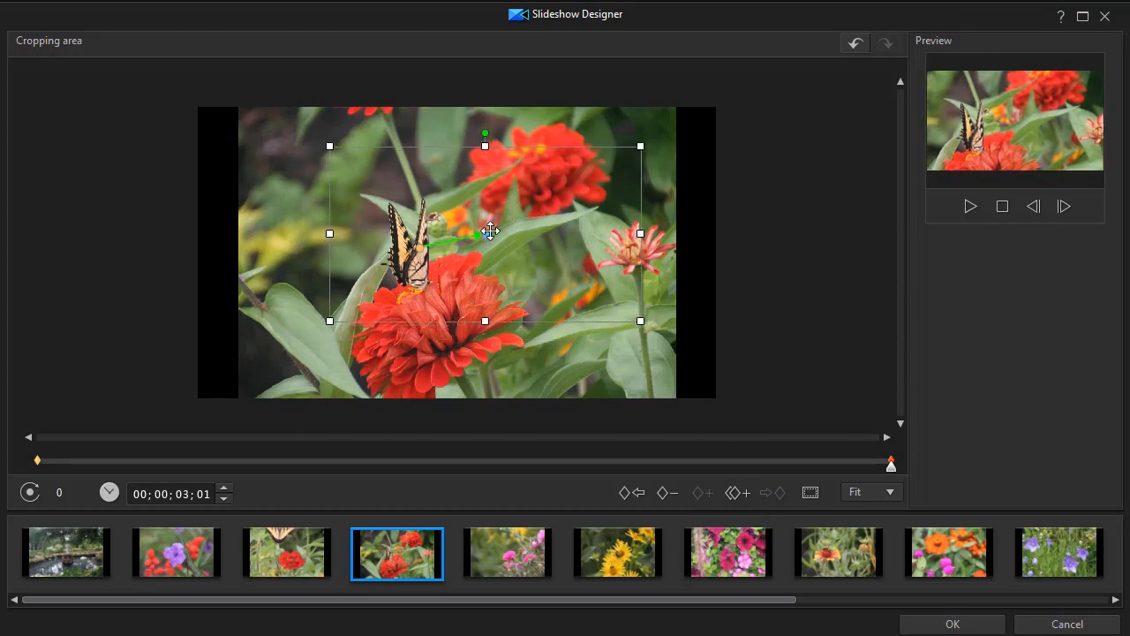
drag(484, 233, 519, 230)
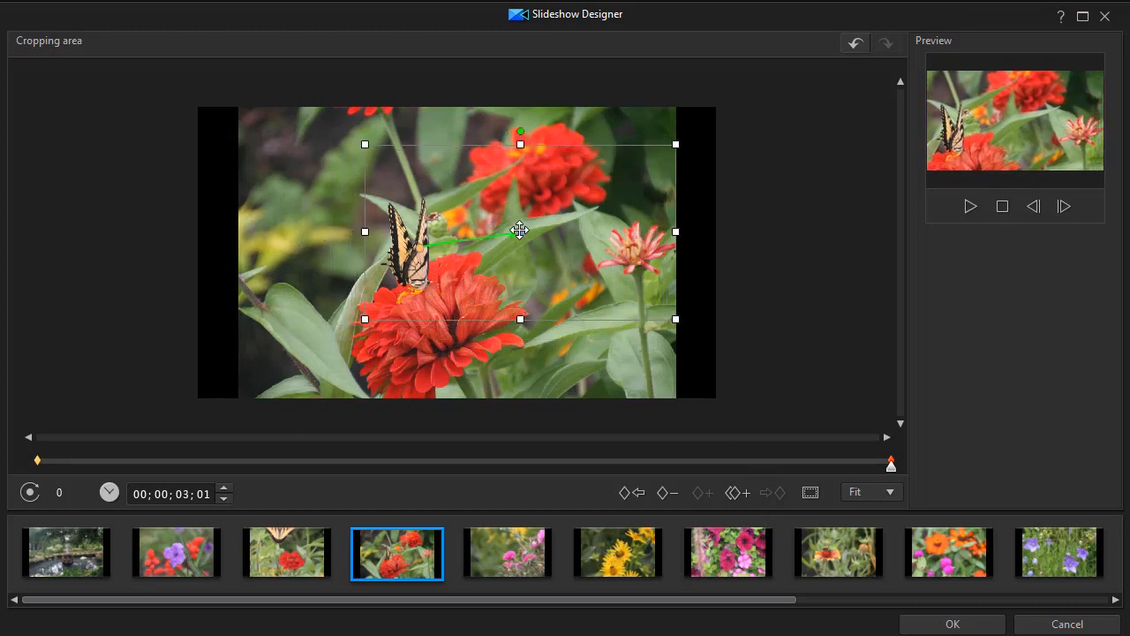
drag(519, 232, 519, 208)
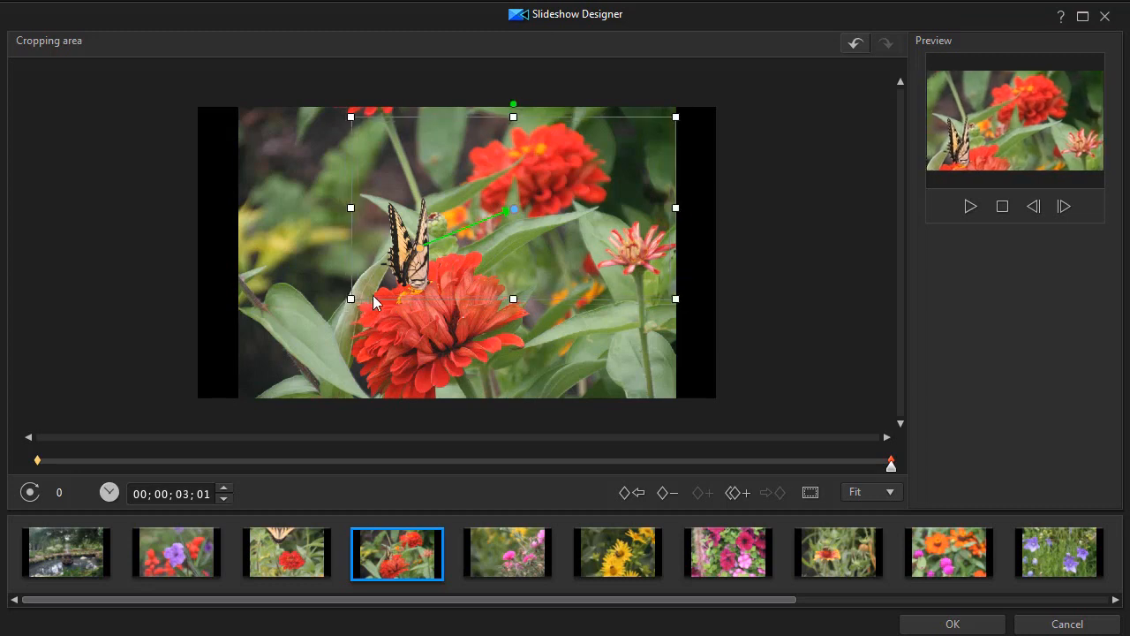
mouse_move(706, 237)
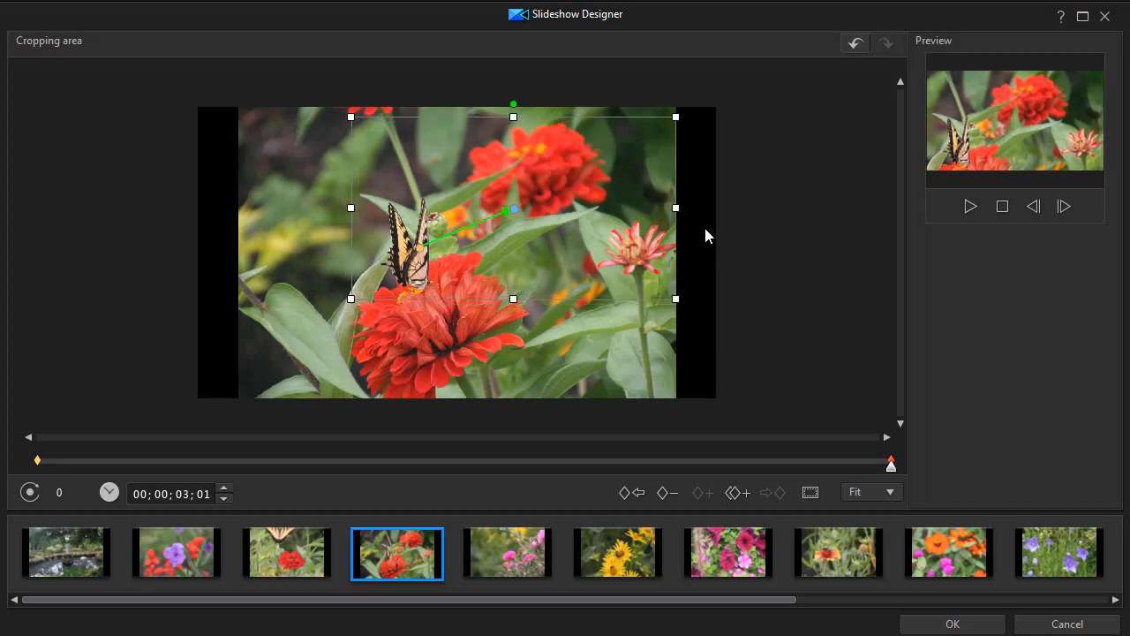
mouse_move(761, 240)
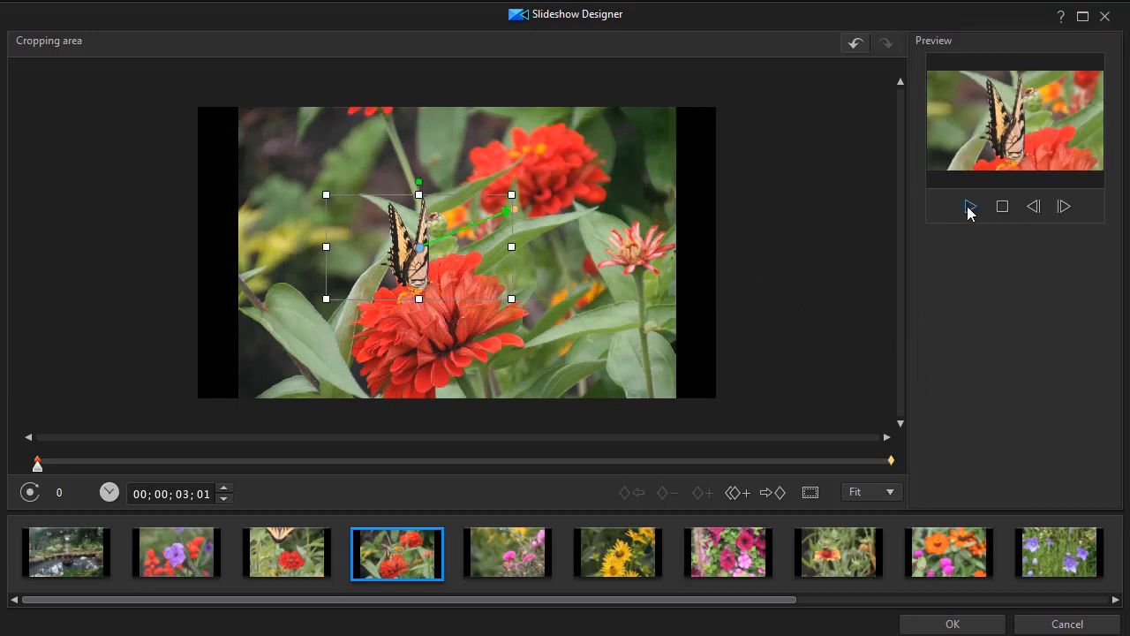
- Play the butterfly slide's pan and zoom in the Preview panel, then stop playback
click(971, 204)
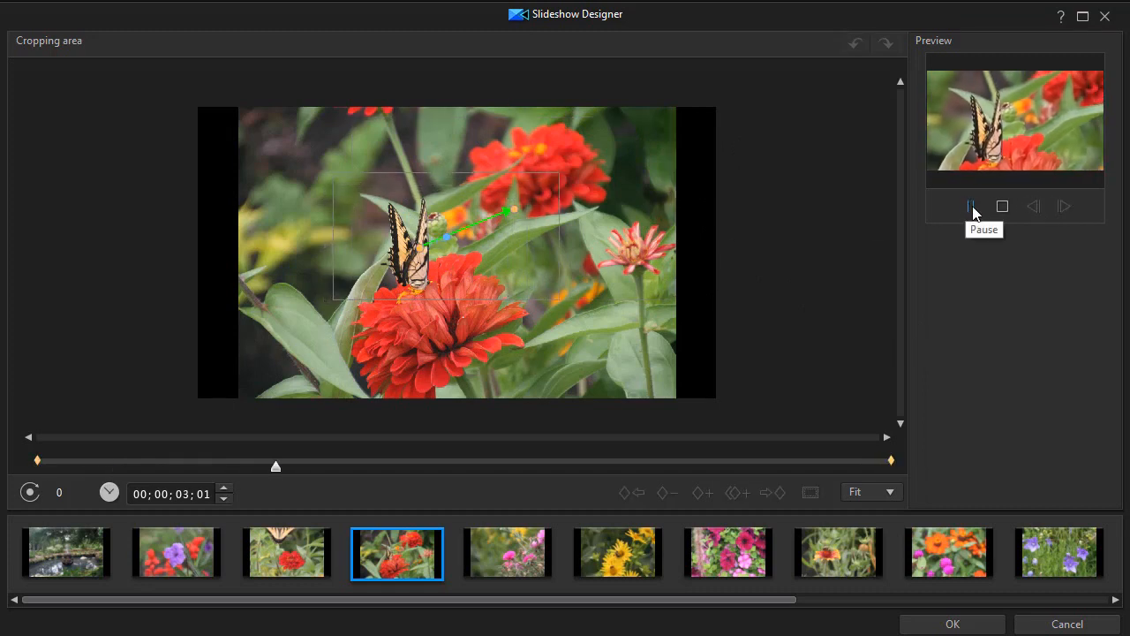
click(971, 205)
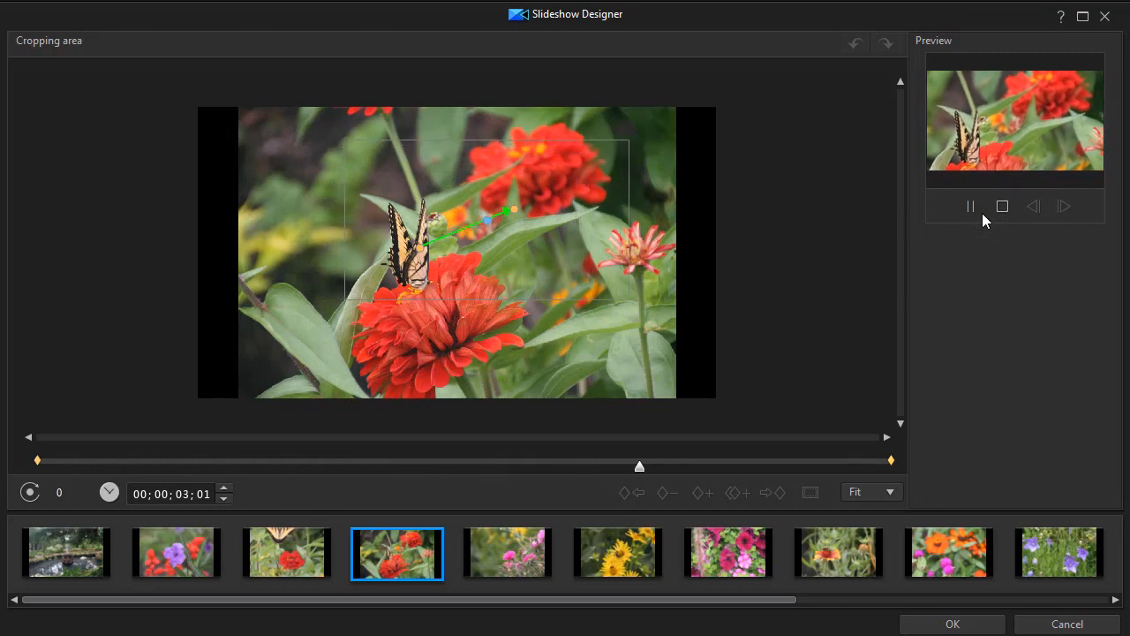
click(1003, 205)
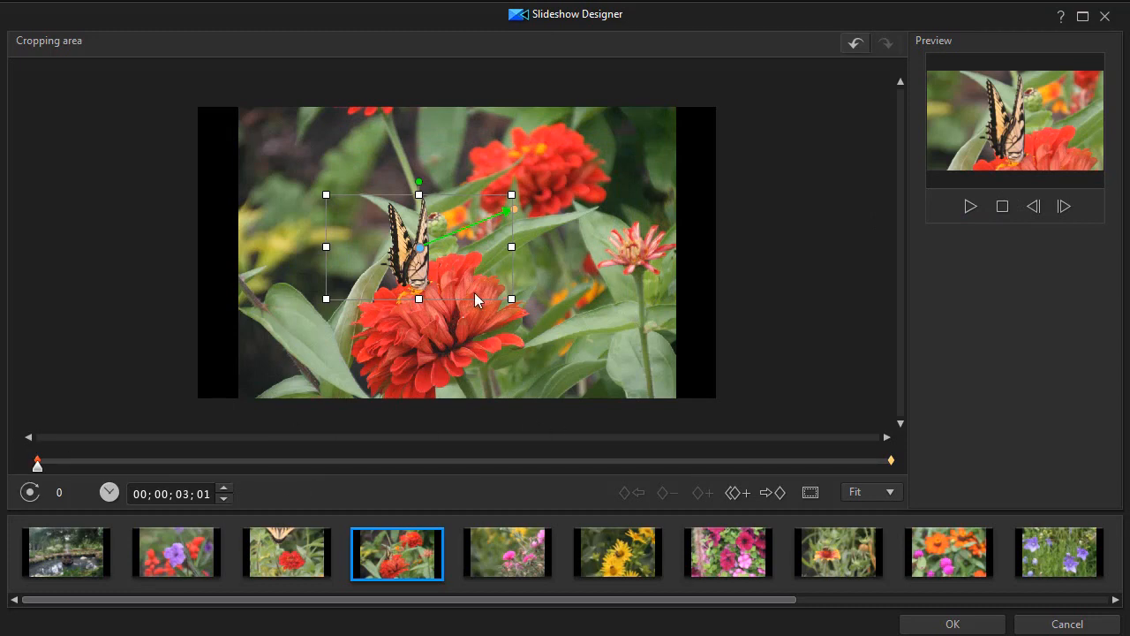
mouse_move(256, 406)
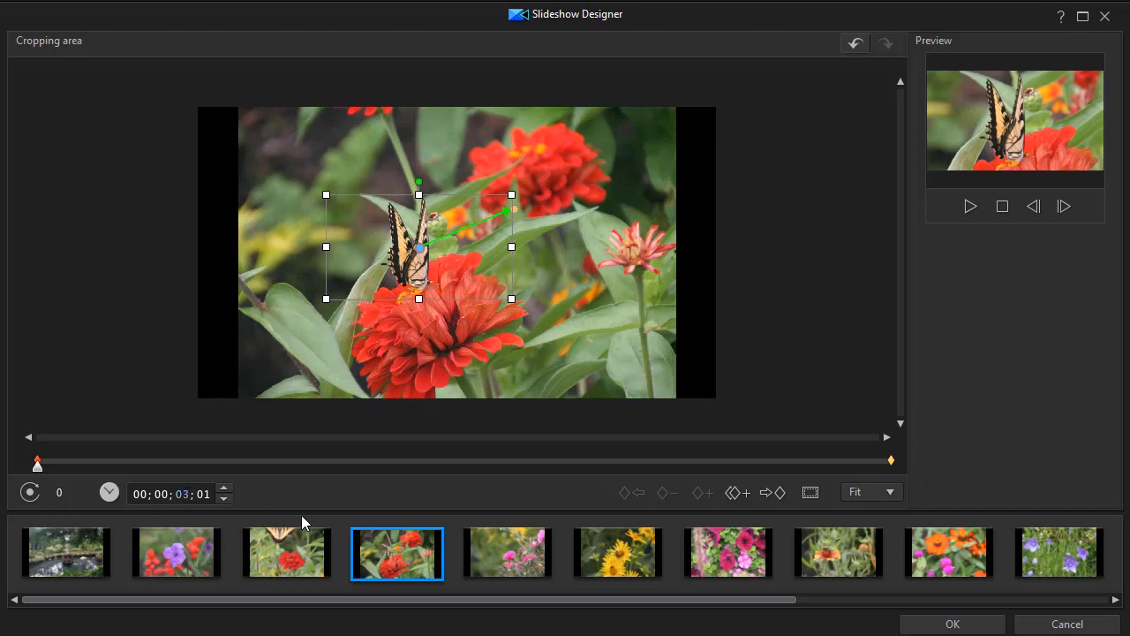
mouse_move(325, 494)
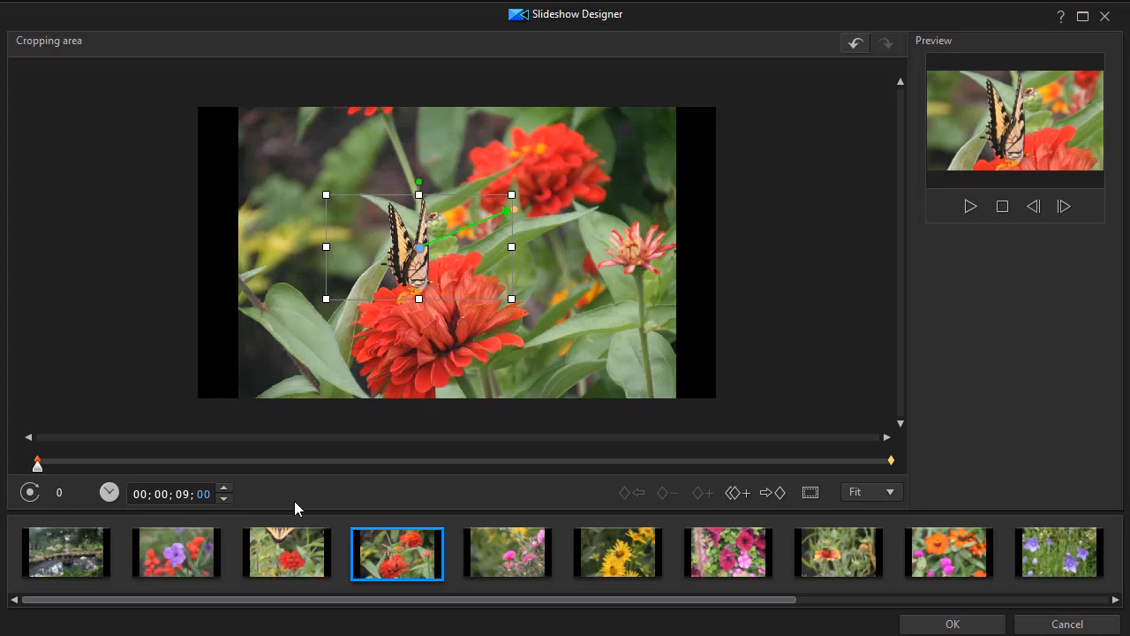
mouse_move(177, 547)
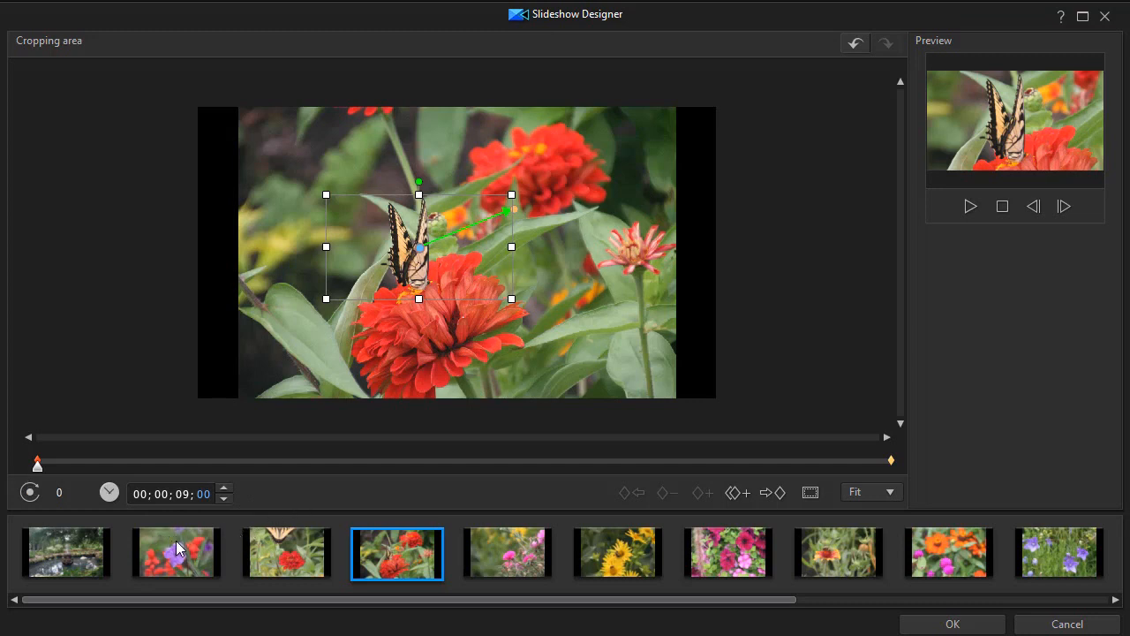
mouse_move(308, 491)
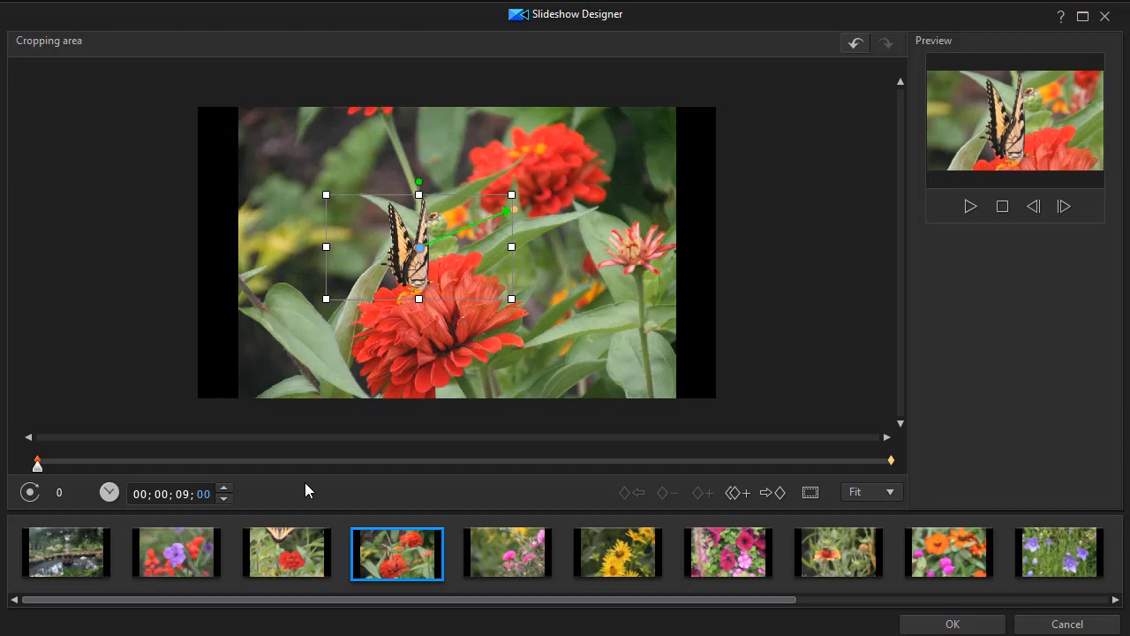
mouse_move(317, 515)
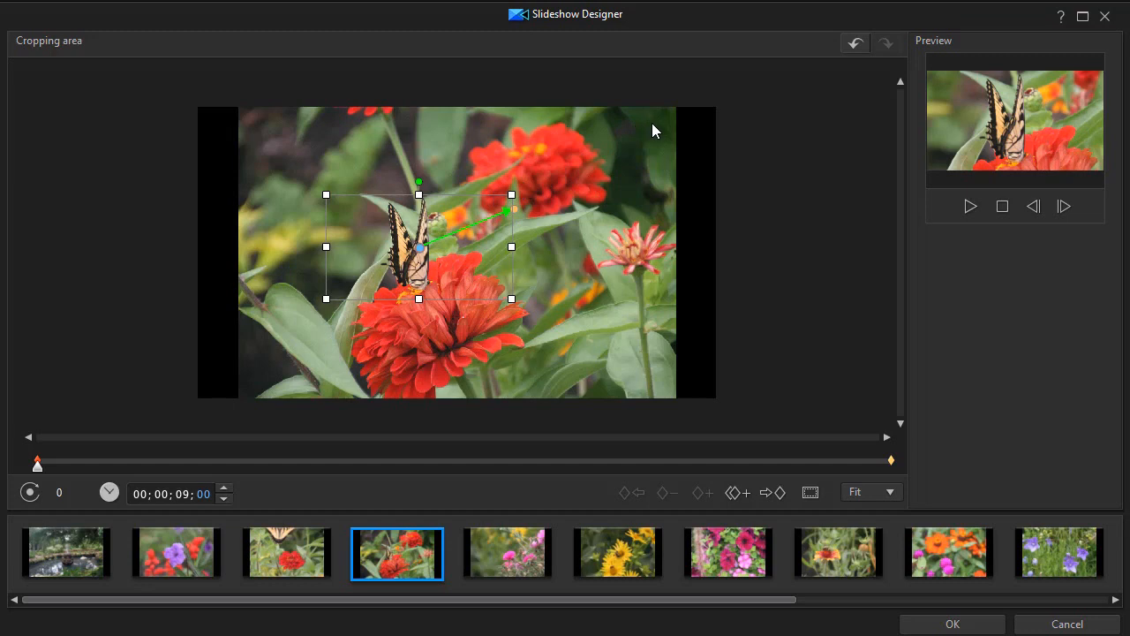
mouse_move(950, 269)
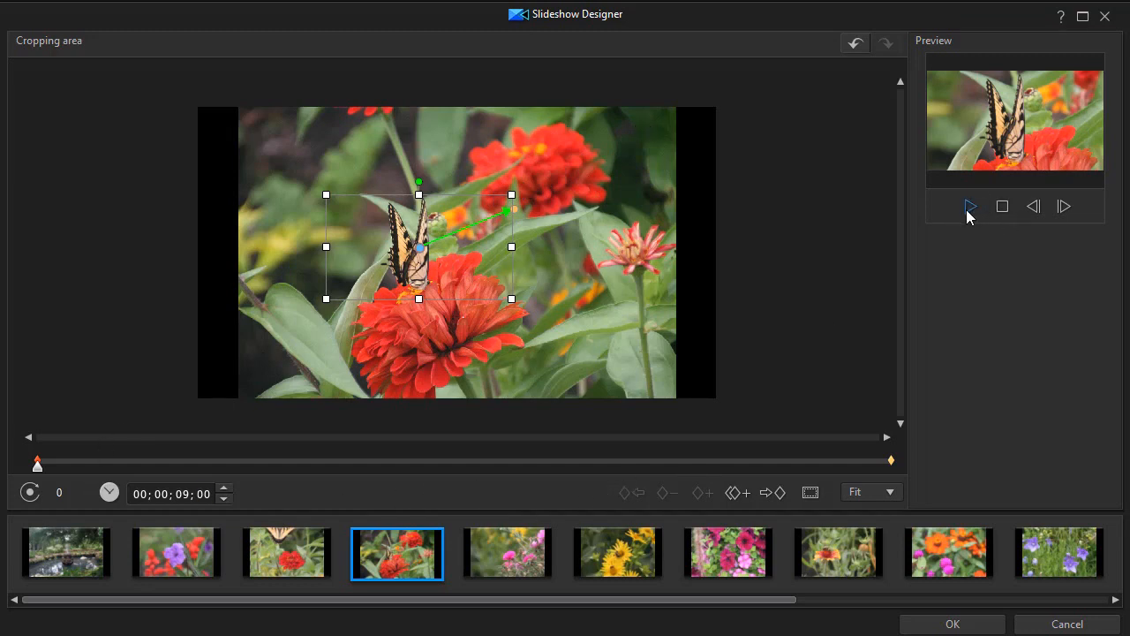
- Preview the lengthened nine-second butterfly slide from its tight starting crop
click(970, 205)
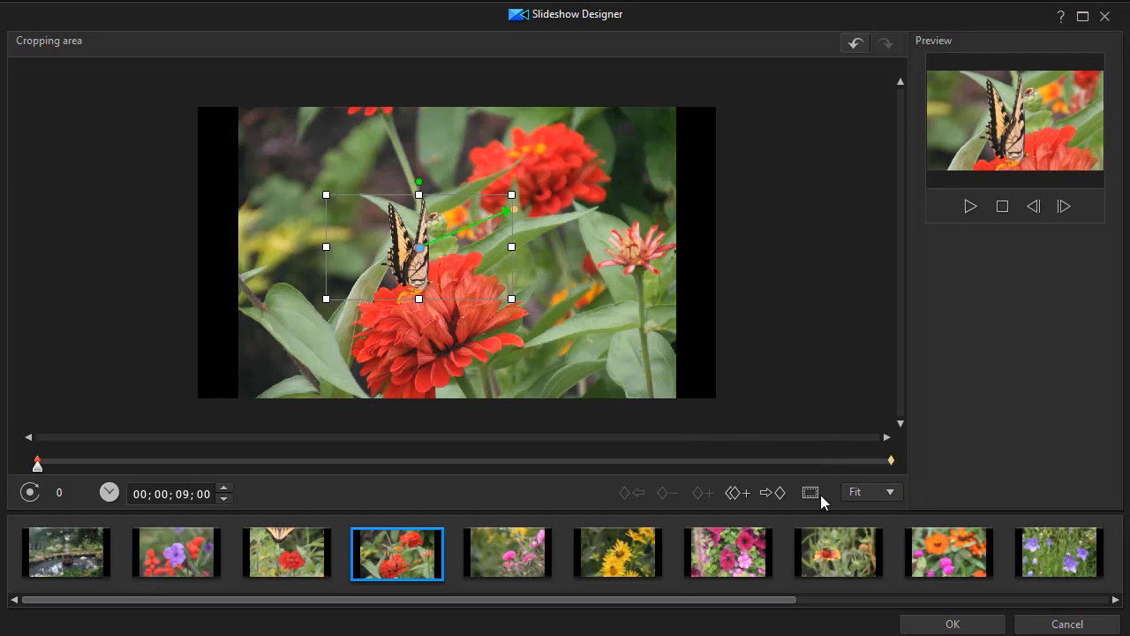
mouse_move(809, 491)
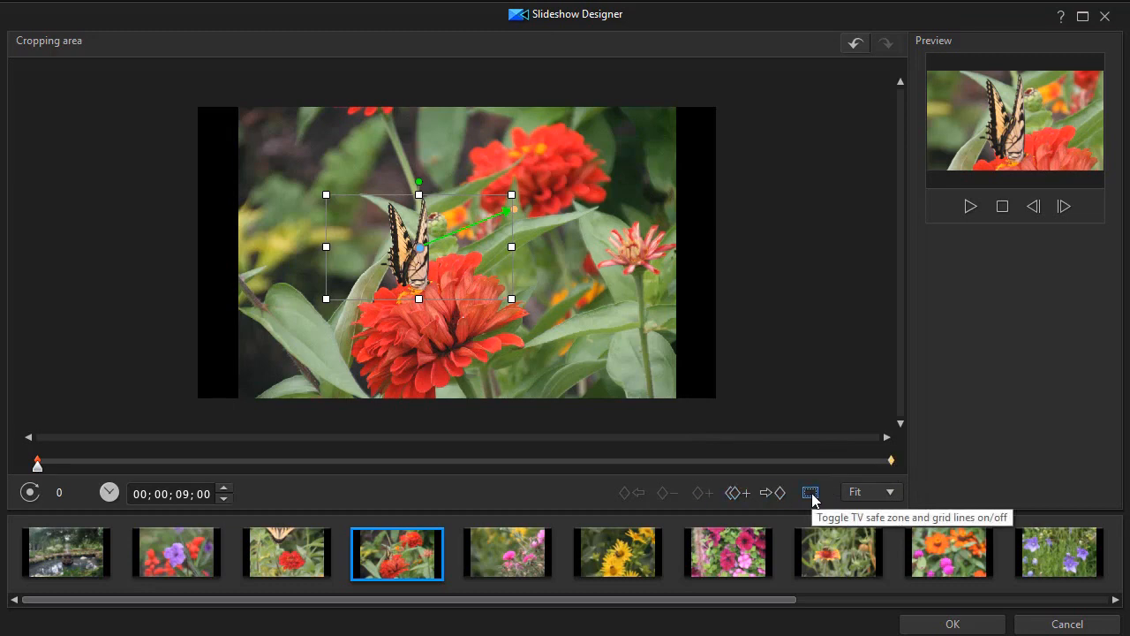
- Review the safe zone/grid options and the pink flower slide, then accept the motion edits
click(809, 490)
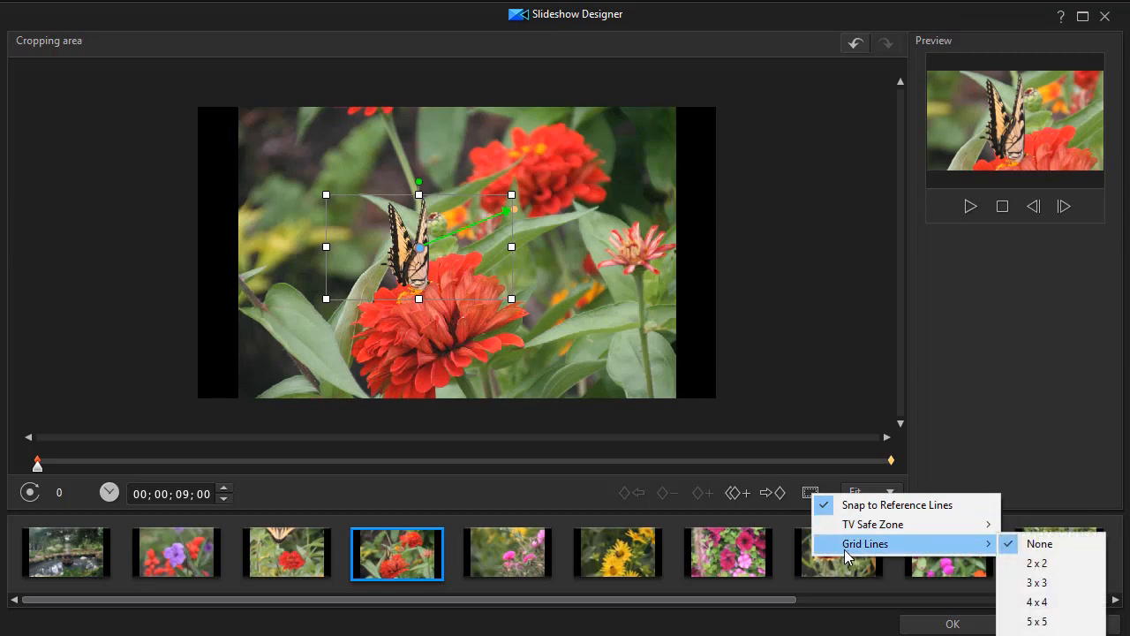
mouse_move(890, 385)
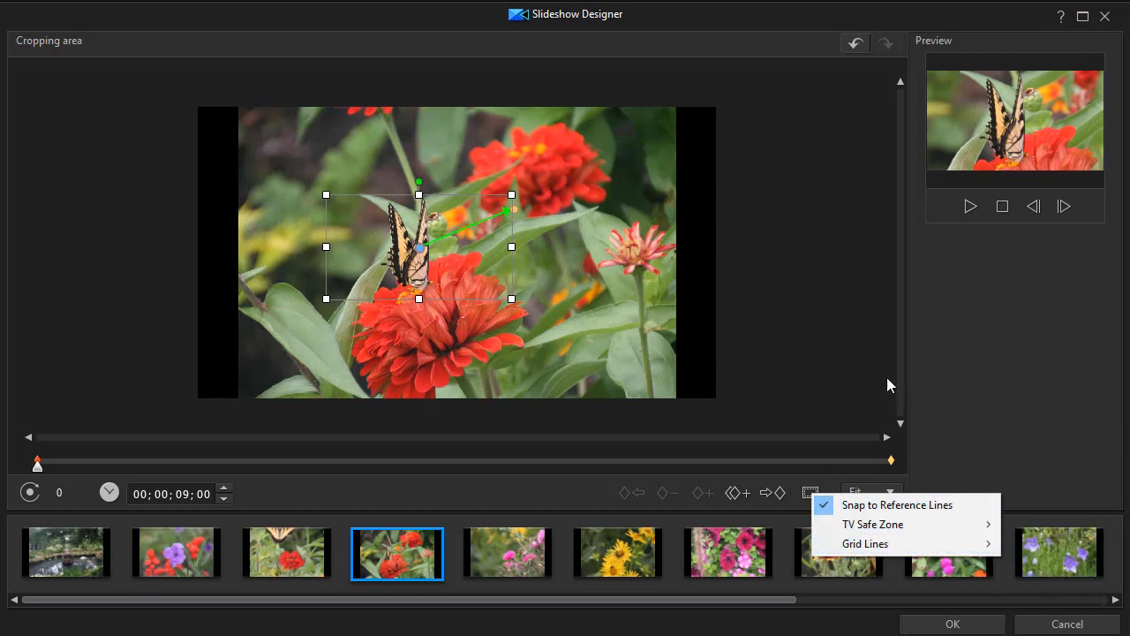
mouse_move(573, 251)
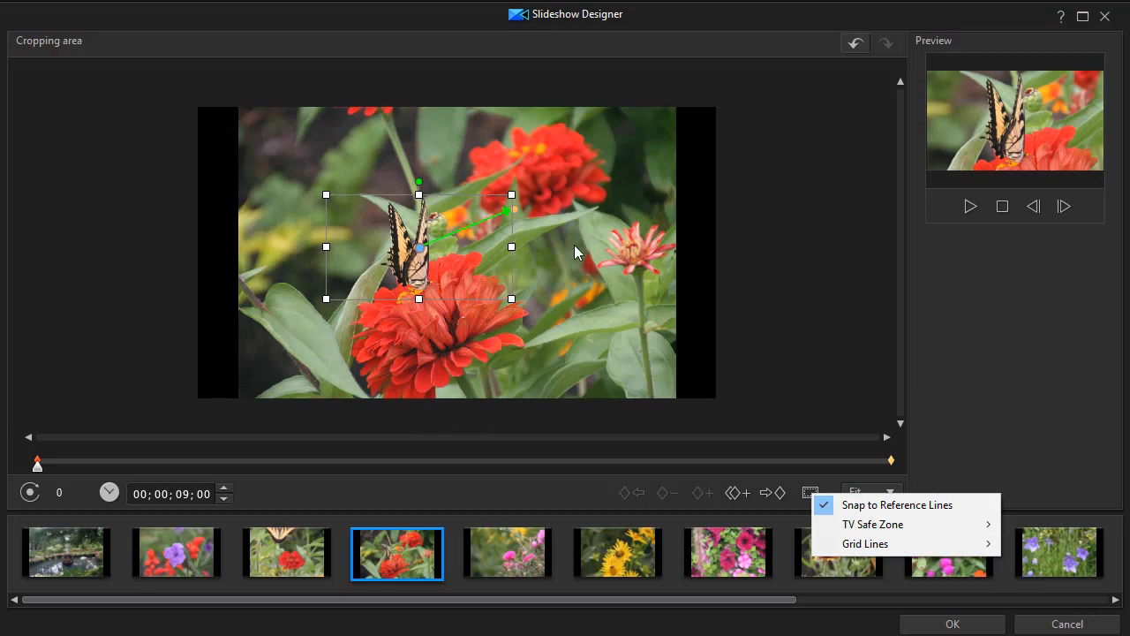
mouse_move(565, 176)
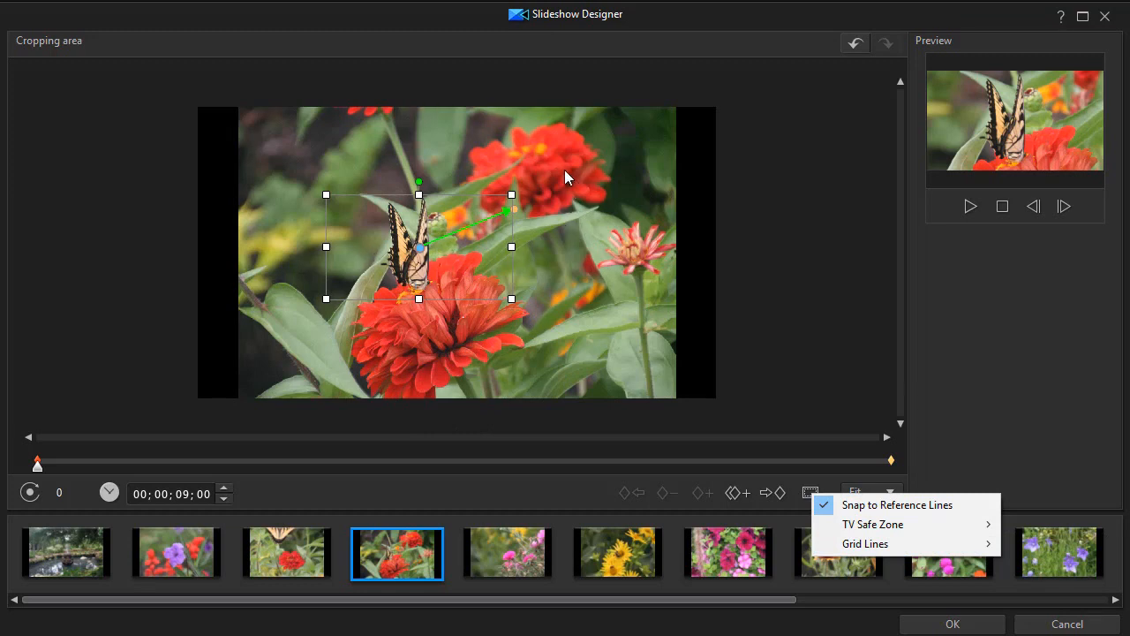
mouse_move(715, 371)
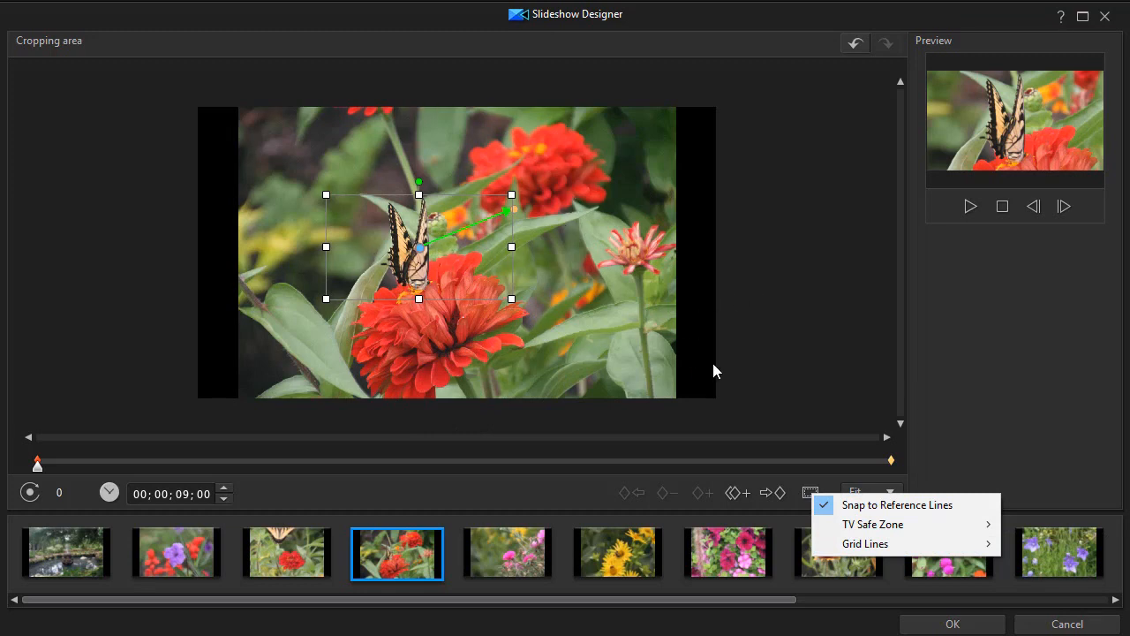
mouse_move(771, 362)
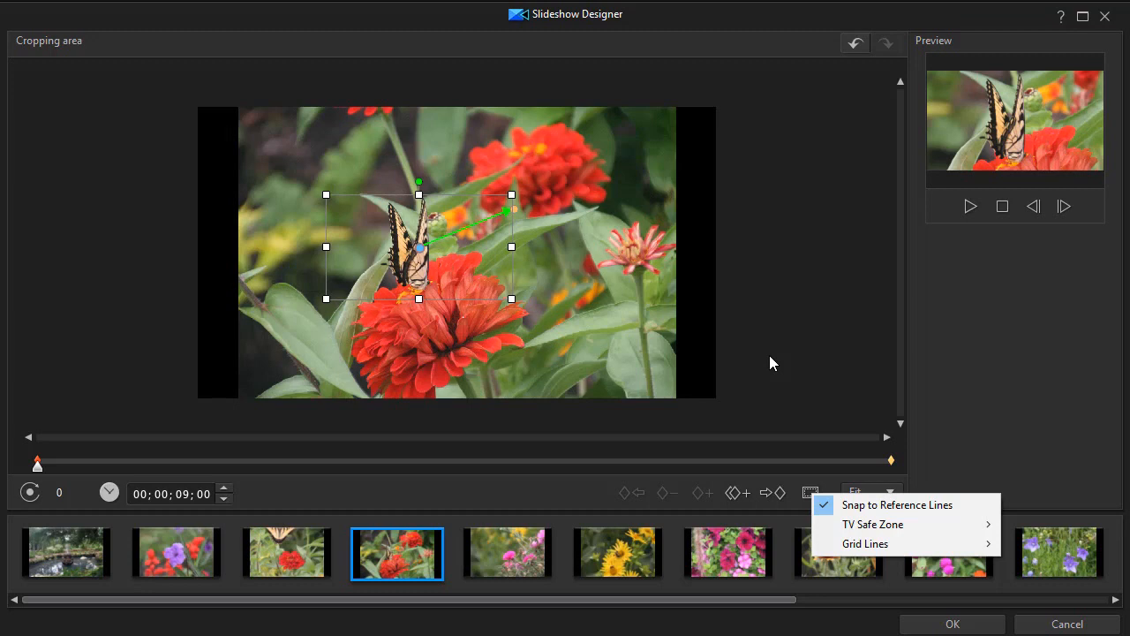
mouse_move(900, 477)
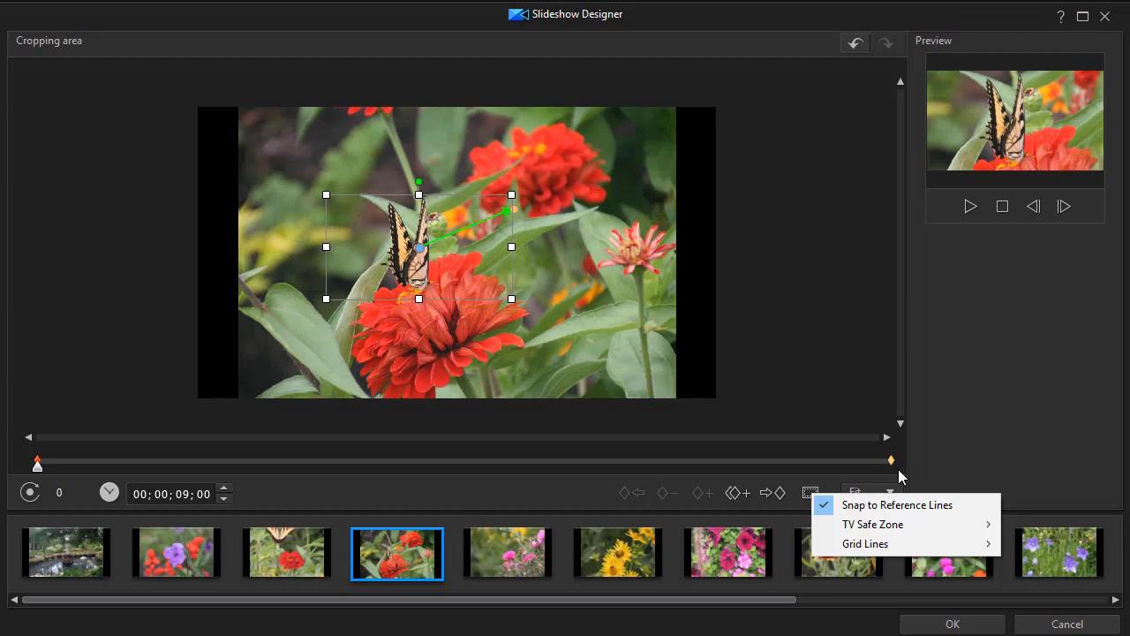
mouse_move(777, 316)
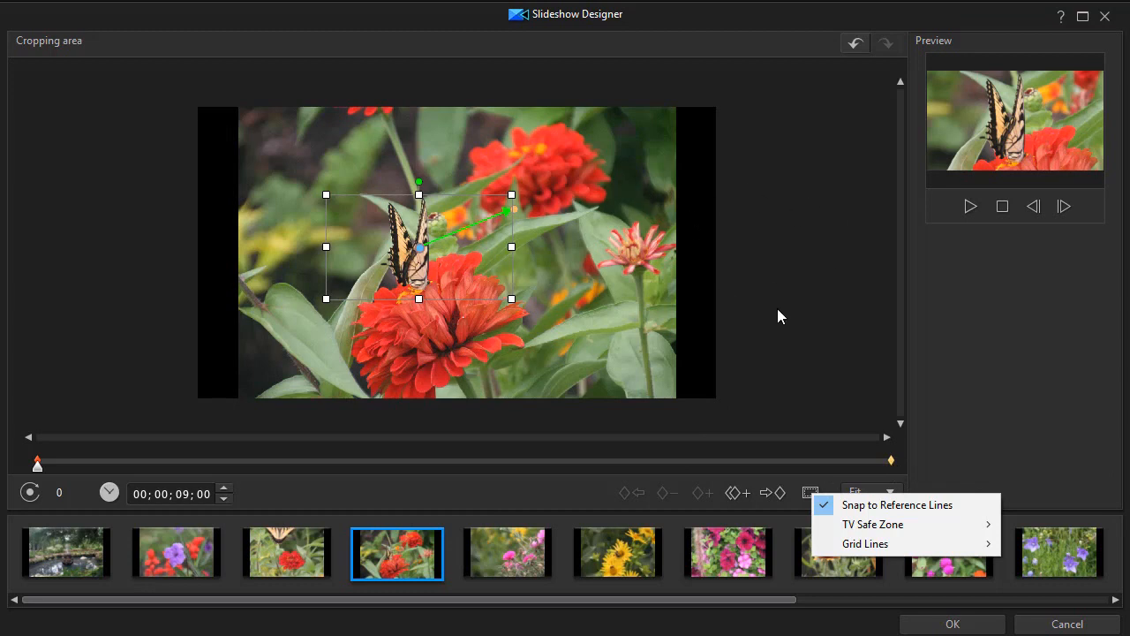
mouse_move(298, 561)
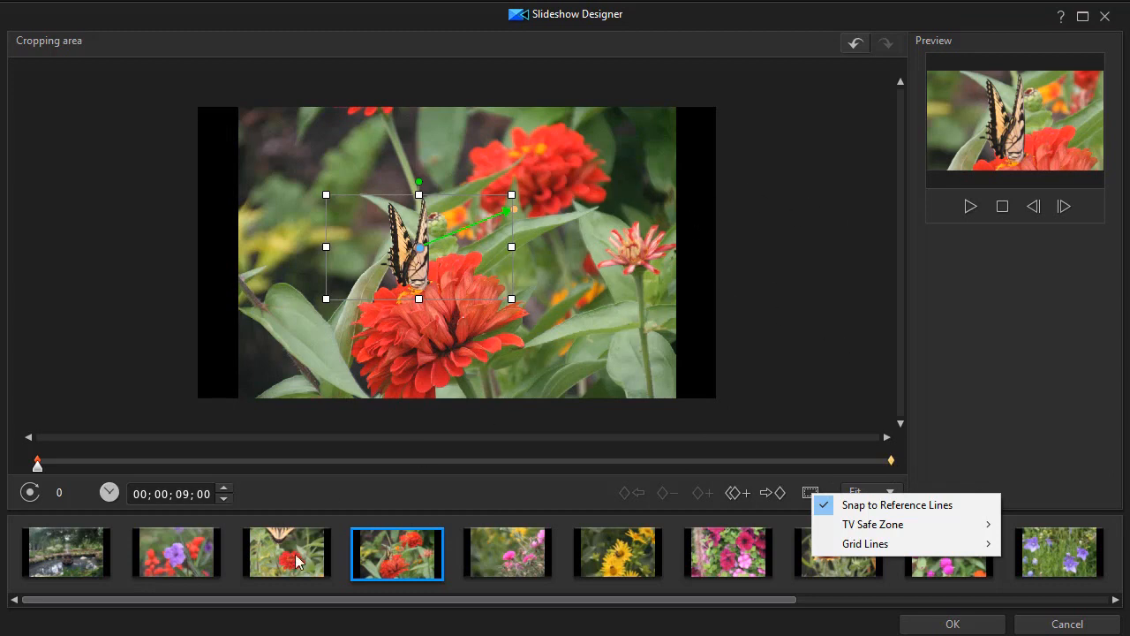
click(506, 553)
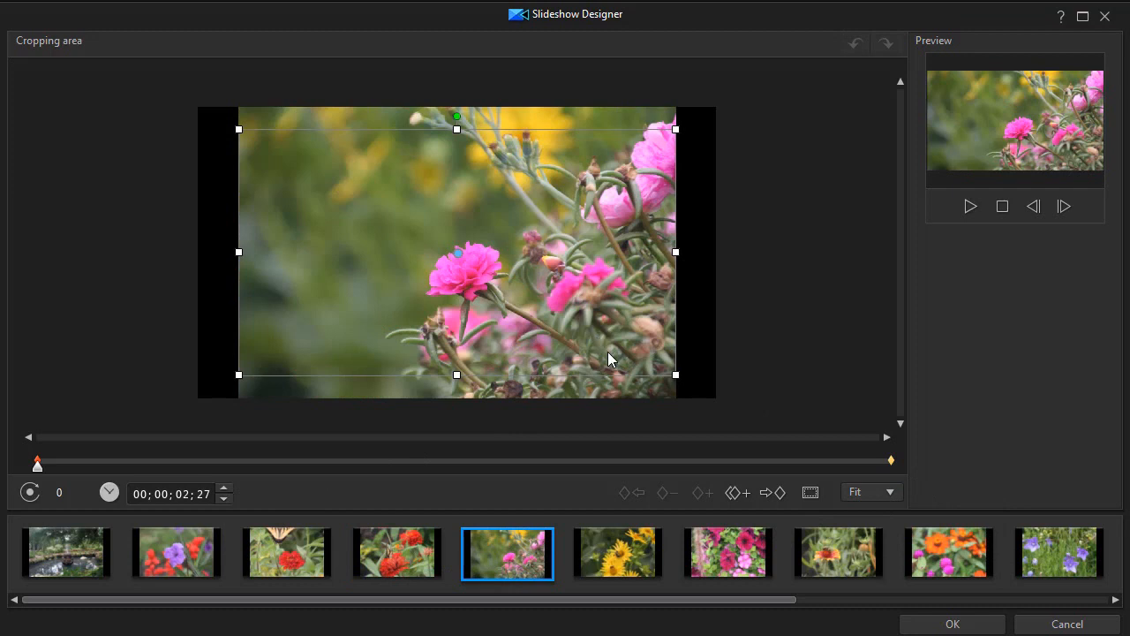
mouse_move(173, 373)
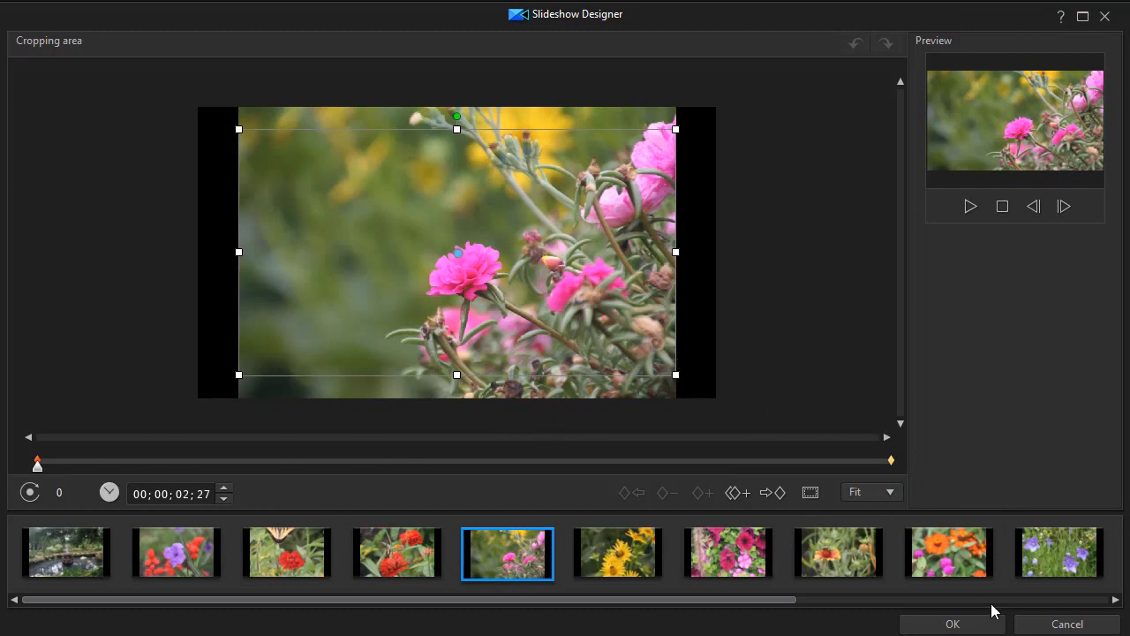
click(951, 624)
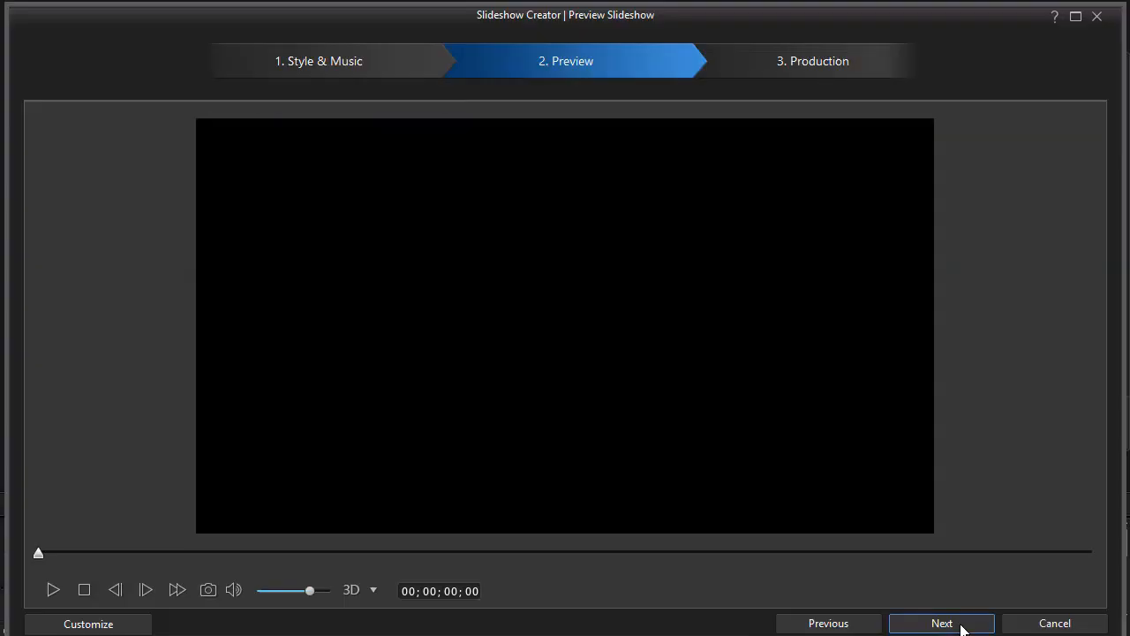
mouse_move(127, 313)
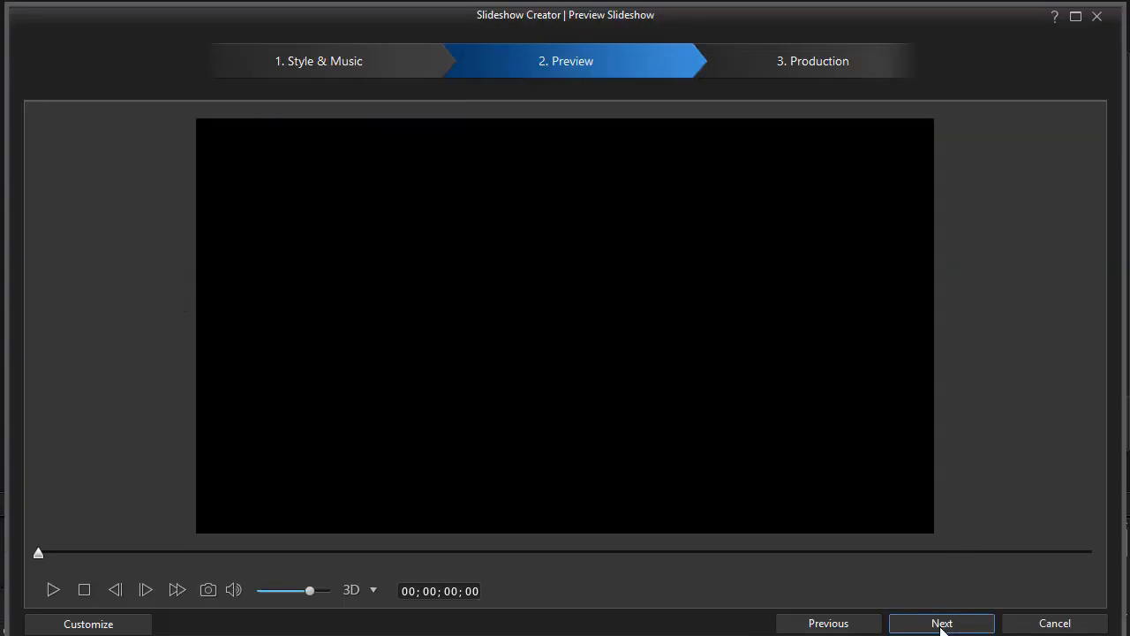
- Advance to Production, start Advanced Editing, and cancel the replace-timeline-clips warning
click(941, 621)
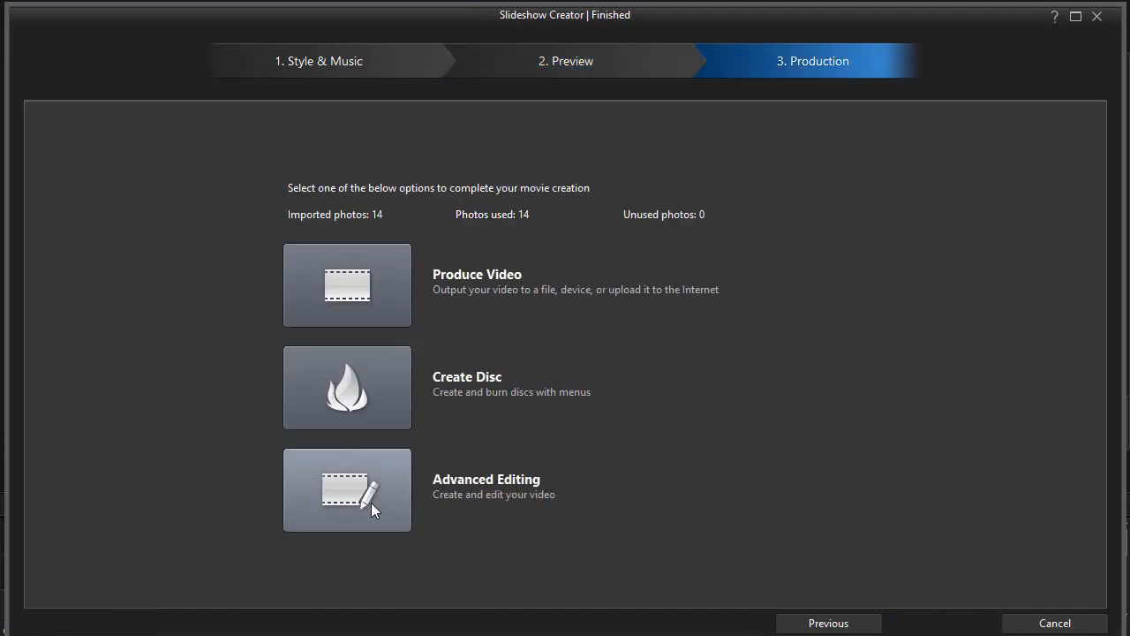
mouse_move(362, 495)
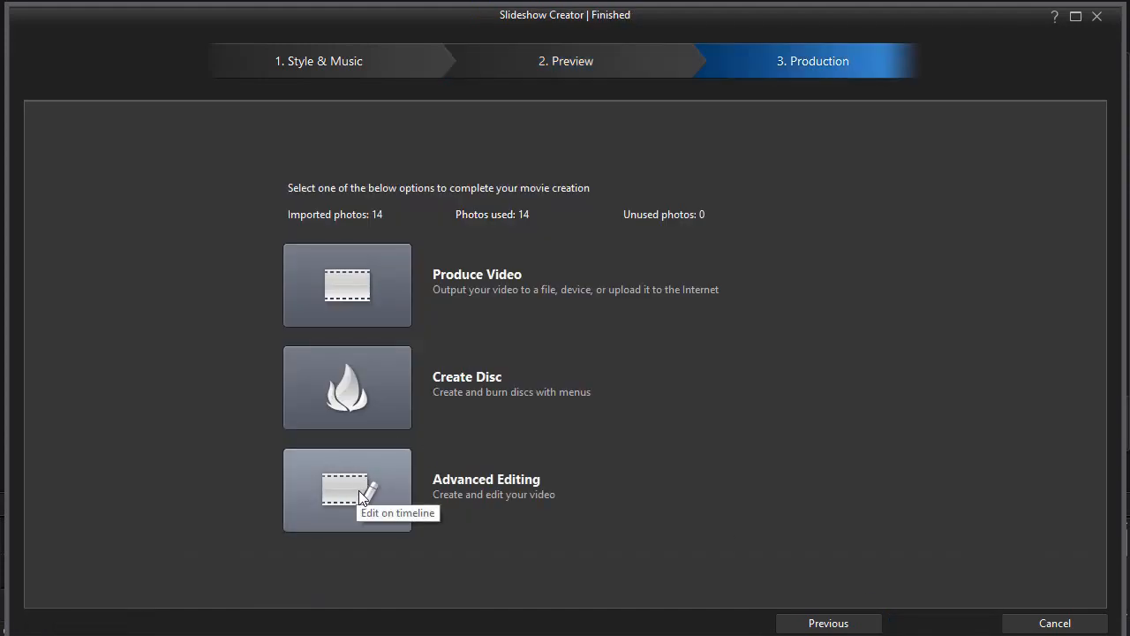
click(346, 491)
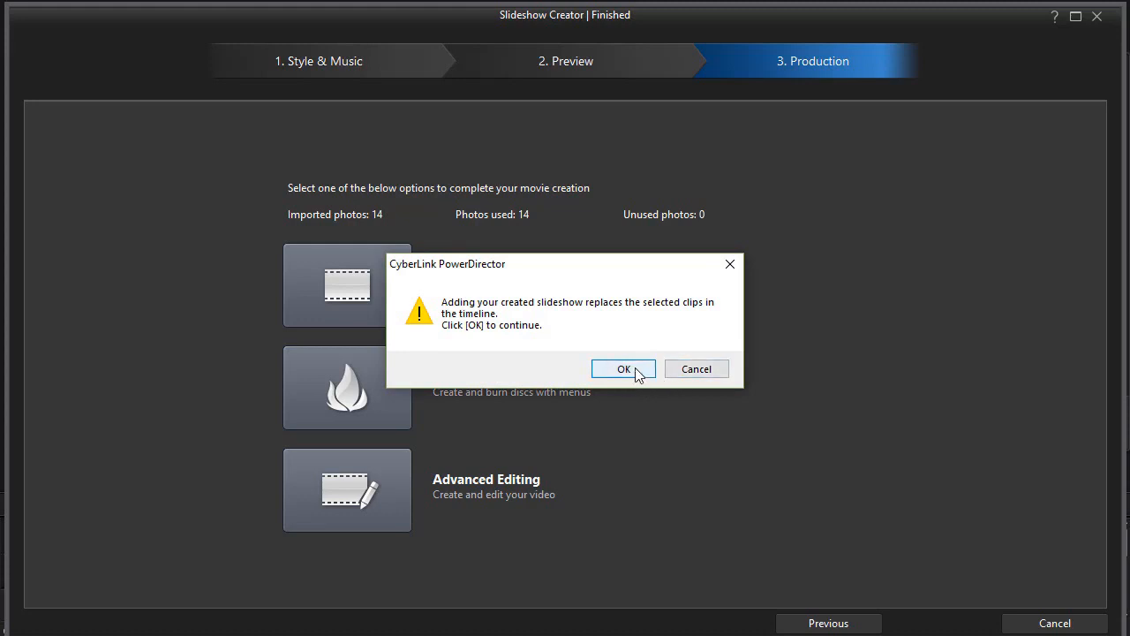
mouse_move(696, 369)
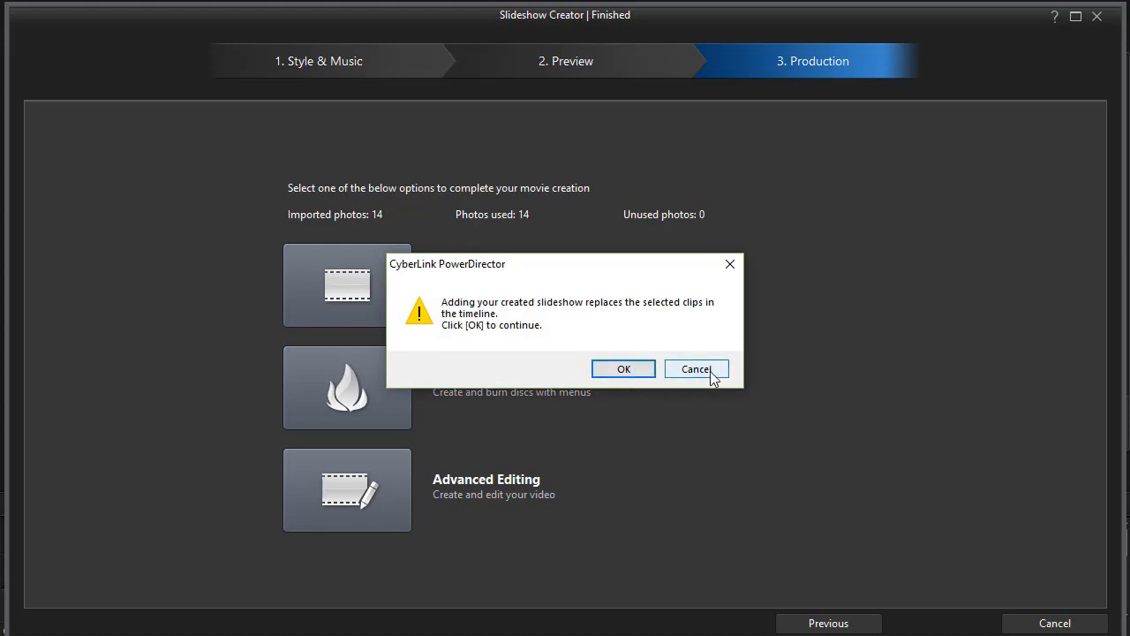
click(696, 369)
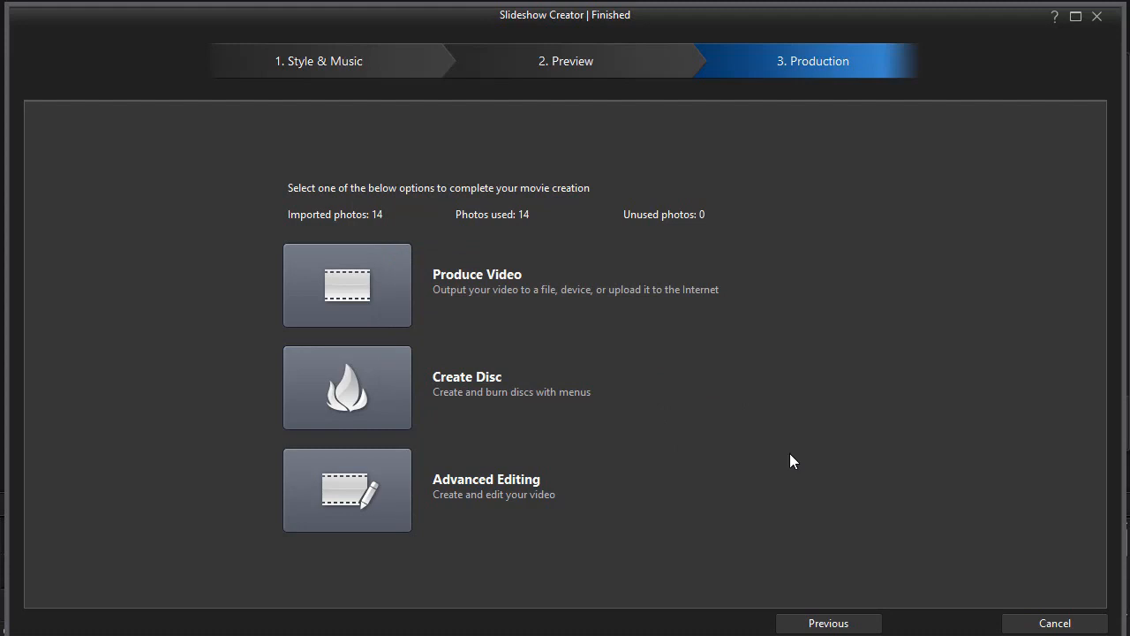